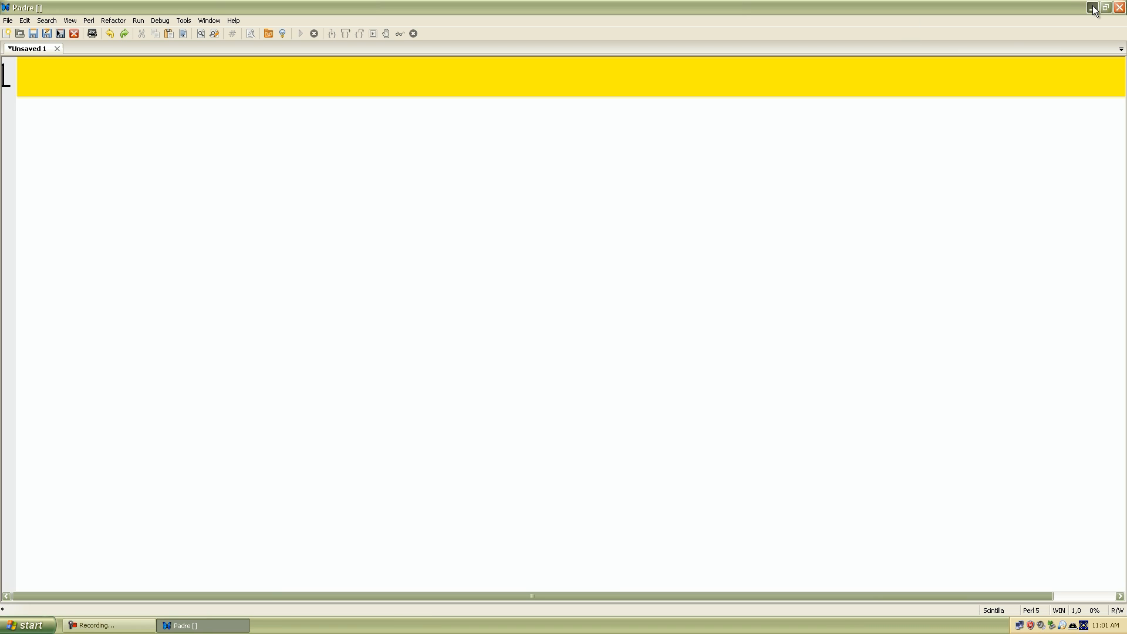
# - Type the shebang #!/usr/bin/perl on line 1 of the Unsaved 1 document
pyautogui.click(1093, 8)
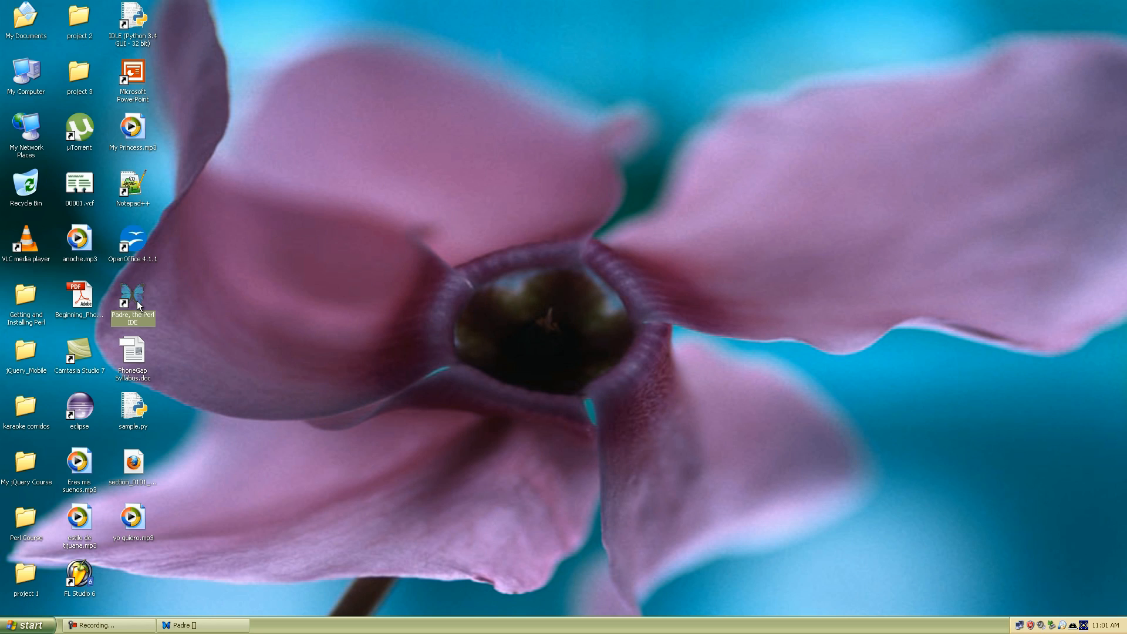
pyautogui.moveTo(138, 328)
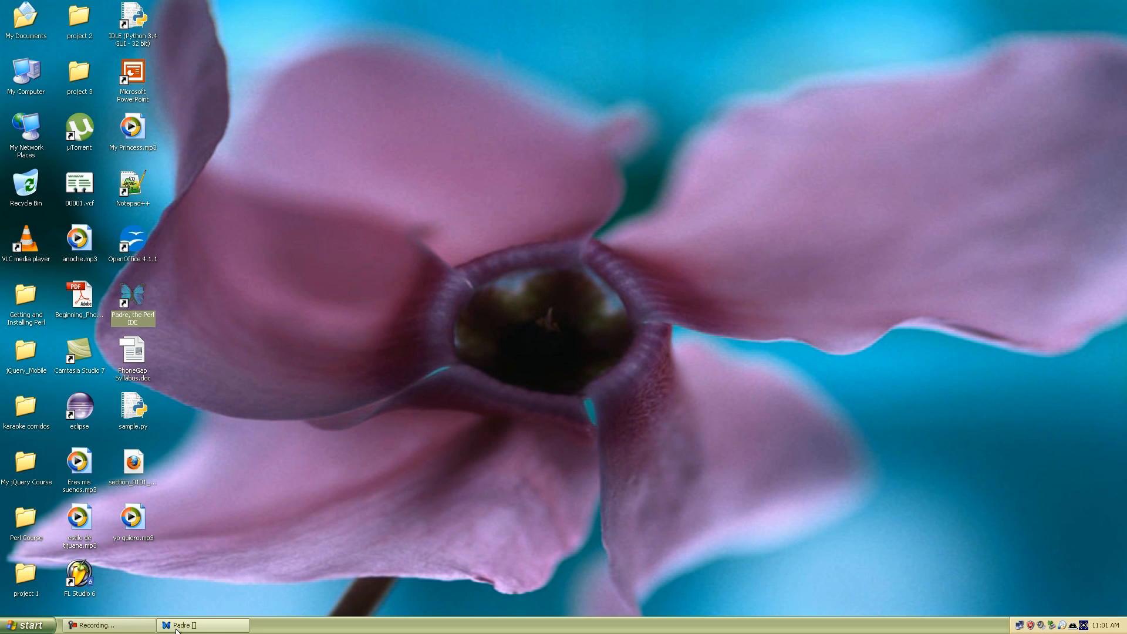
pyautogui.click(201, 624)
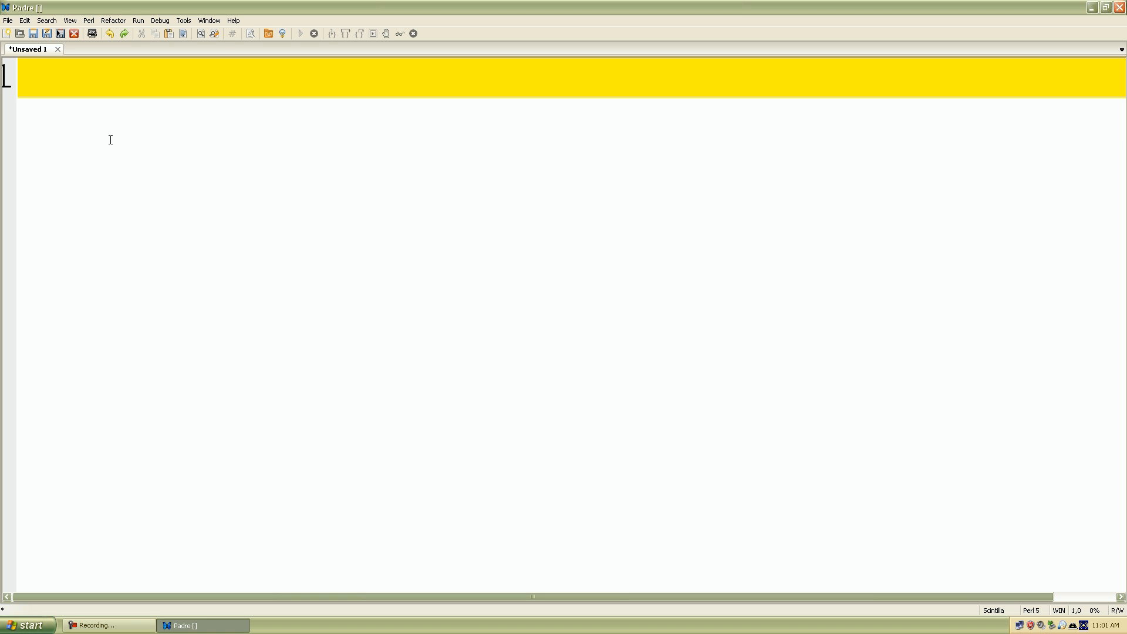
pyautogui.write('#')
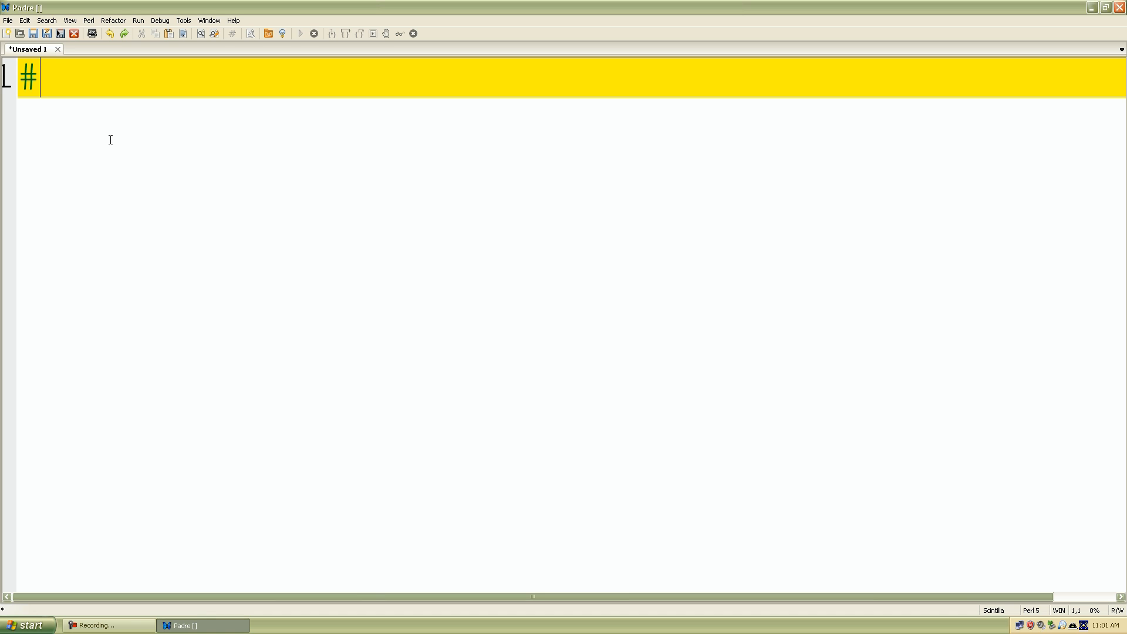
pyautogui.write('!')
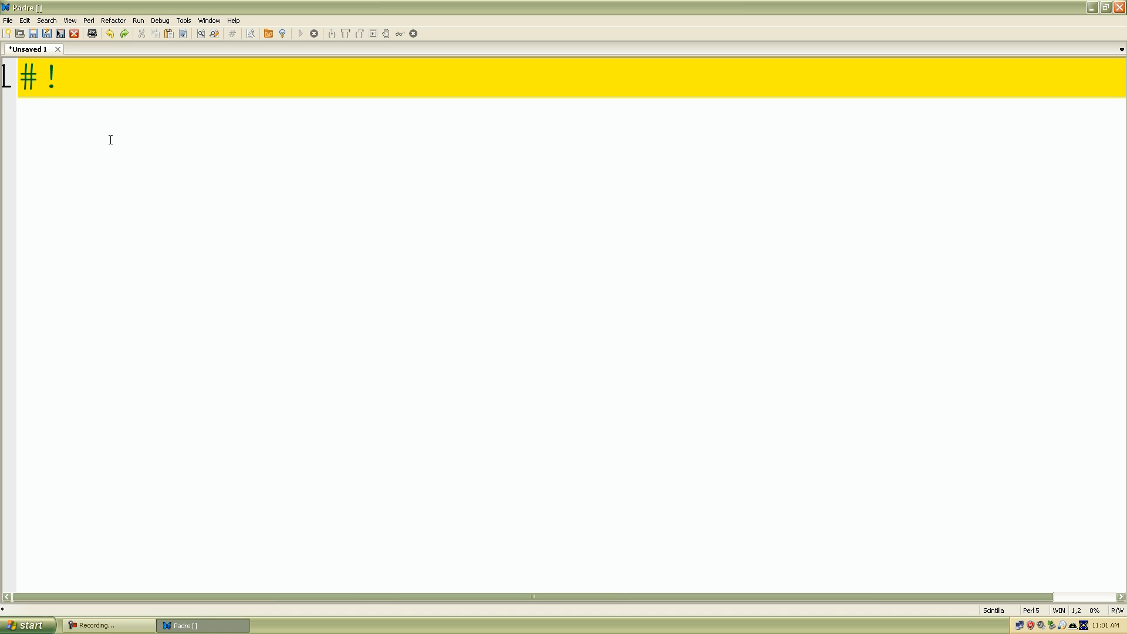
pyautogui.write('/')
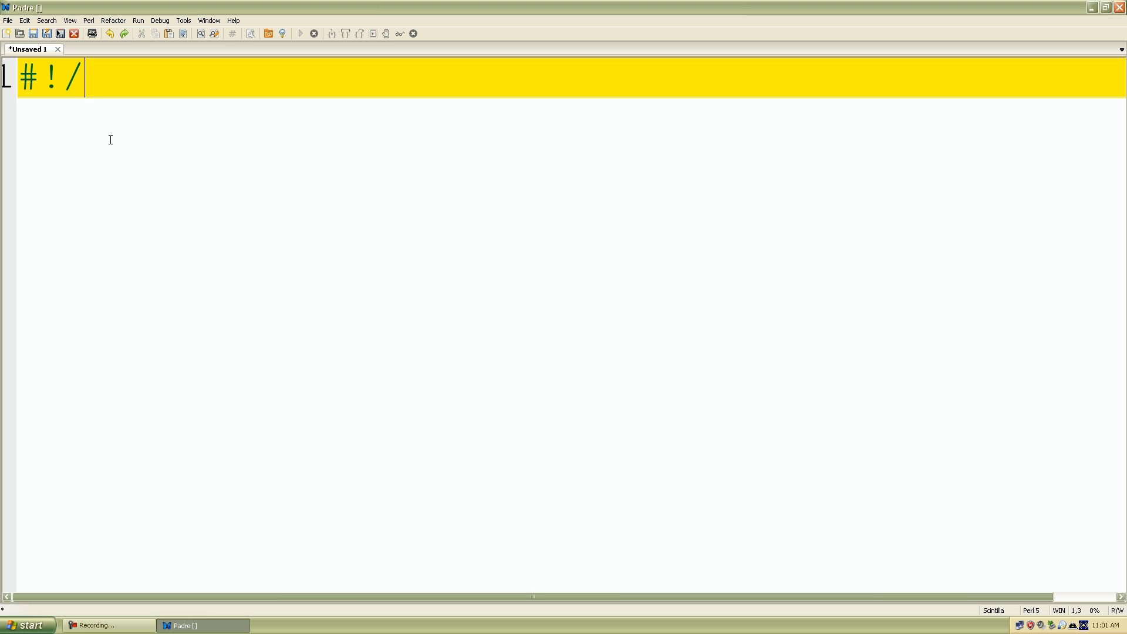
pyautogui.write('usr')
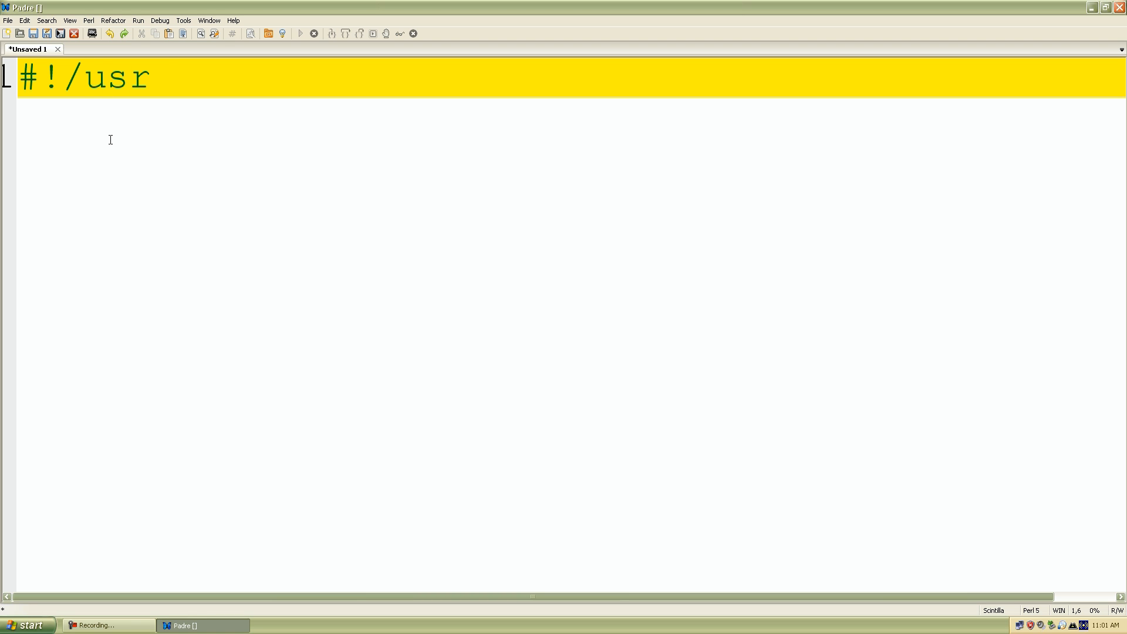
pyautogui.write('/')
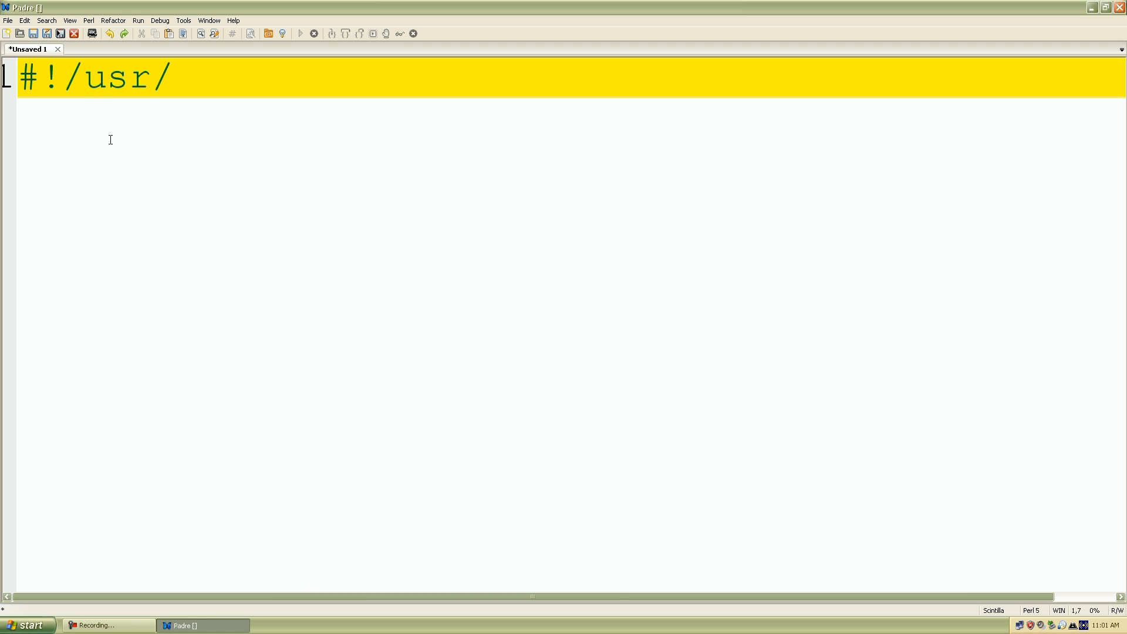
pyautogui.write('bin/')
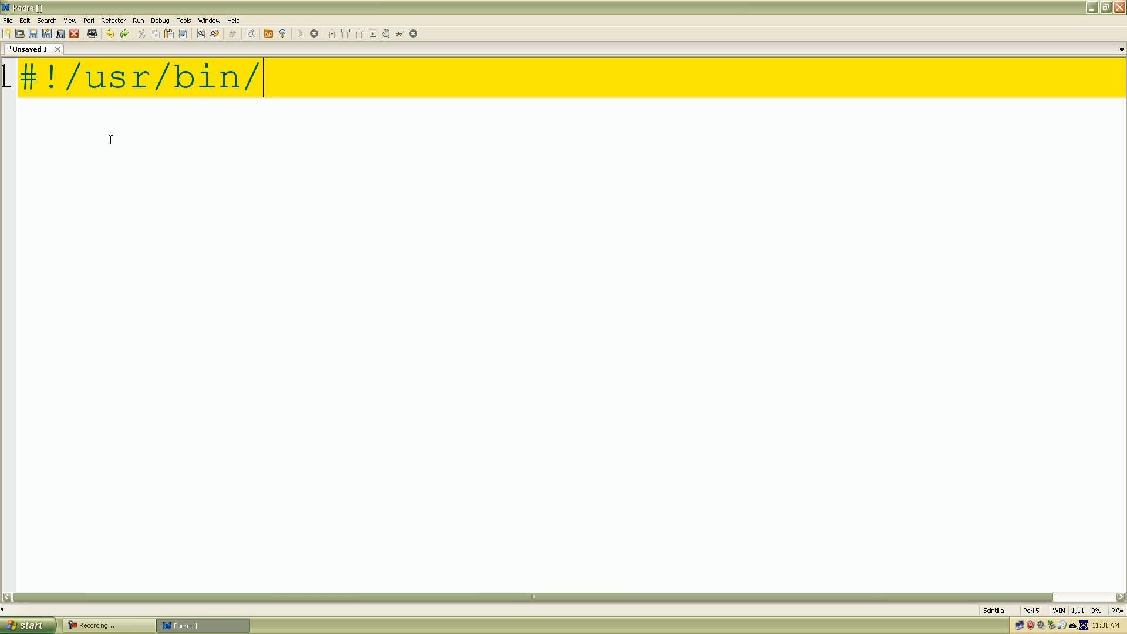
pyautogui.write('perl')
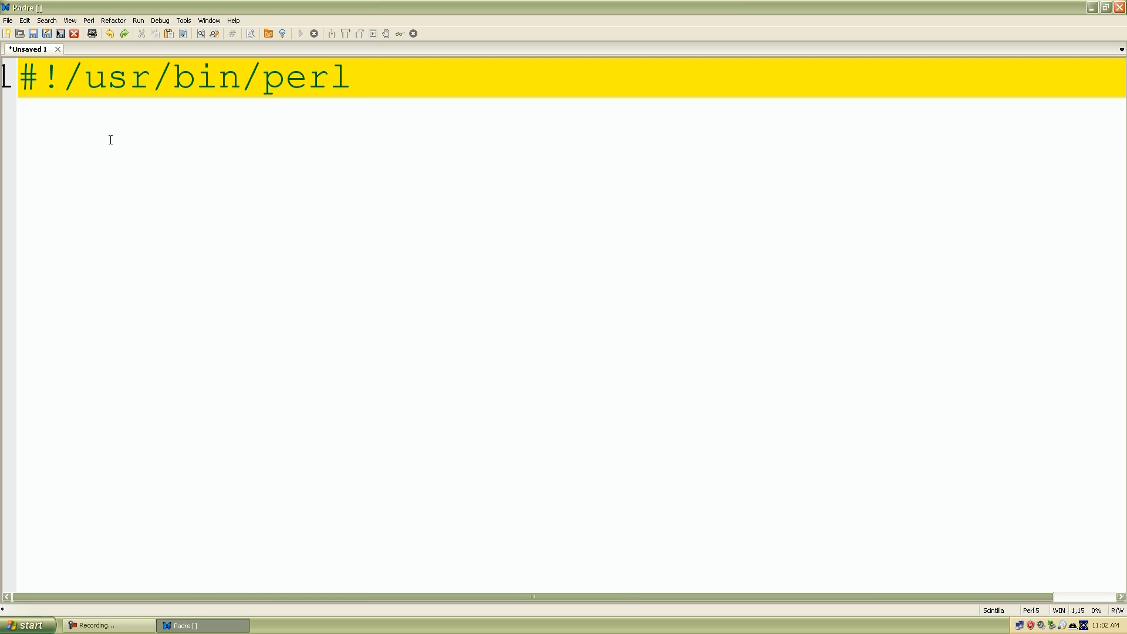
pyautogui.moveTo(122, 109)
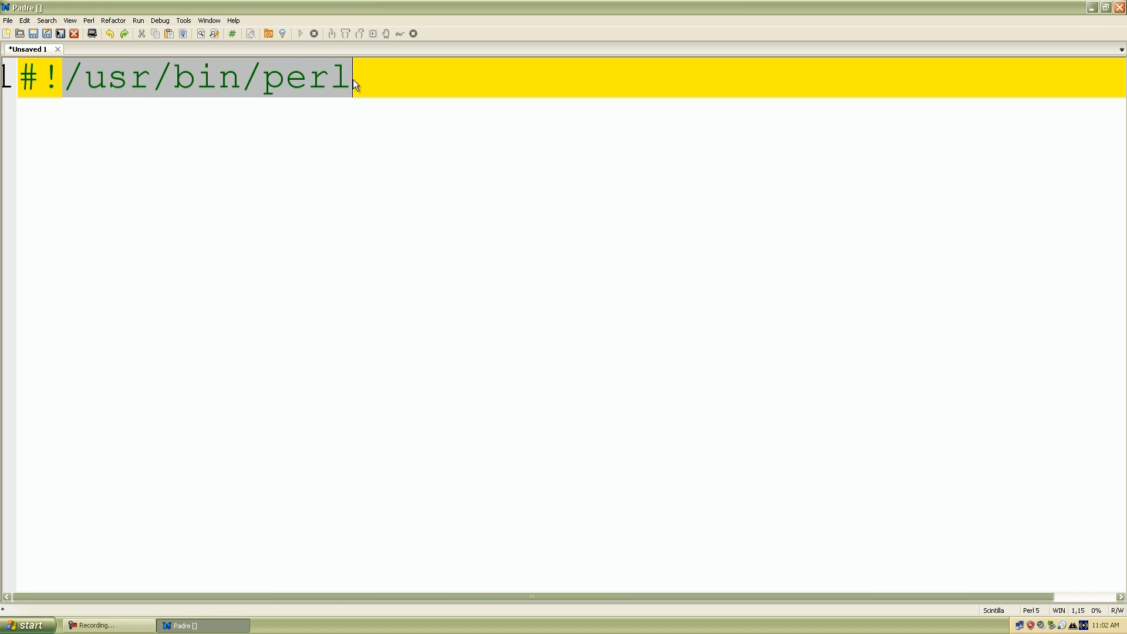
pyautogui.moveTo(185, 78)
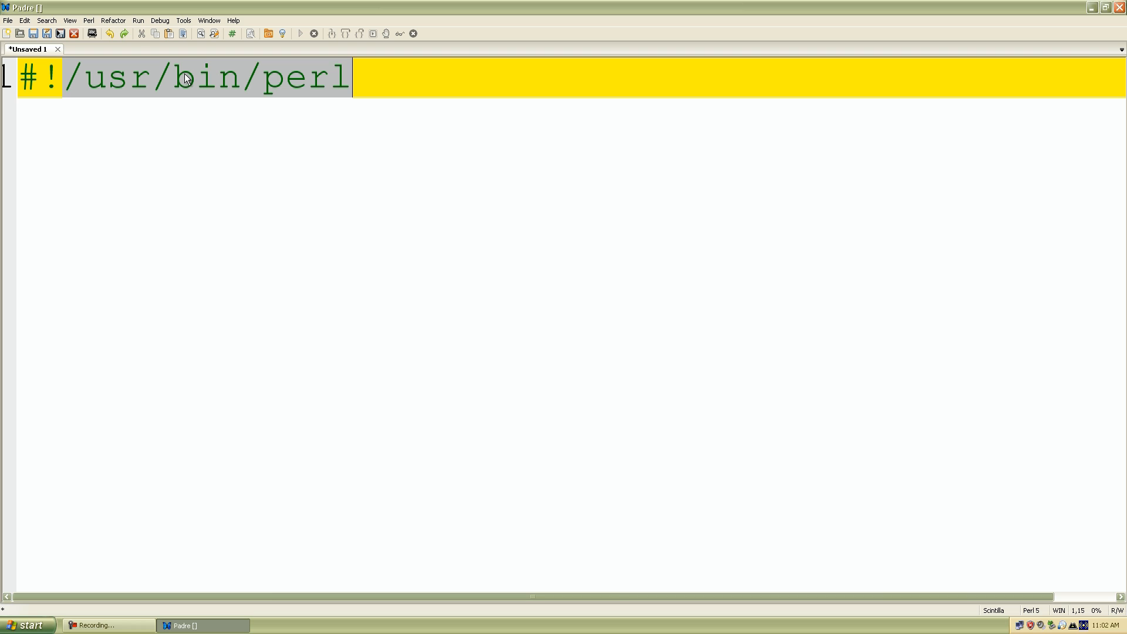
pyautogui.moveTo(179, 113)
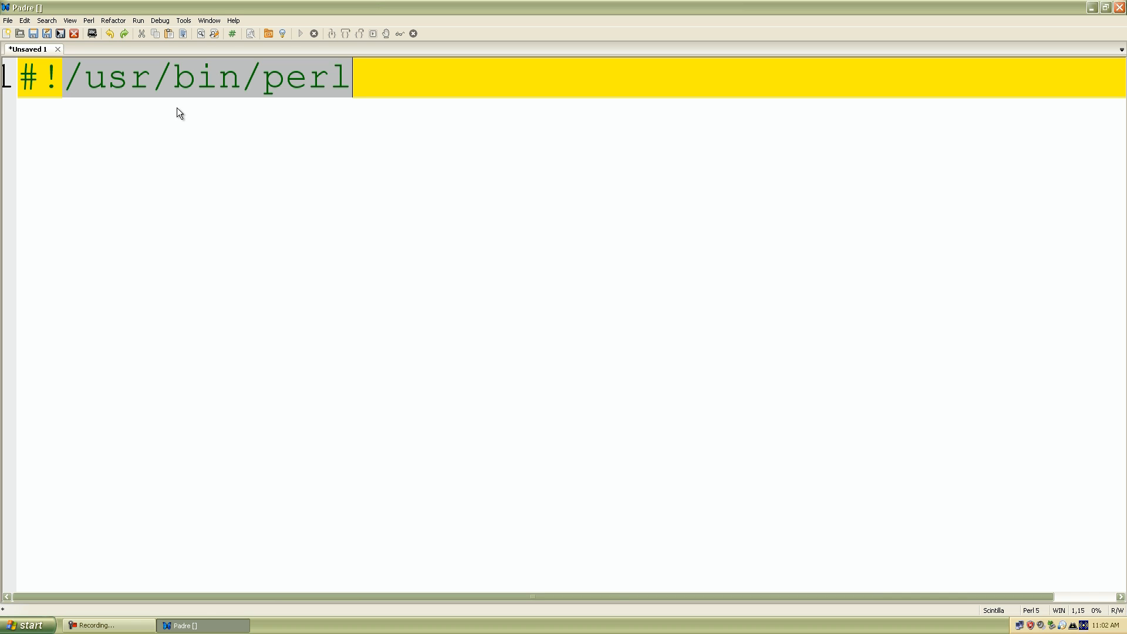
pyautogui.moveTo(194, 102)
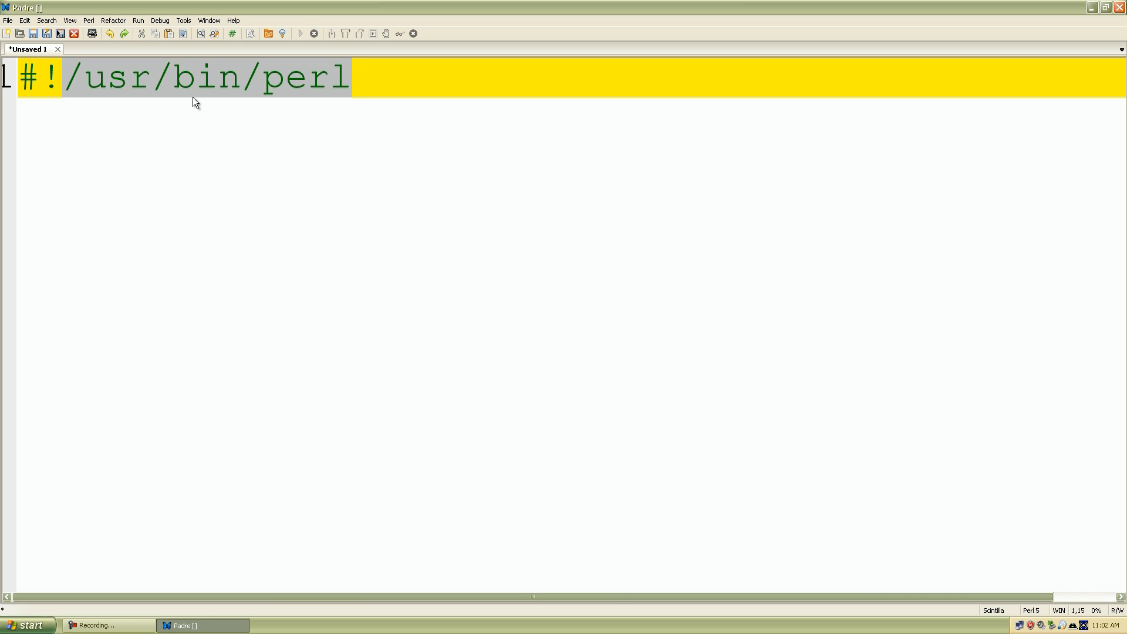
pyautogui.click(267, 78)
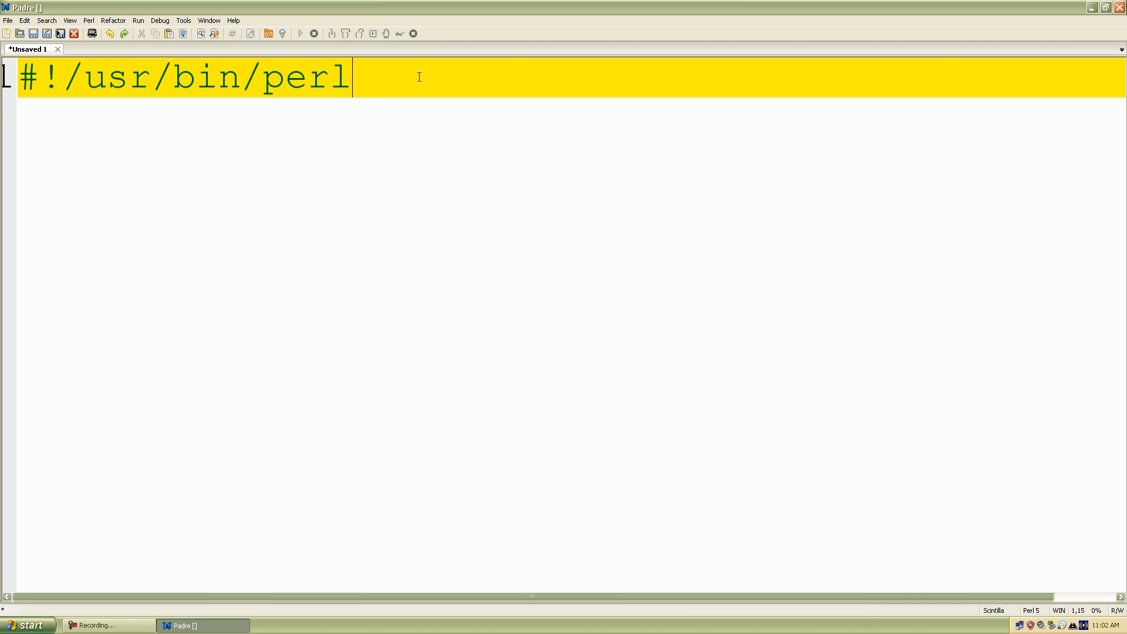
# - Add print("Hello, Perl\n\n"); on line 3 below the shebang
pyautogui.press('Return')
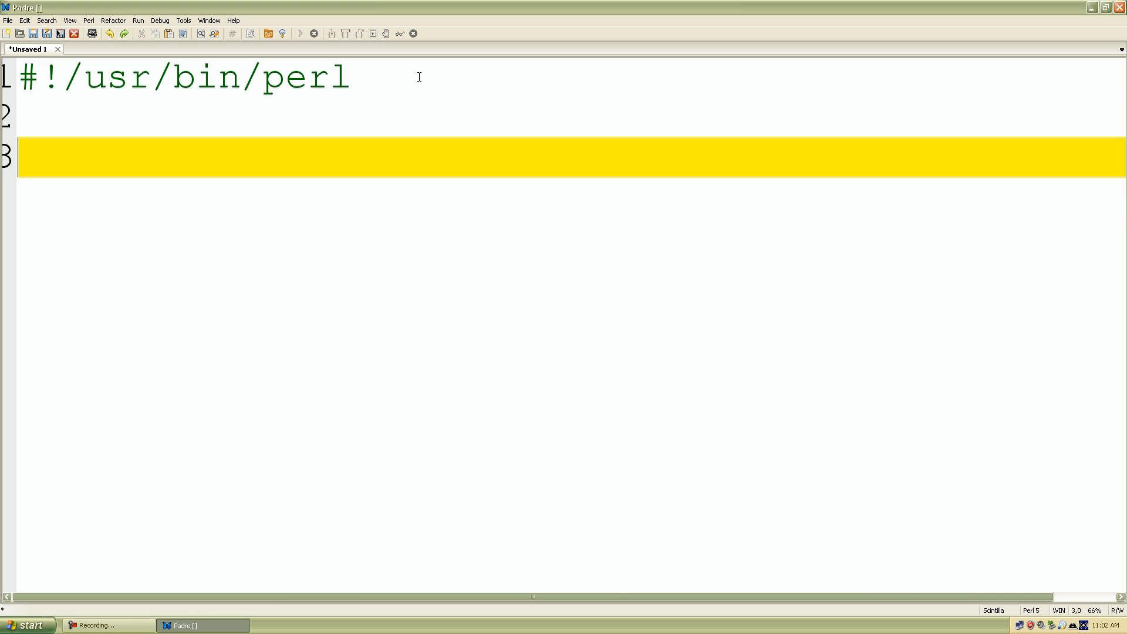
pyautogui.moveTo(436, 59)
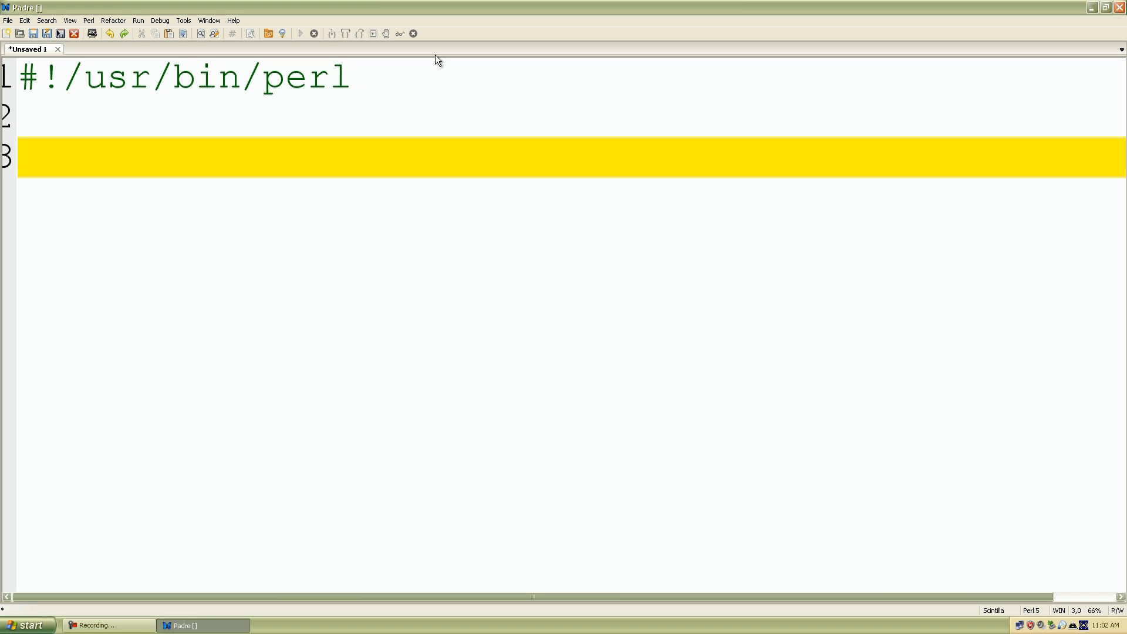
pyautogui.write('prin')
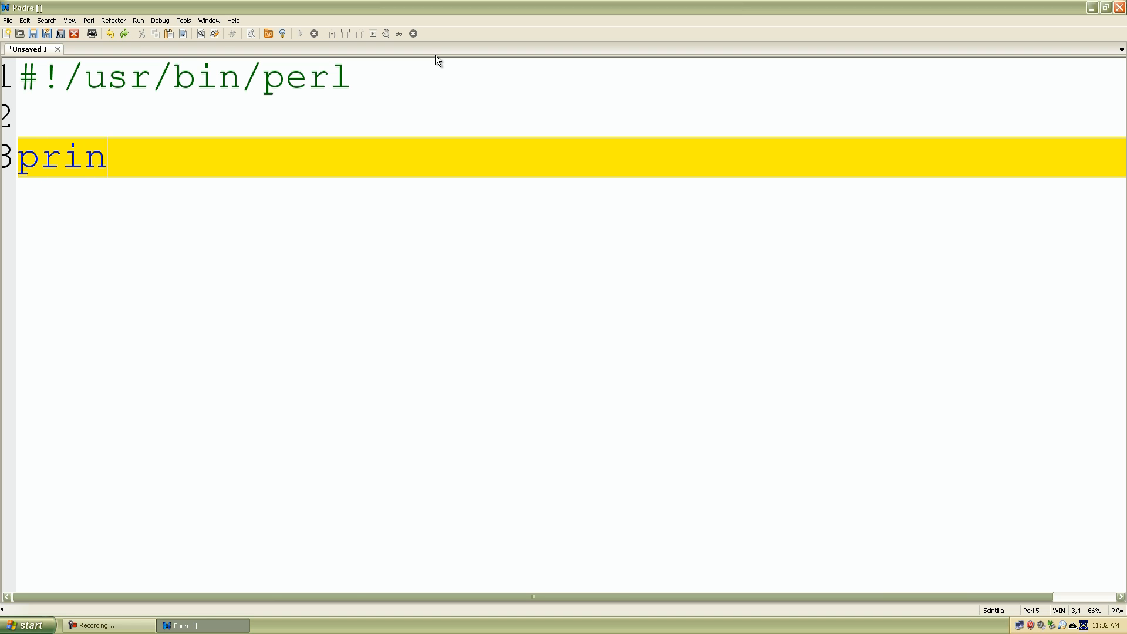
pyautogui.write('t()')
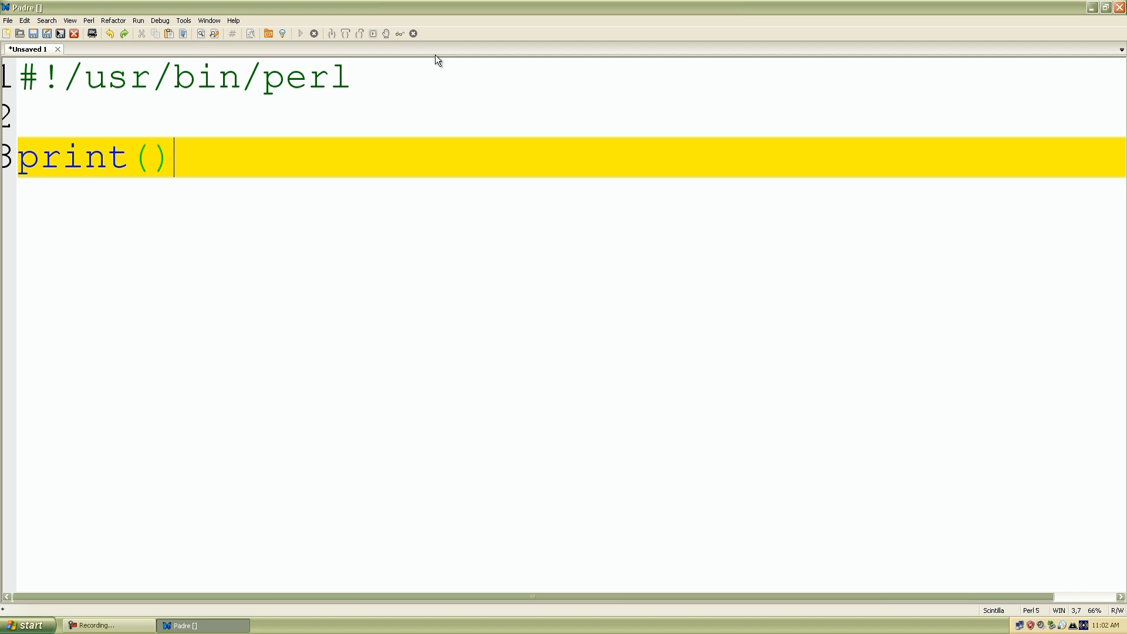
pyautogui.write(';')
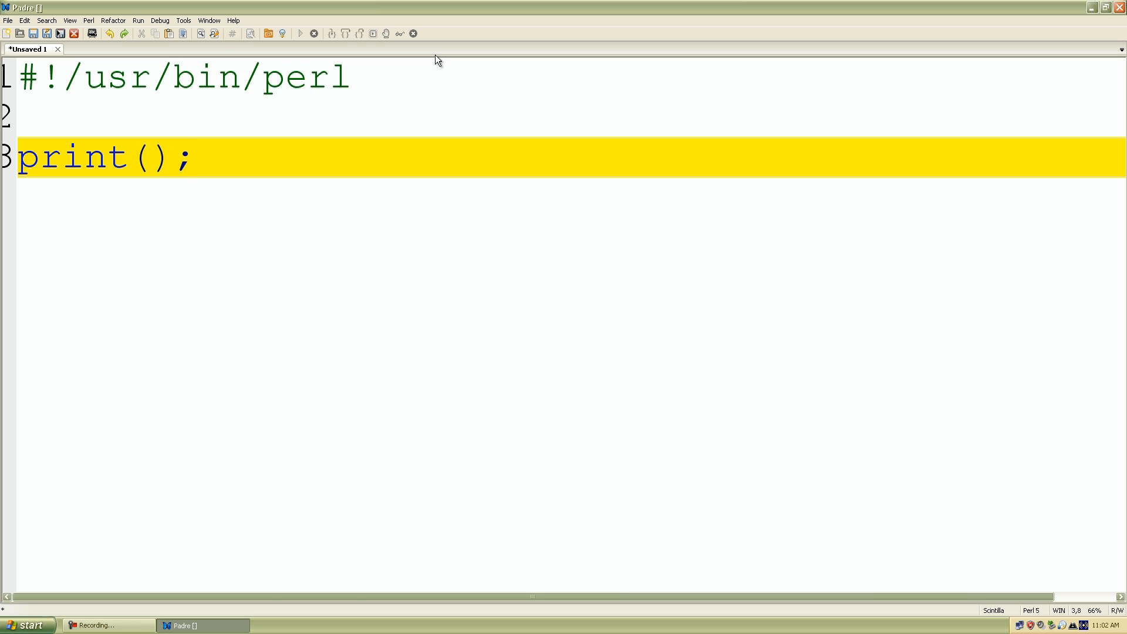
pyautogui.click(151, 157)
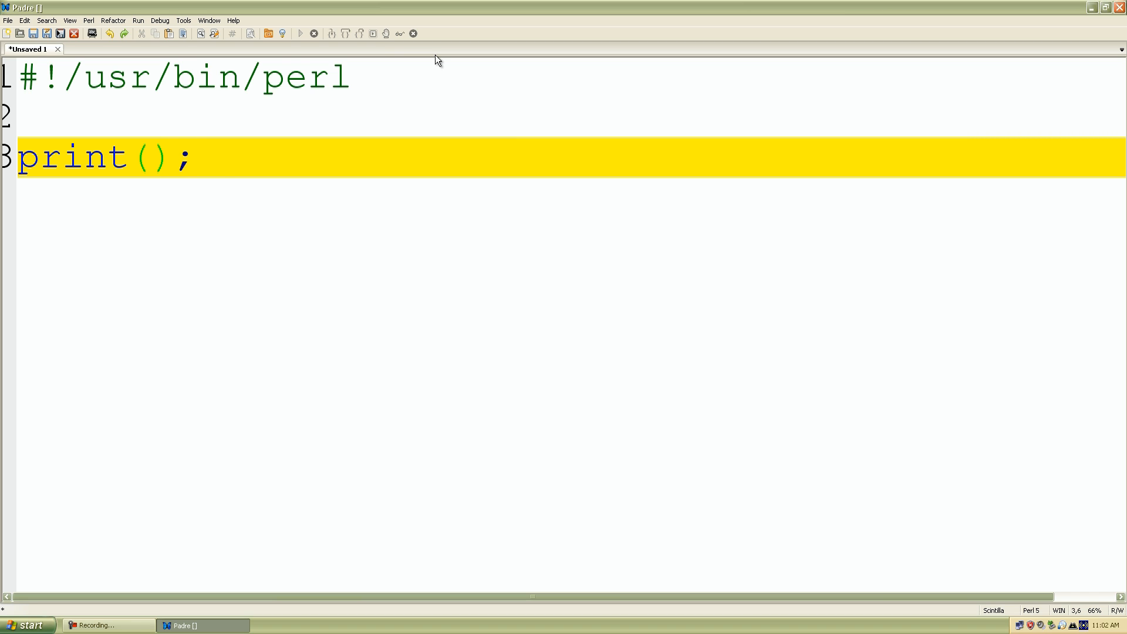
pyautogui.write('""')
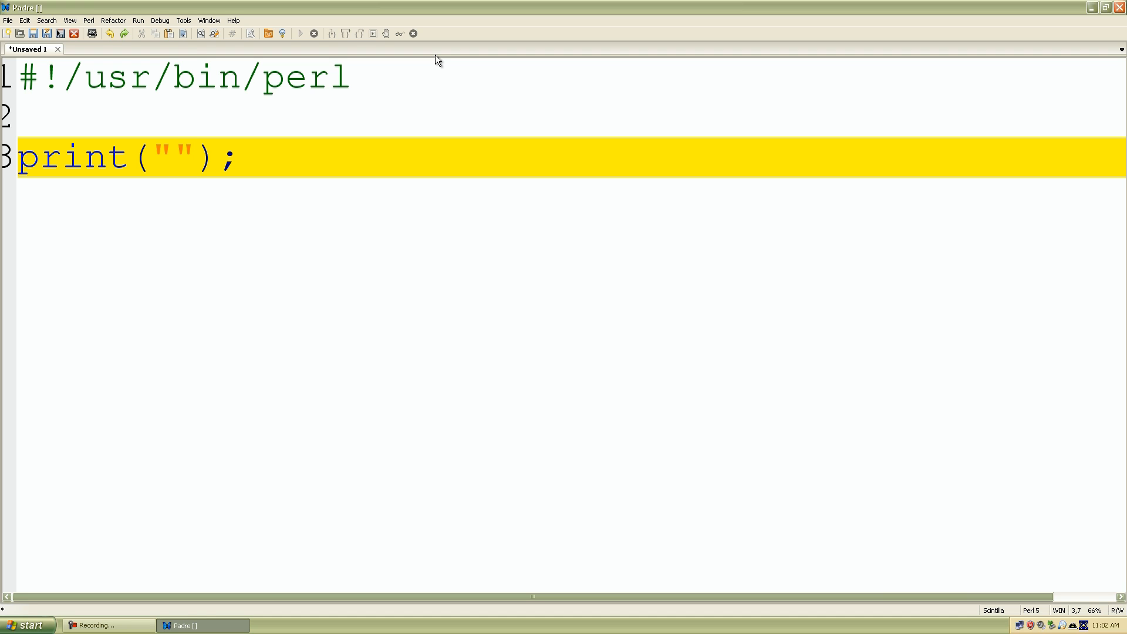
pyautogui.write('Hello,')
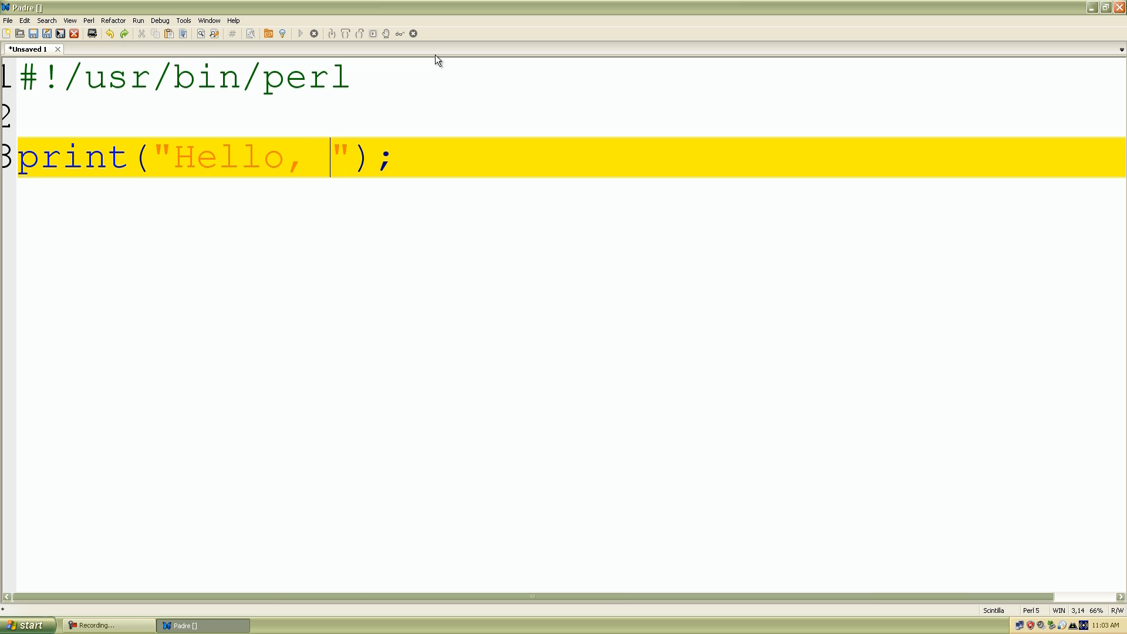
pyautogui.write('P')
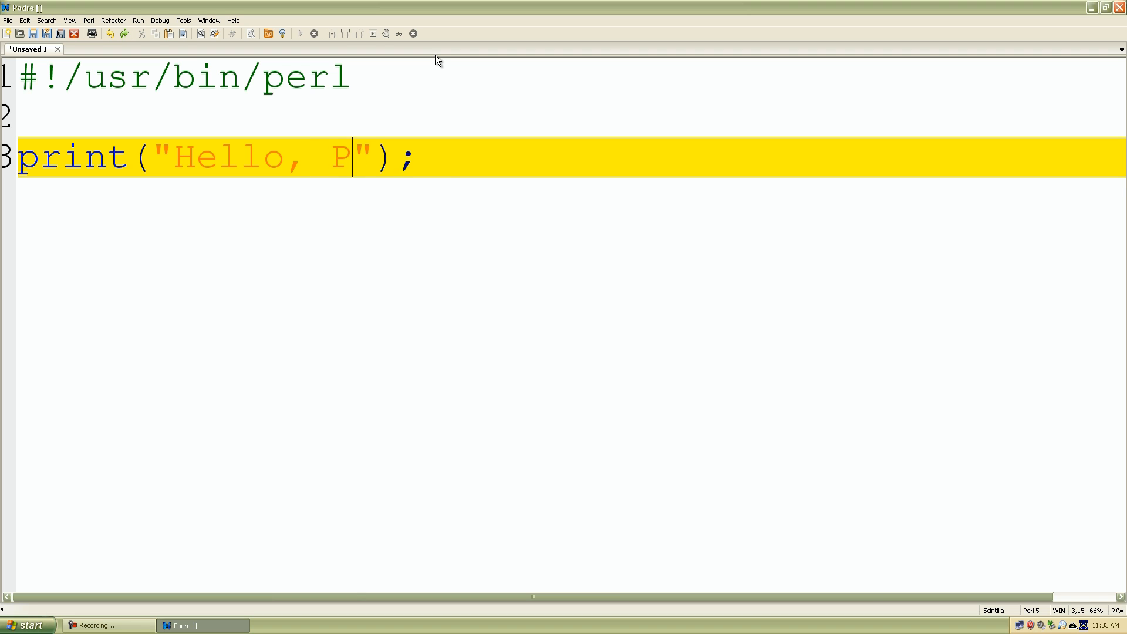
pyautogui.write('erl')
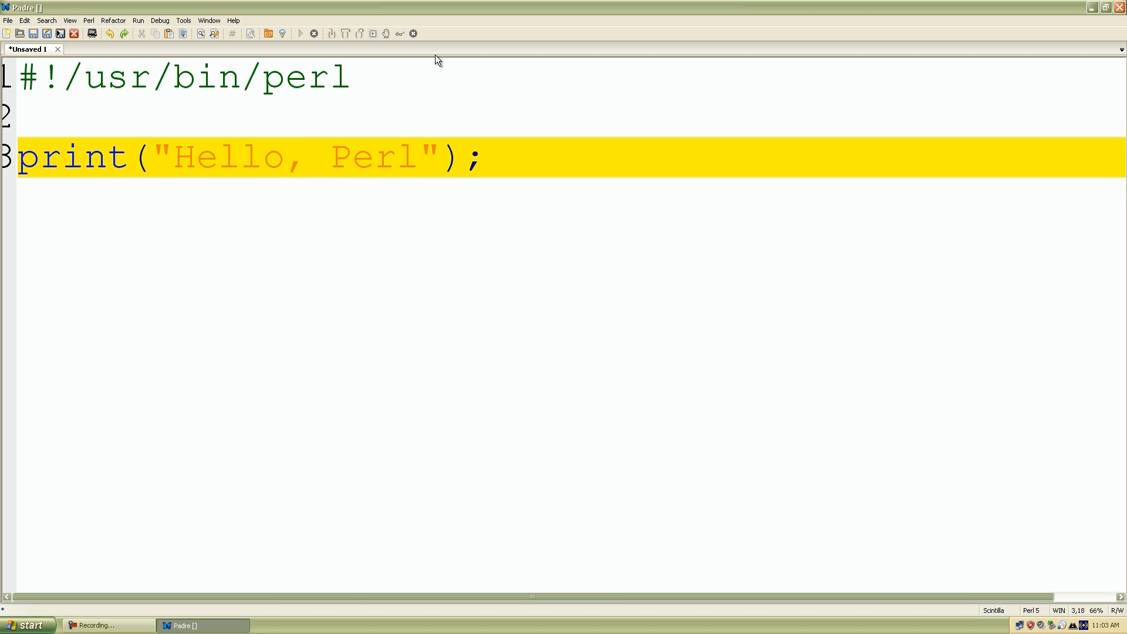
pyautogui.write('\\n')
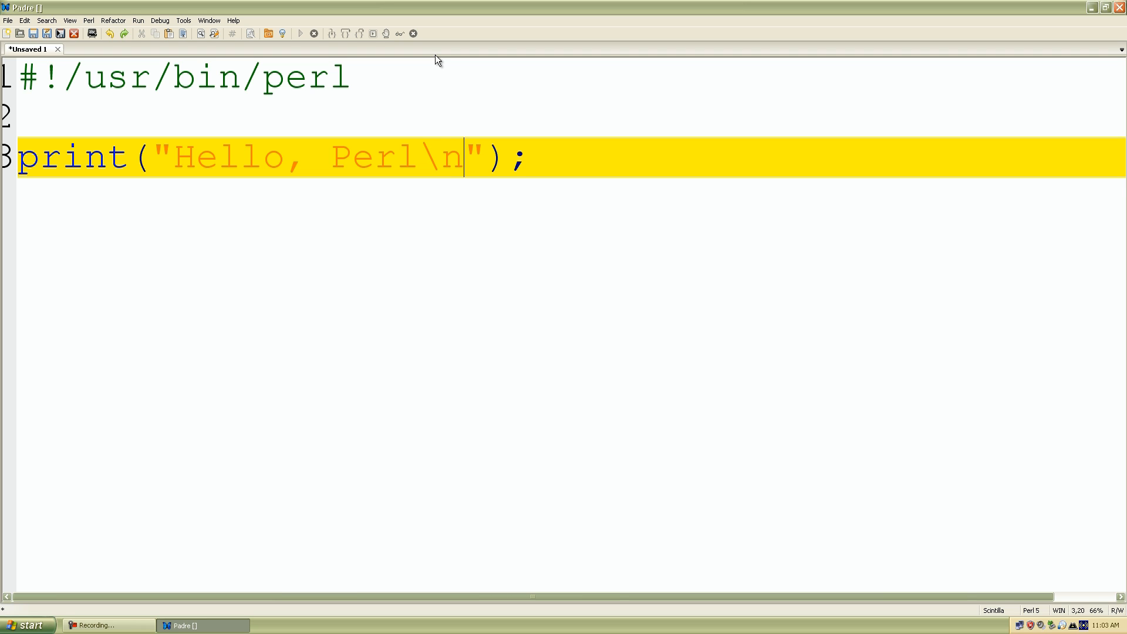
pyautogui.write('\\n')
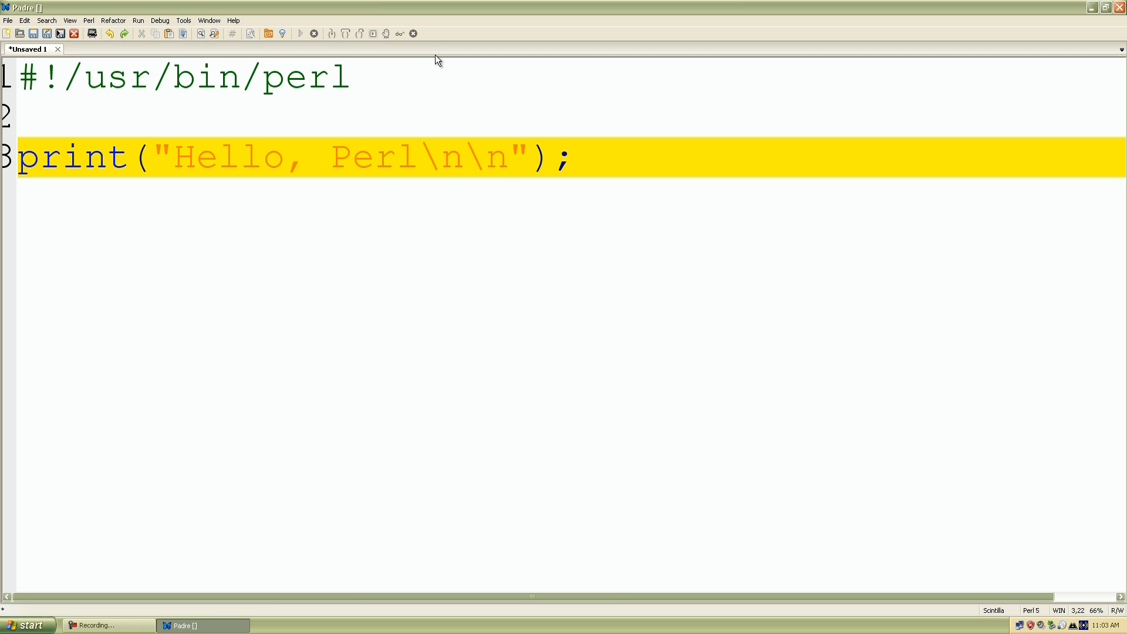
# - Save the new script in the Desktop folder under the name HelloPerl.pl
pyautogui.click(508, 157)
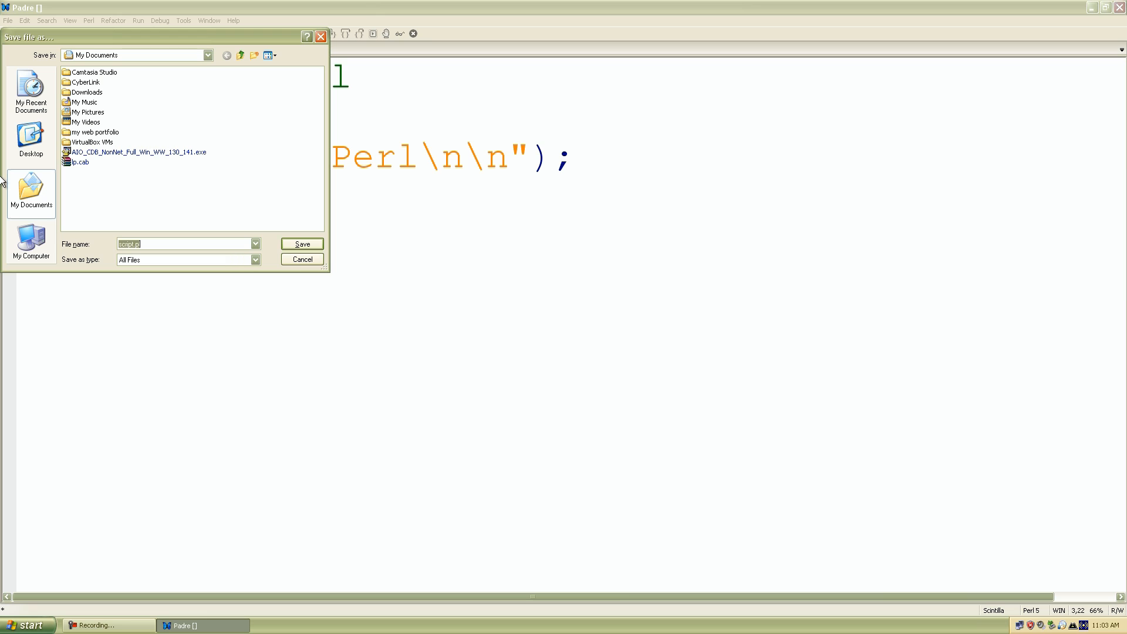
pyautogui.moveTo(30, 139)
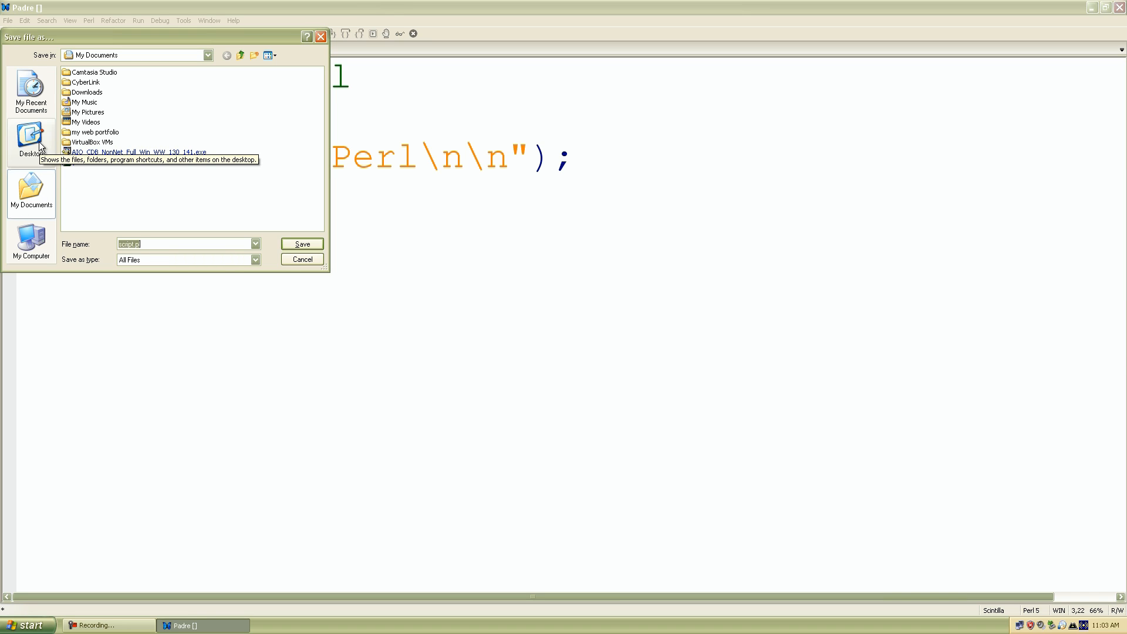
pyautogui.click(31, 141)
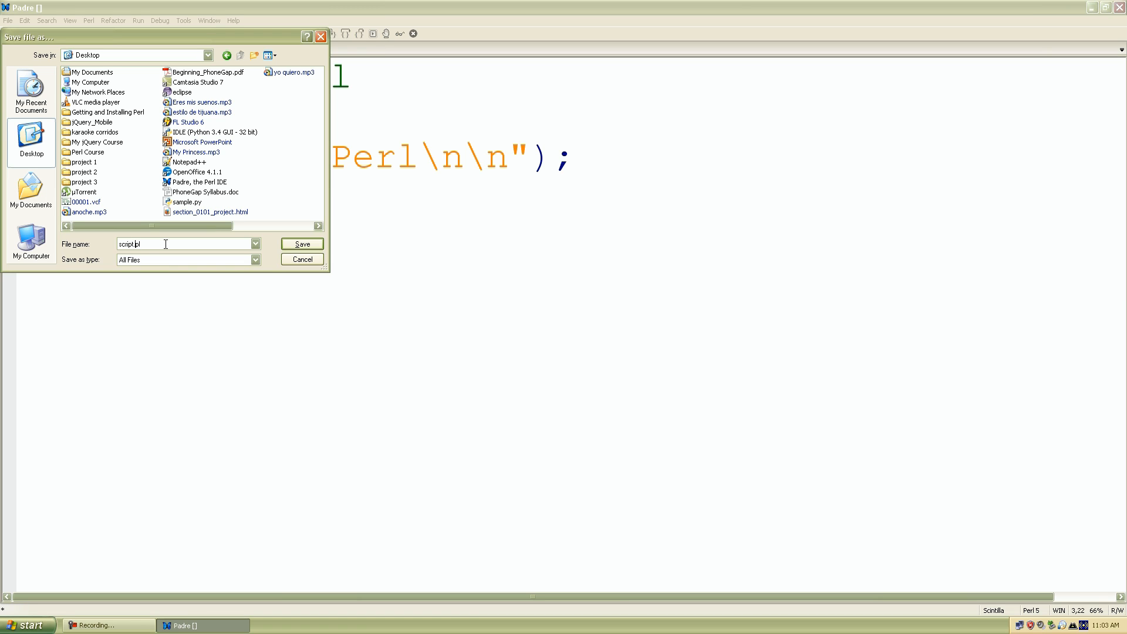
pyautogui.moveTo(157, 244)
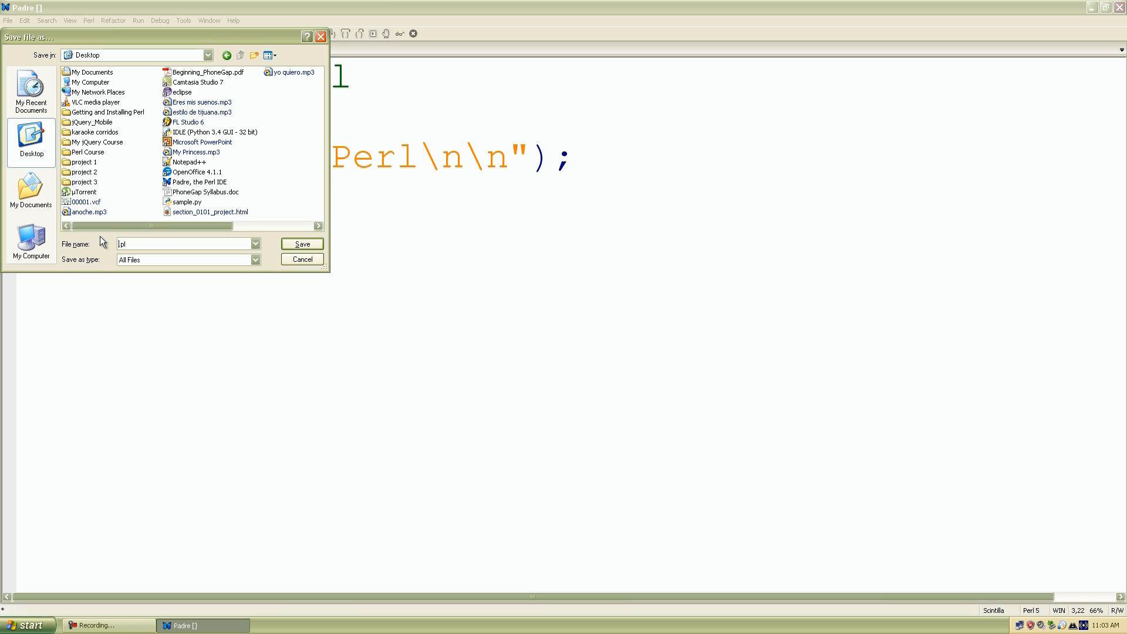
pyautogui.write('HelloPerl')
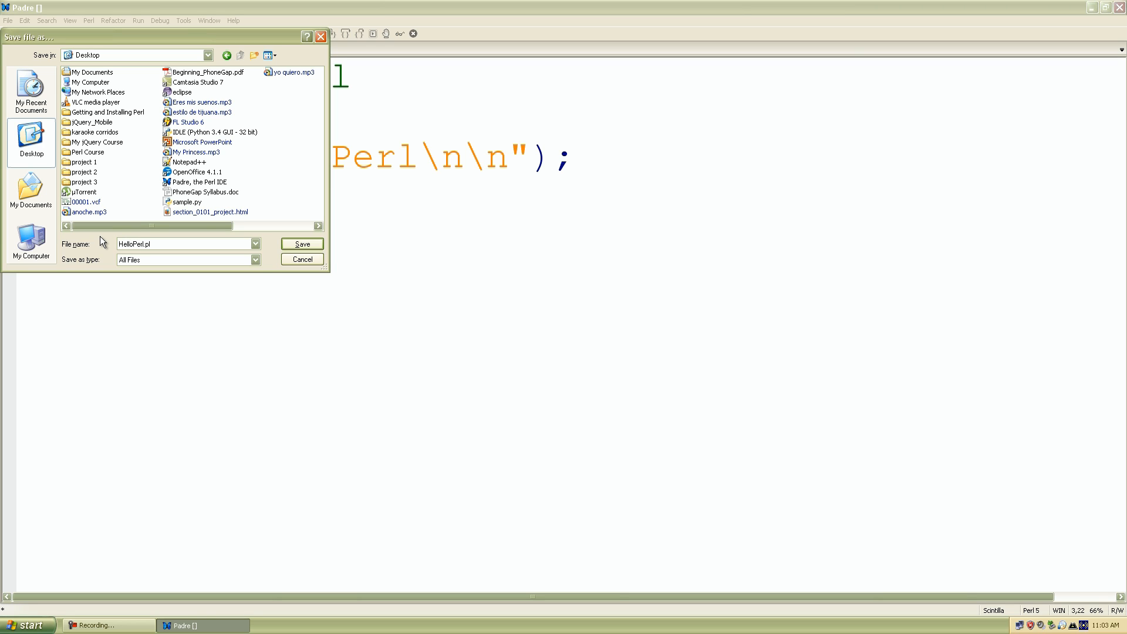
pyautogui.click(300, 243)
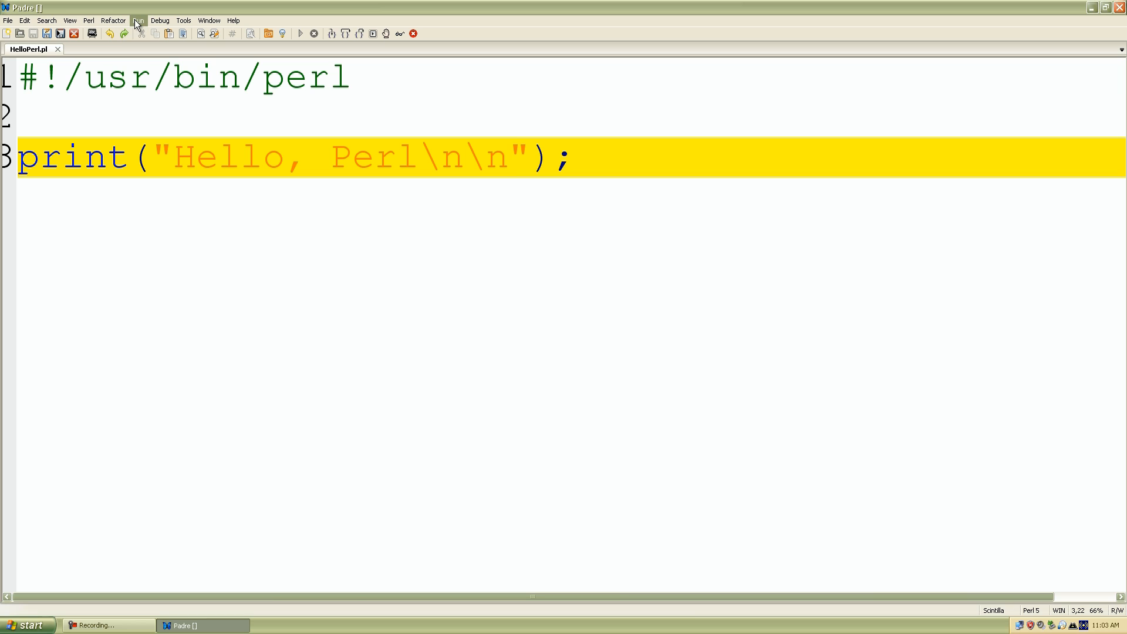
# - Run HelloPerl.pl with Run Script, showing 'Hello, Perl' in a console
pyautogui.click(137, 20)
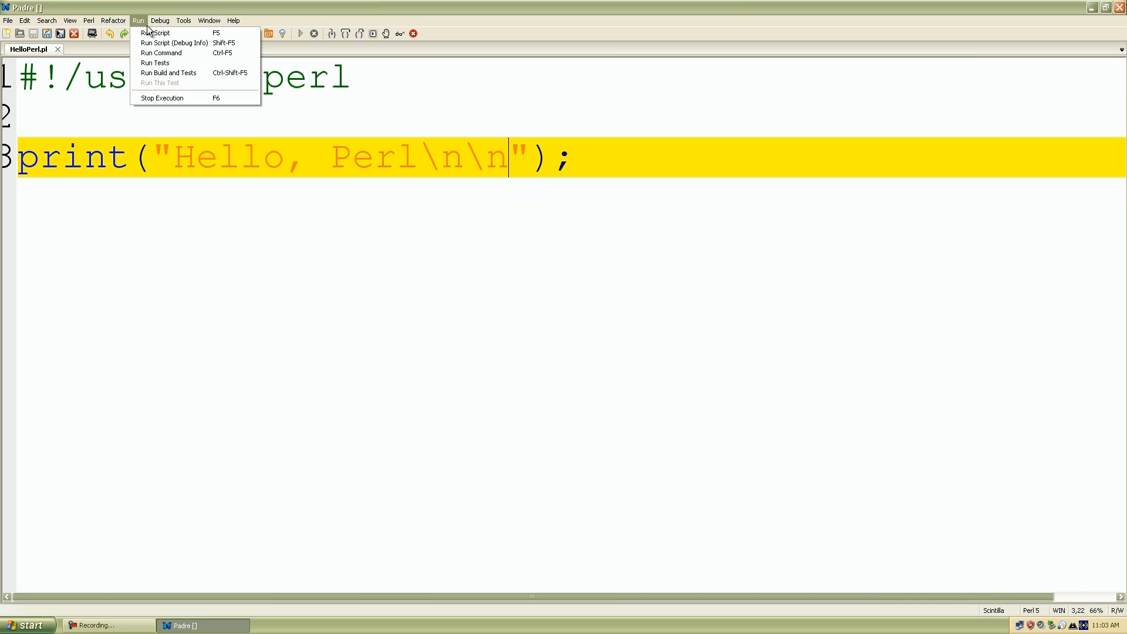
pyautogui.moveTo(156, 32)
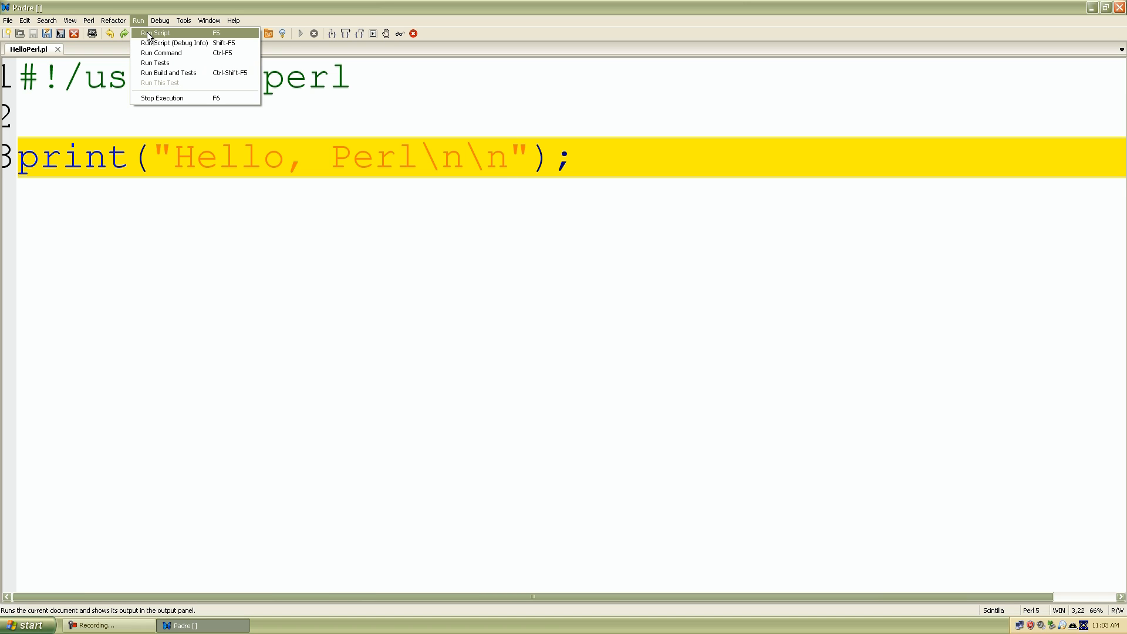
pyautogui.moveTo(166, 34)
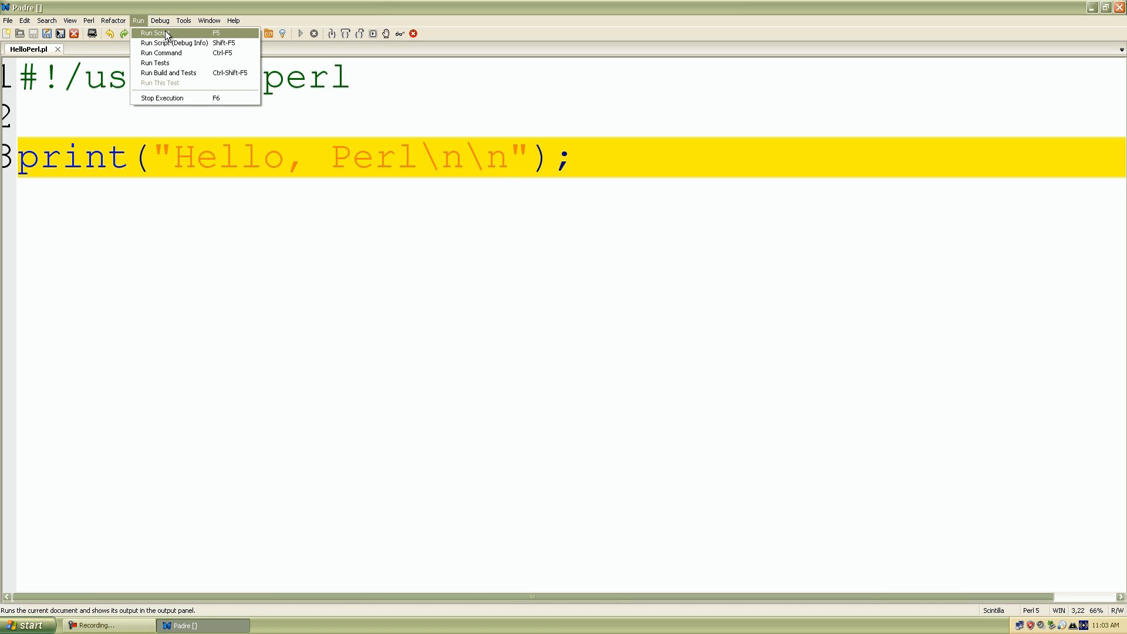
pyautogui.click(153, 32)
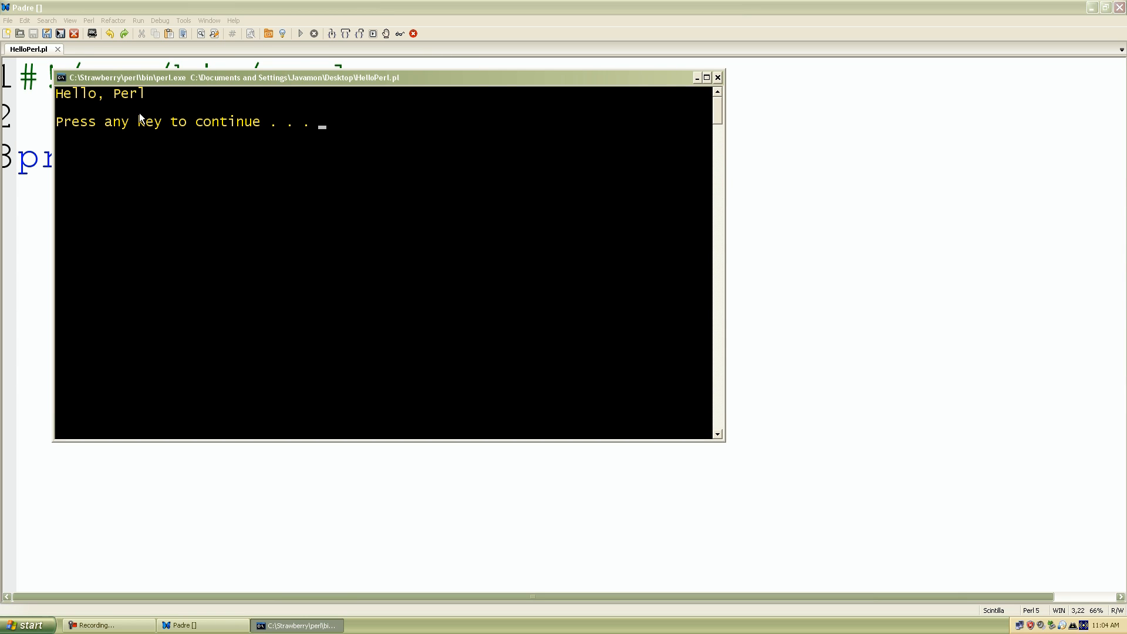
pyautogui.moveTo(101, 125)
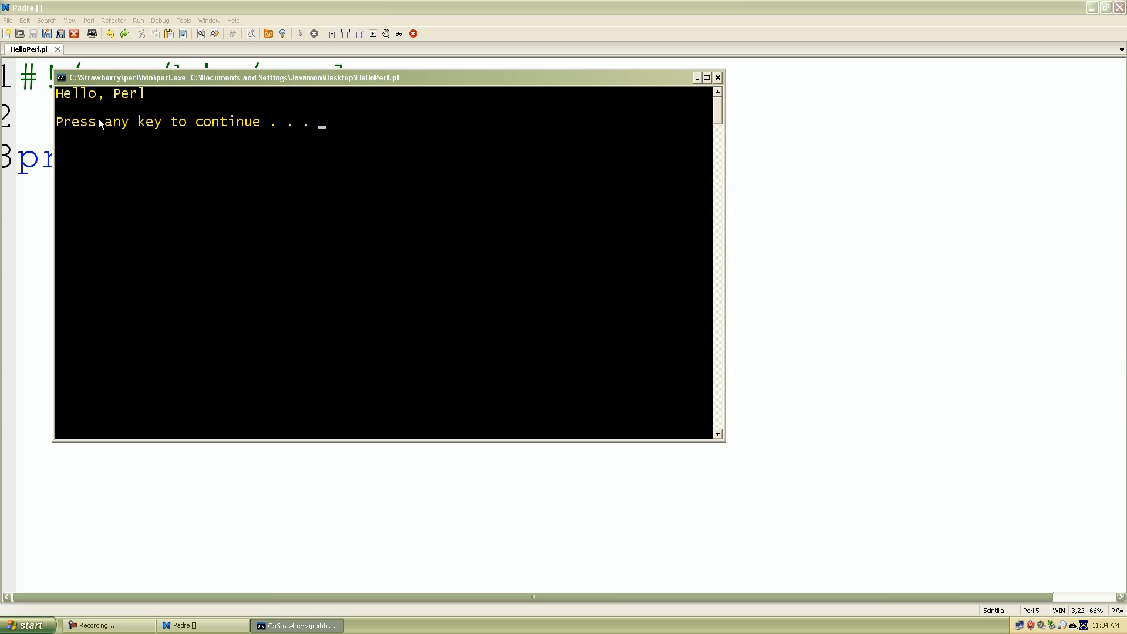
pyautogui.moveTo(217, 167)
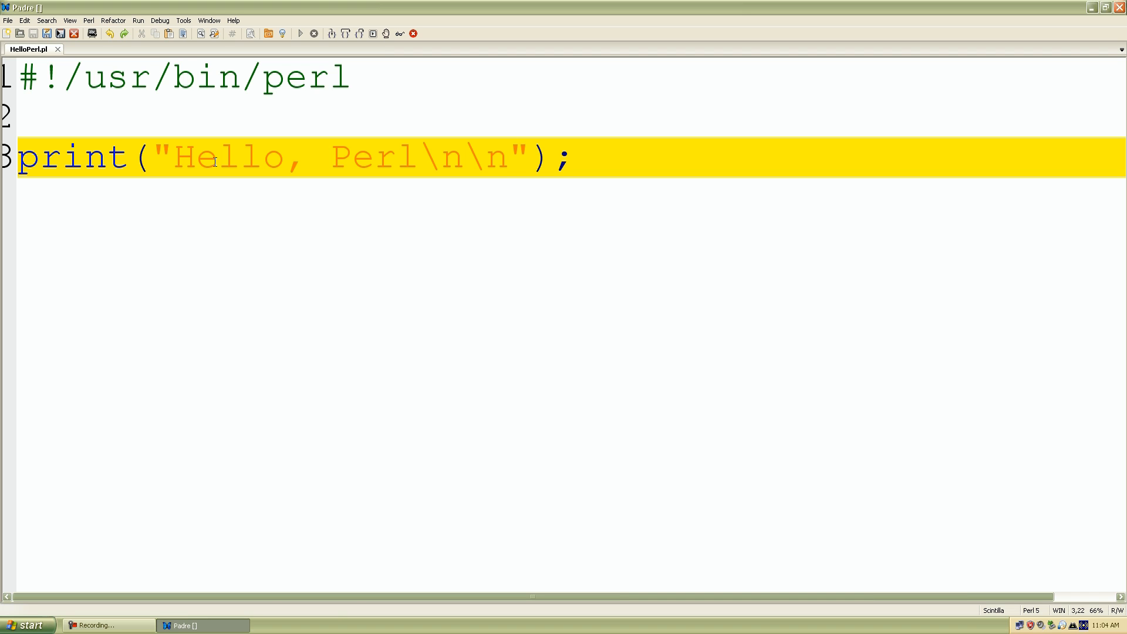
pyautogui.moveTo(393, 6)
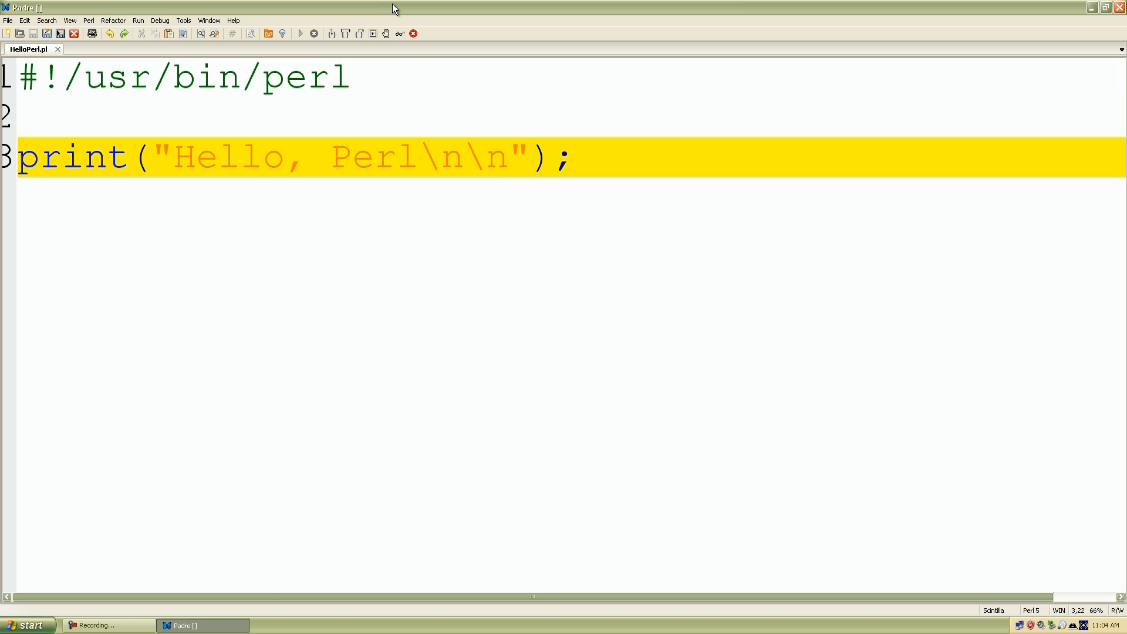
# - Place the insertion point at the end of the greeting print line
pyautogui.click(508, 157)
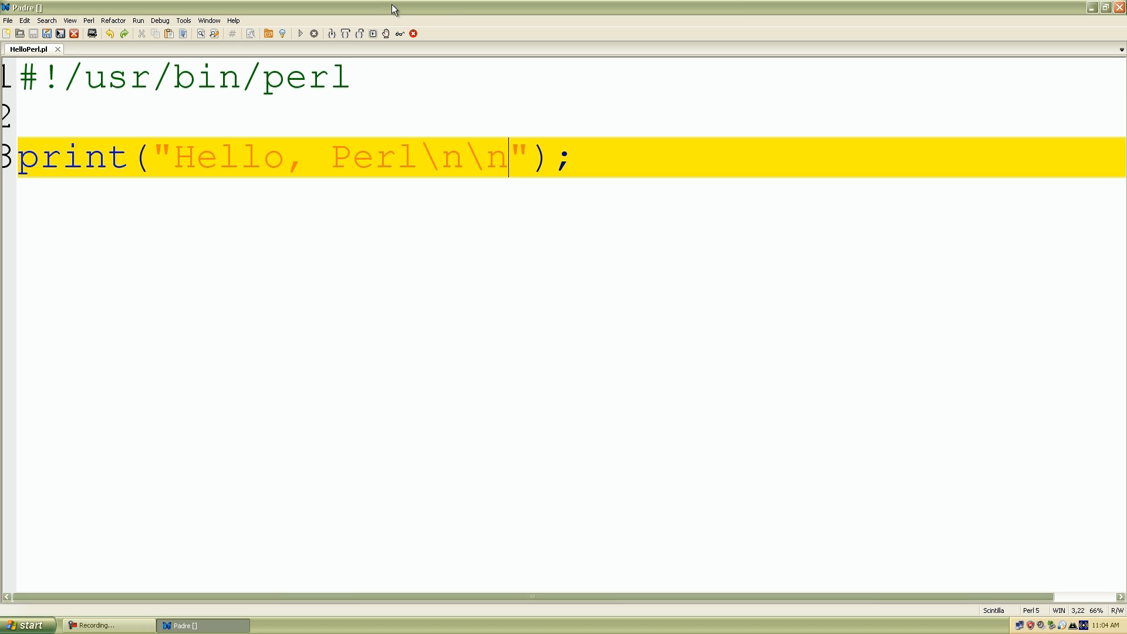
pyautogui.moveTo(401, 23)
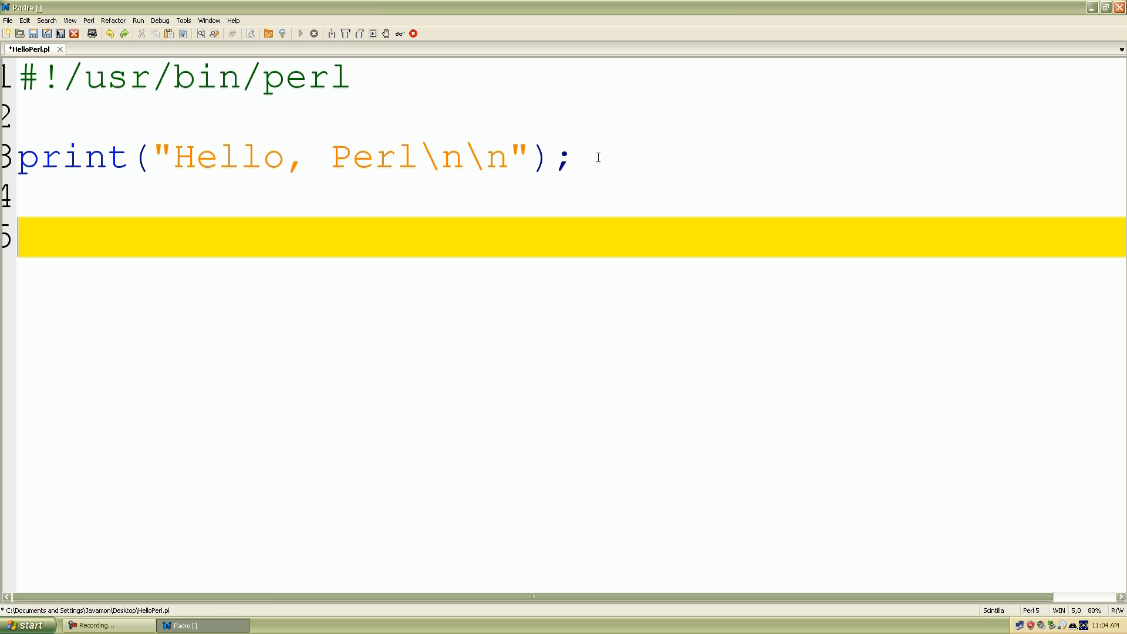
# - Write print("what is your name: "); on line 5 and start a new line
pyautogui.write('print')
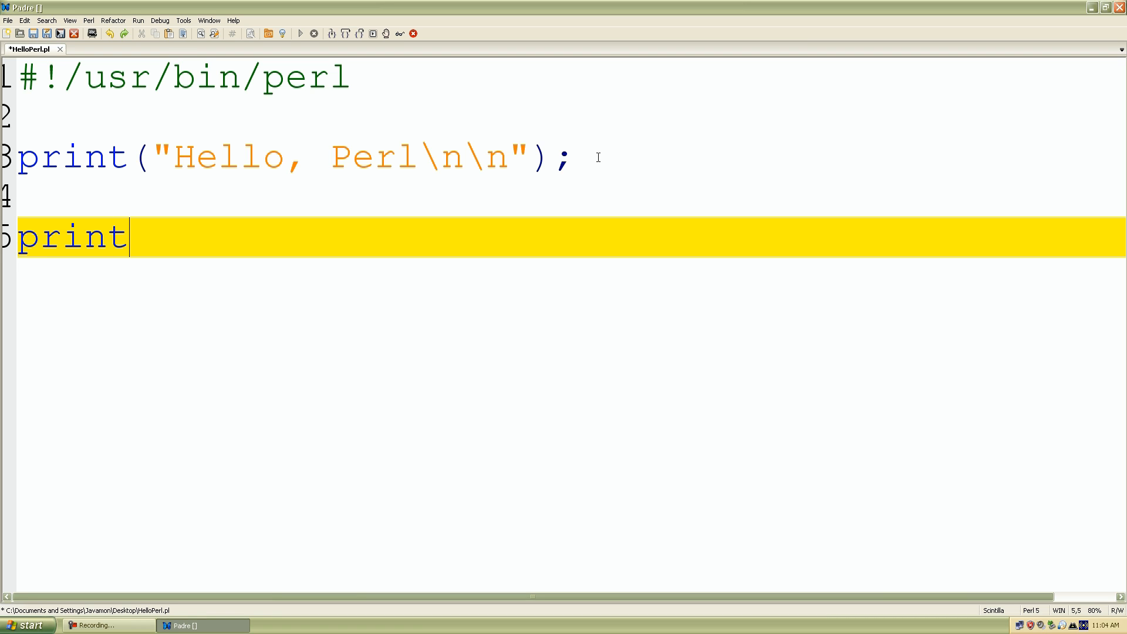
pyautogui.write('()')
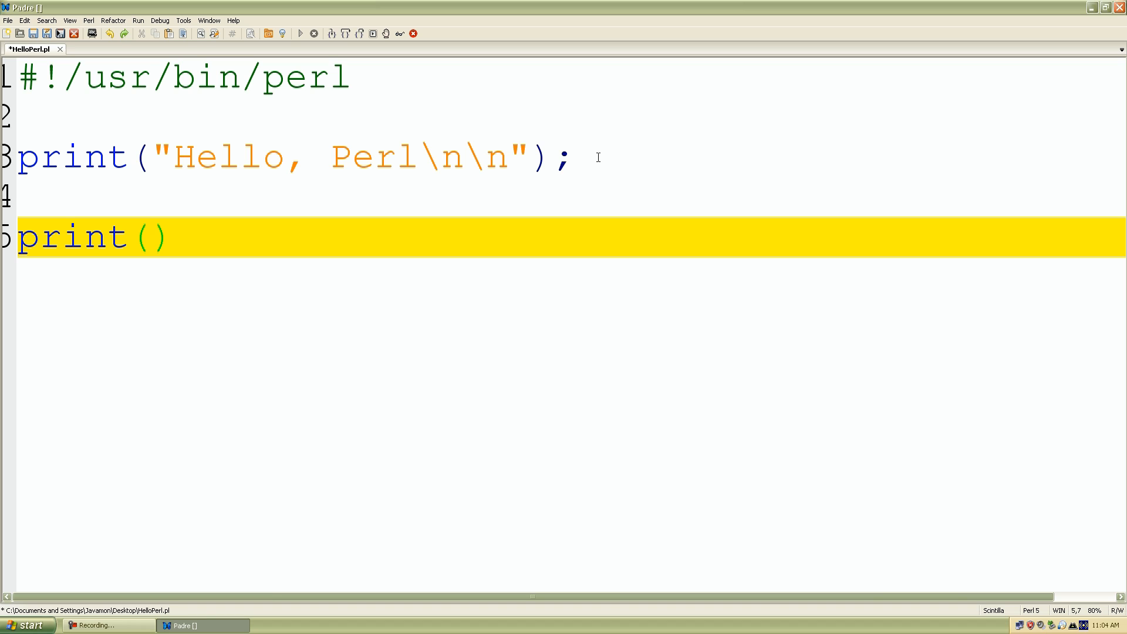
pyautogui.click(173, 237)
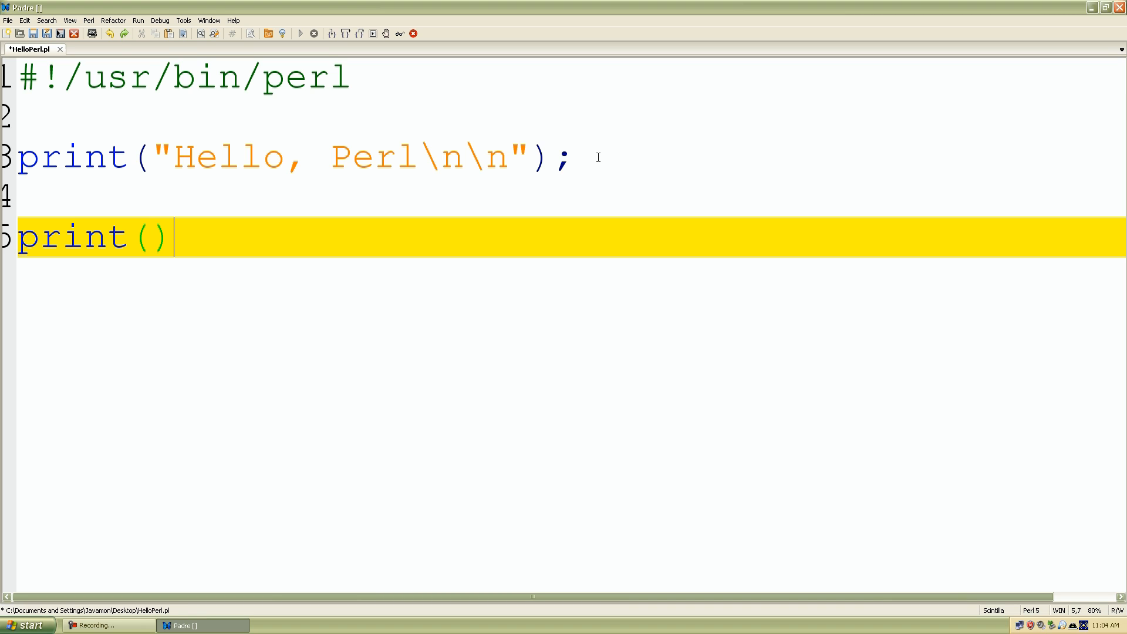
pyautogui.write(';')
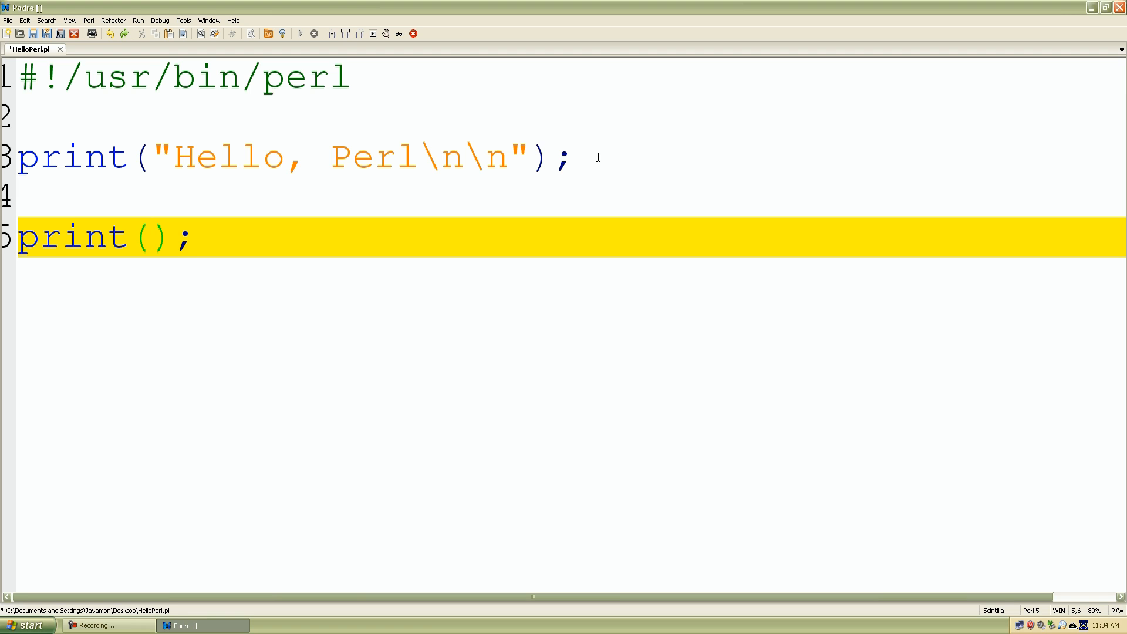
pyautogui.write('""')
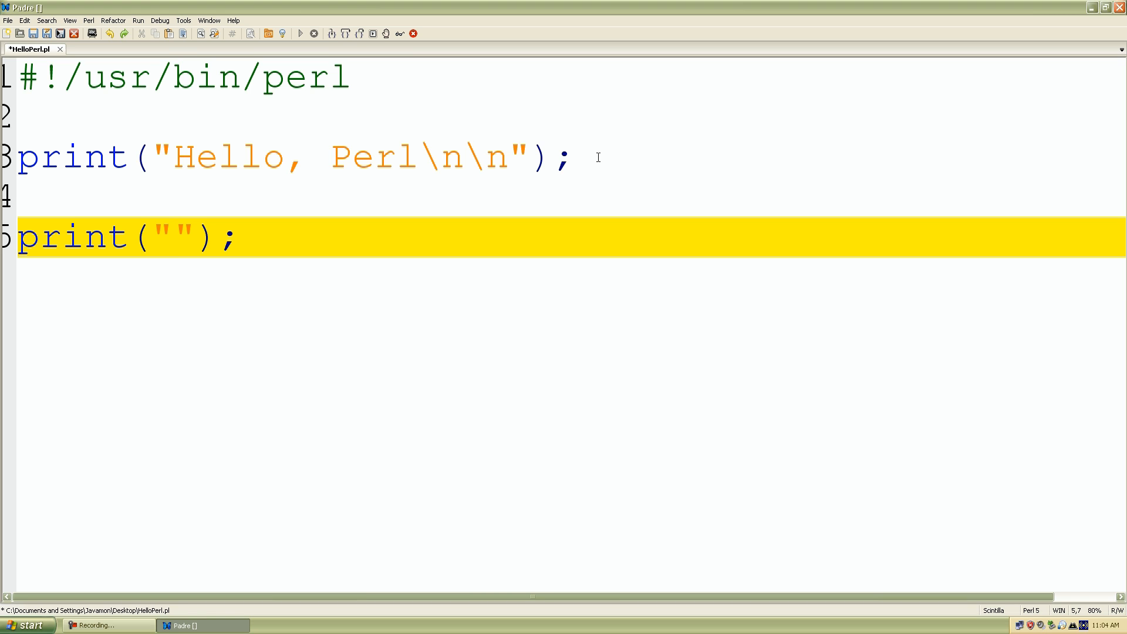
pyautogui.click(172, 237)
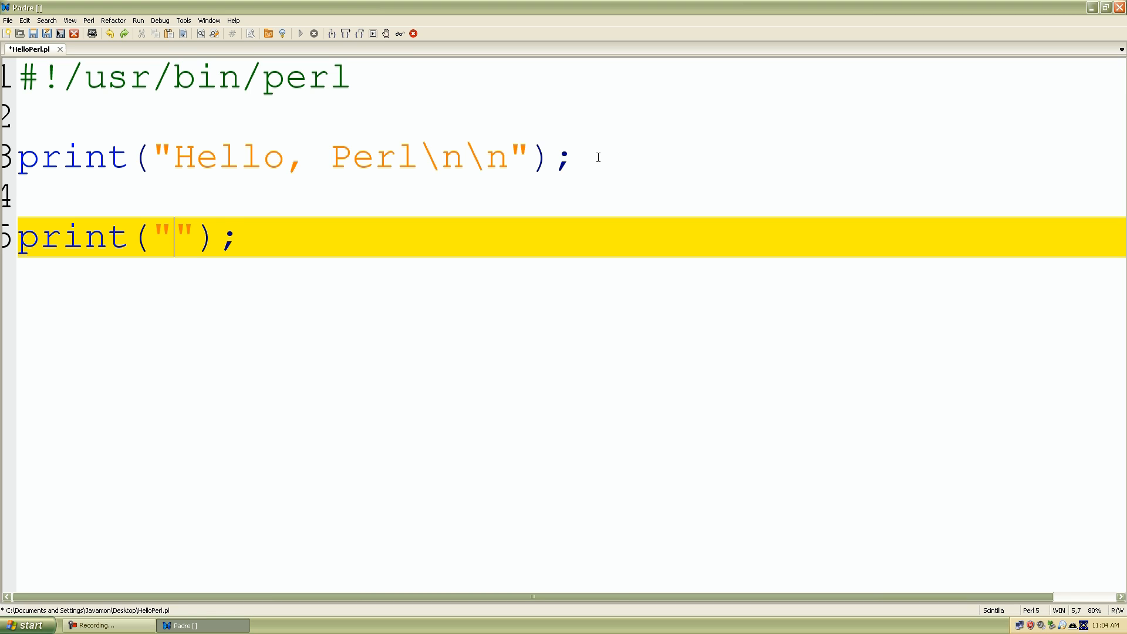
pyautogui.write('whatis')
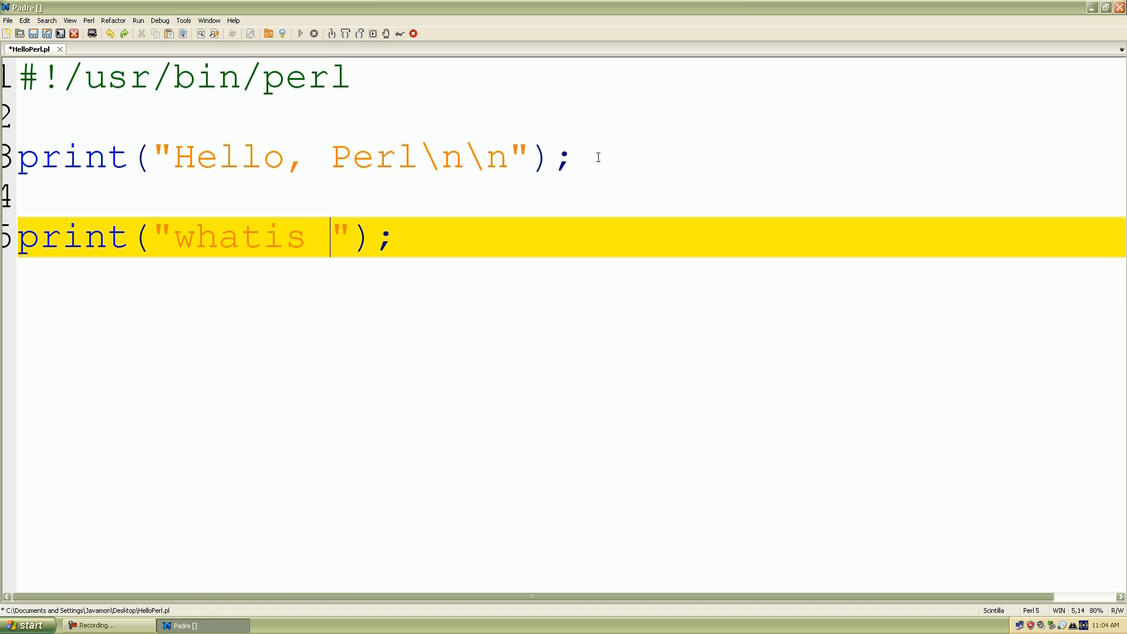
pyautogui.write('is y')
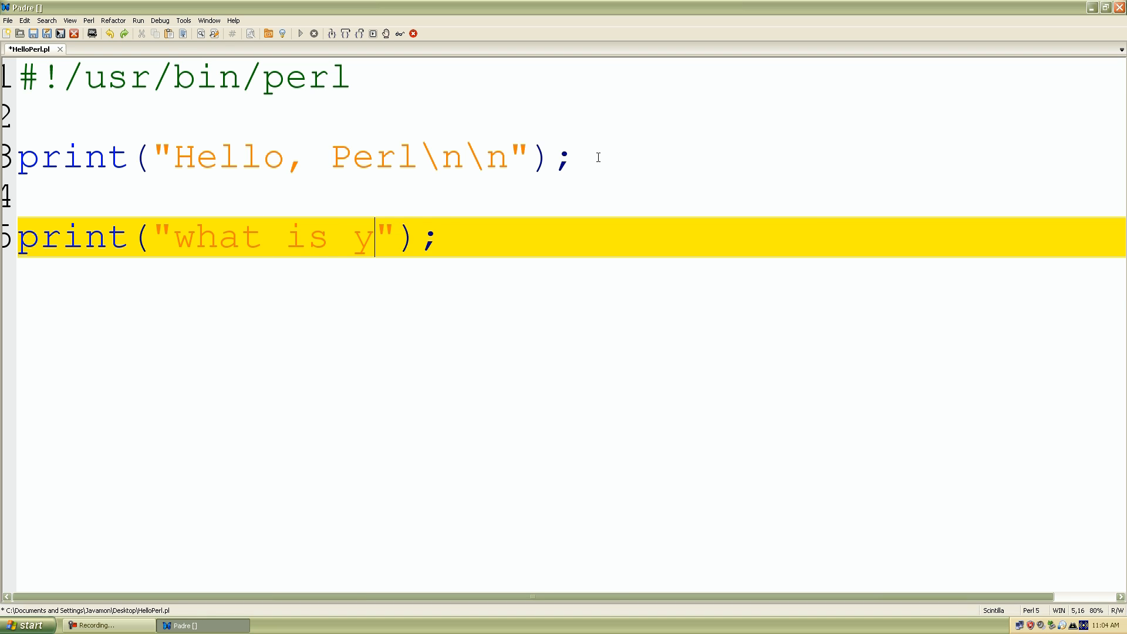
pyautogui.write('our name')
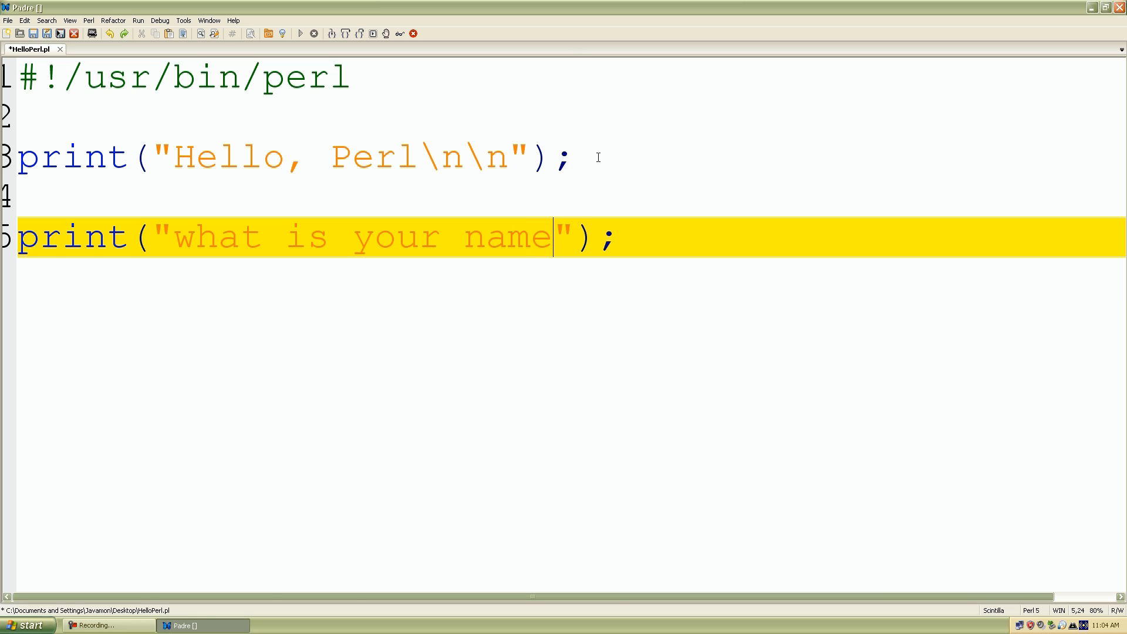
pyautogui.write(':')
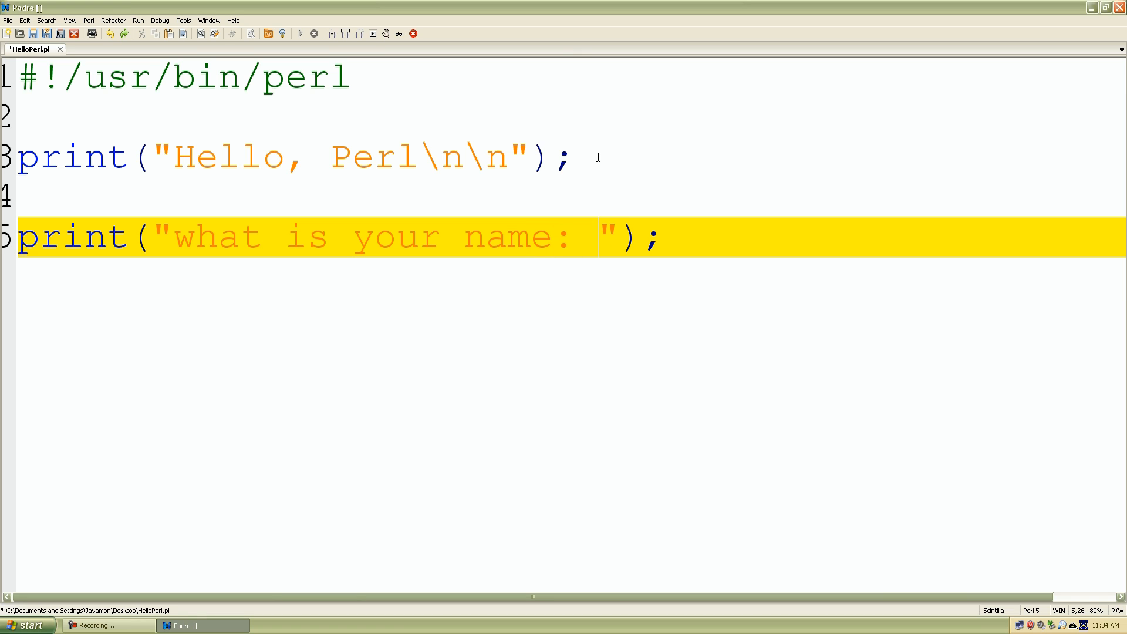
pyautogui.press('Return')
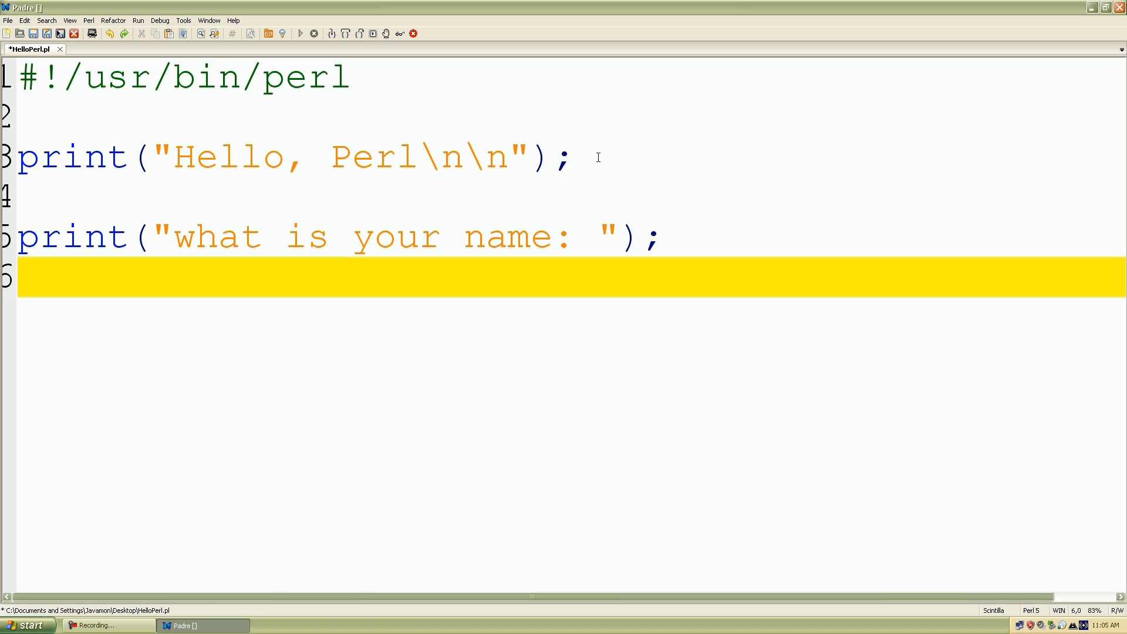
# - Type $name = <STDIN>; on line 6 to capture the user's input
pyautogui.write('$')
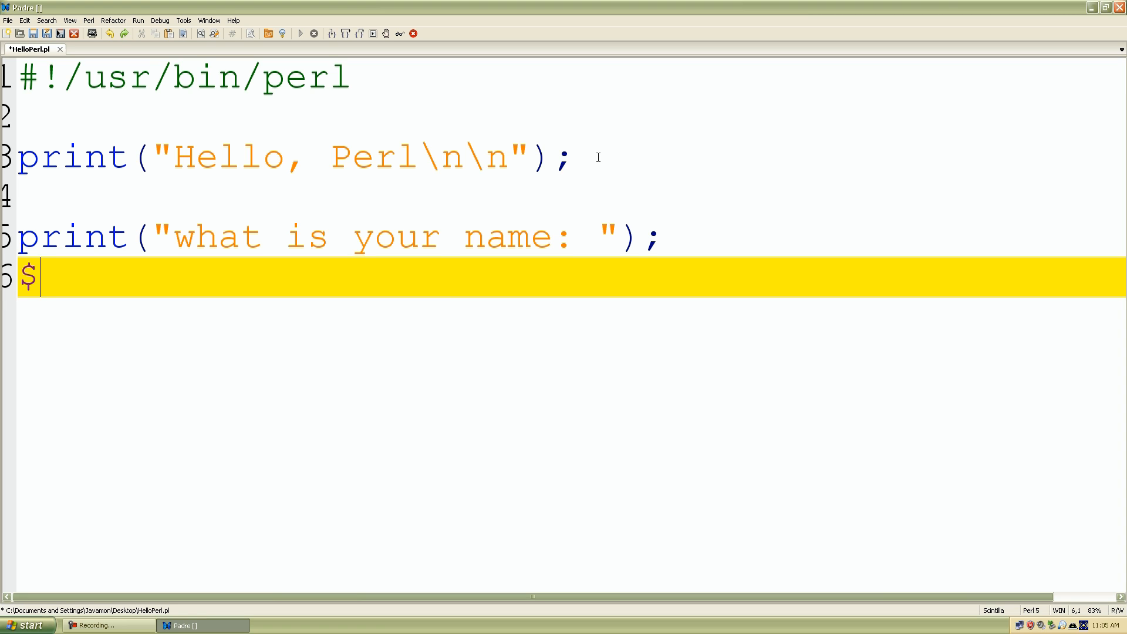
pyautogui.write('name')
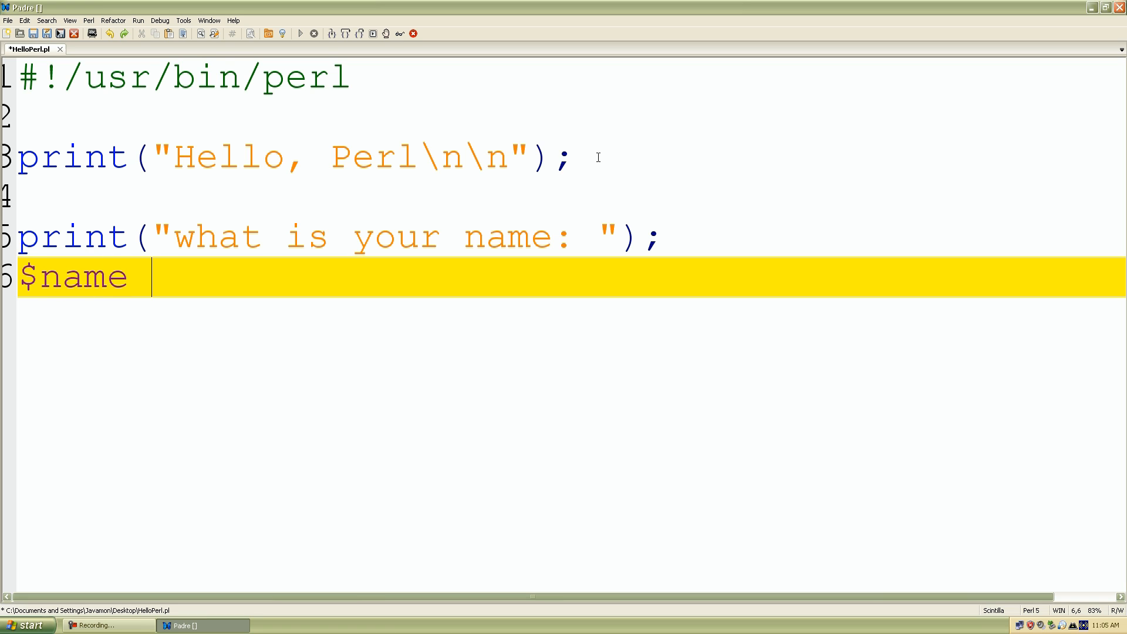
pyautogui.write('=')
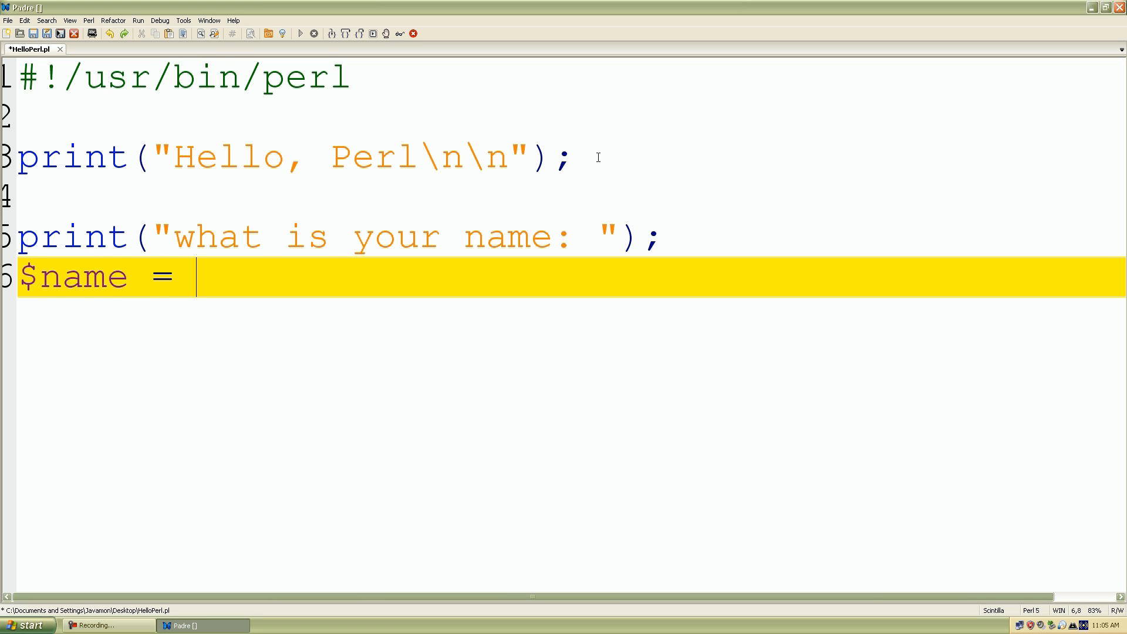
pyautogui.write('<>')
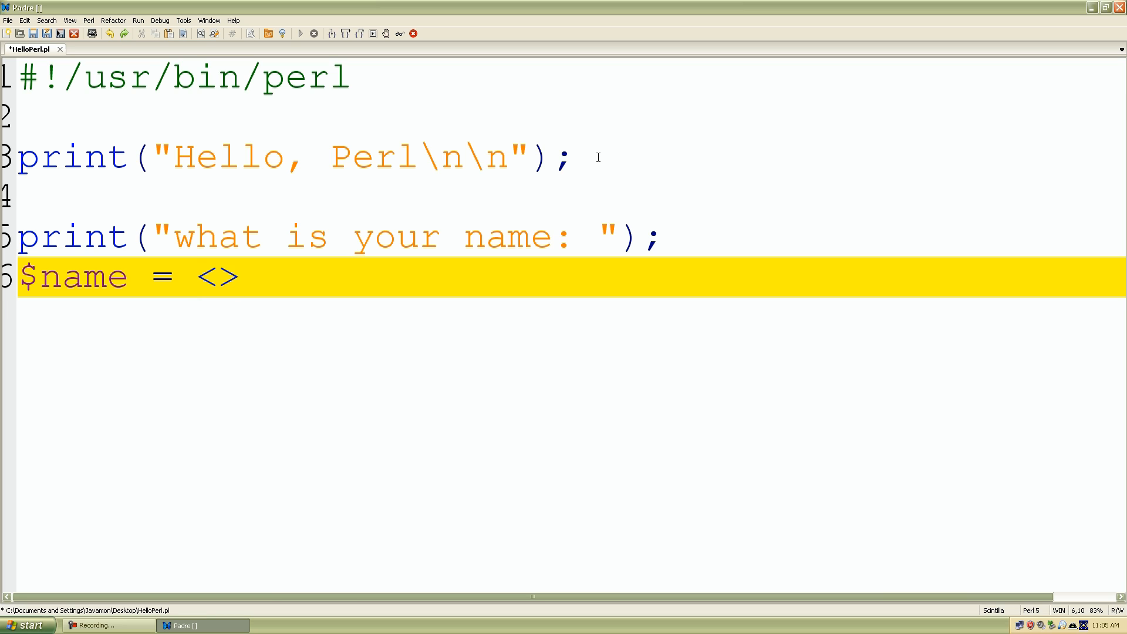
pyautogui.press('Left')
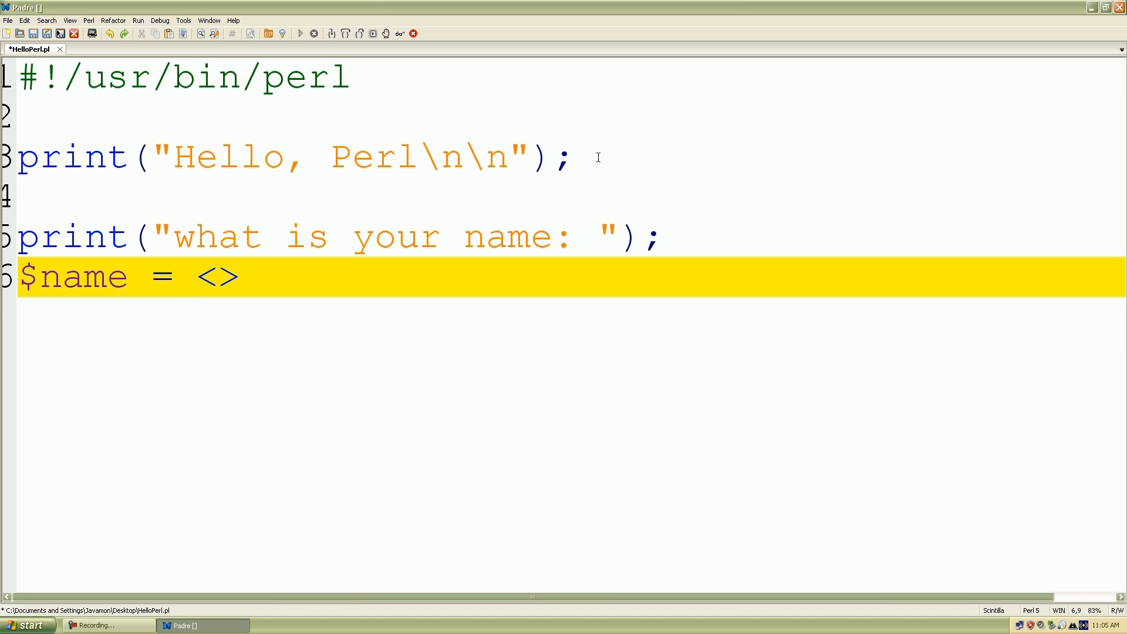
pyautogui.click(218, 277)
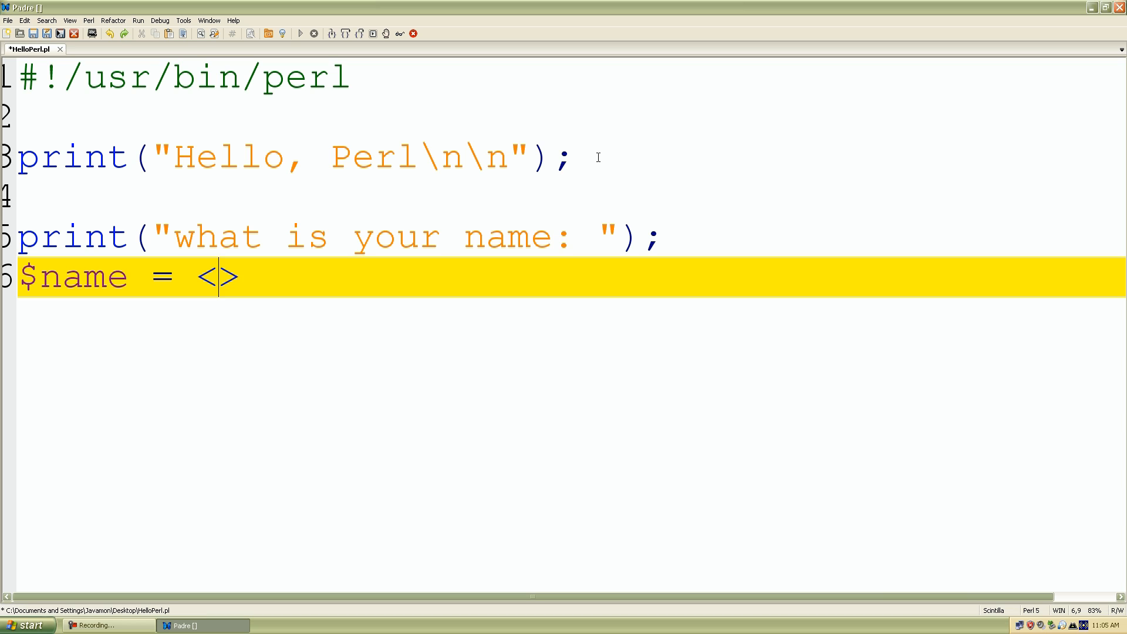
pyautogui.write('STDIN')
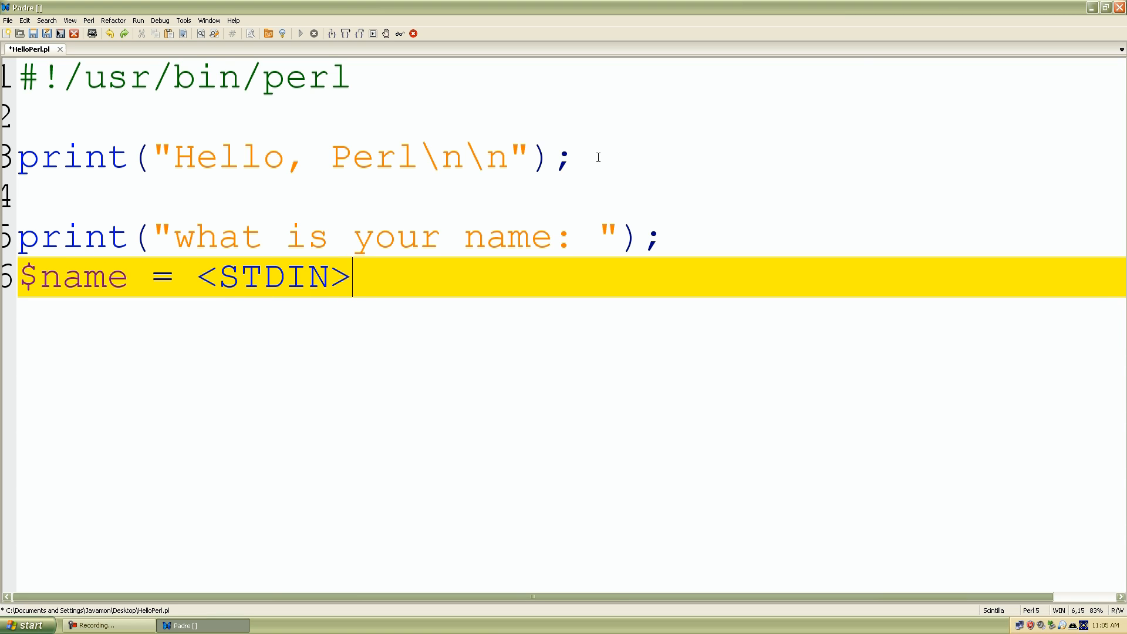
pyautogui.write(';')
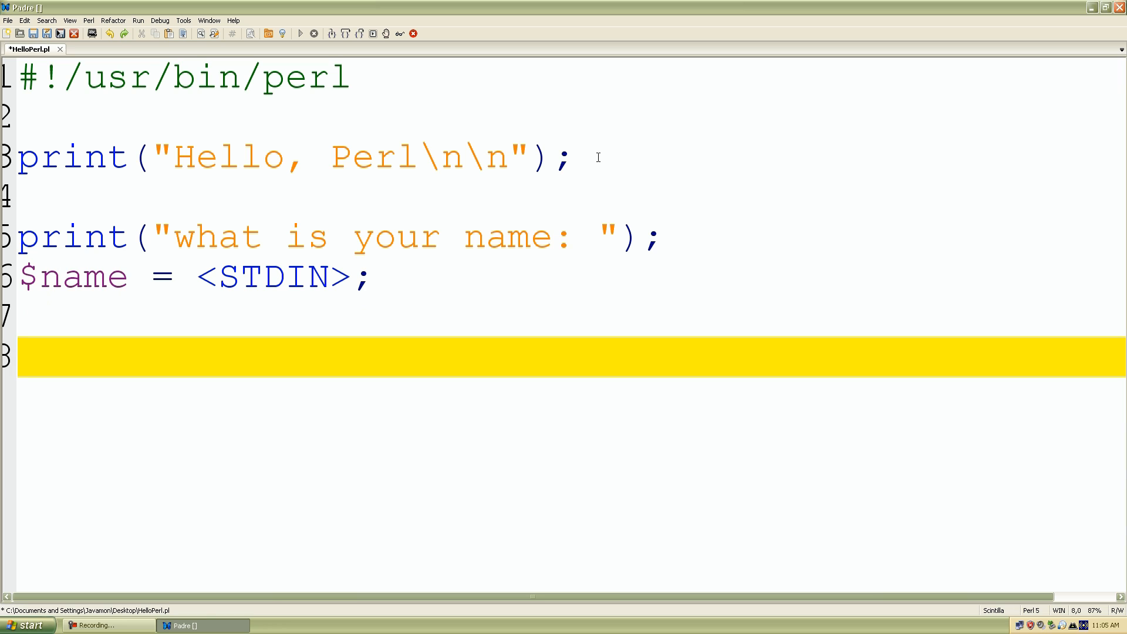
# - Start line 8 with a print statement containing the string "Hello,"
pyautogui.write('print')
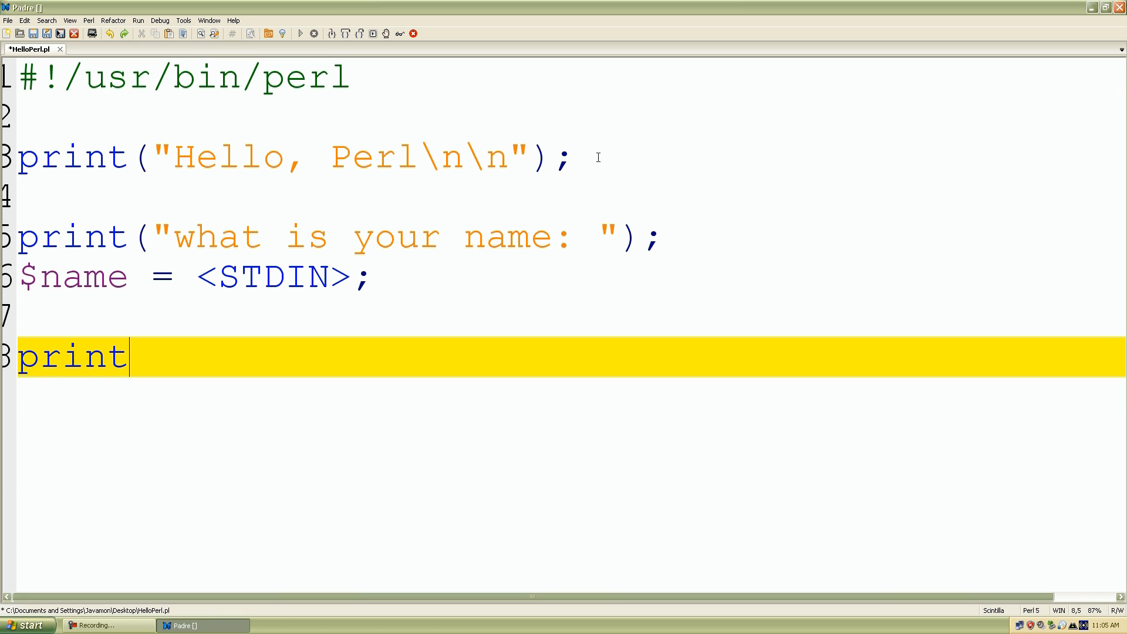
pyautogui.write('()')
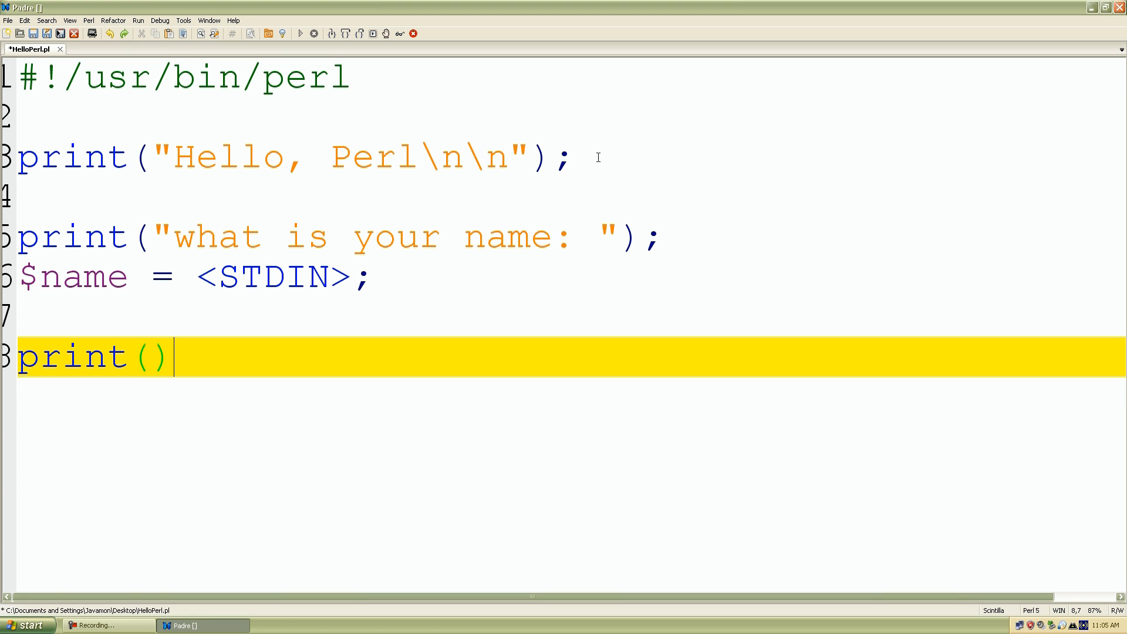
pyautogui.write('"";')
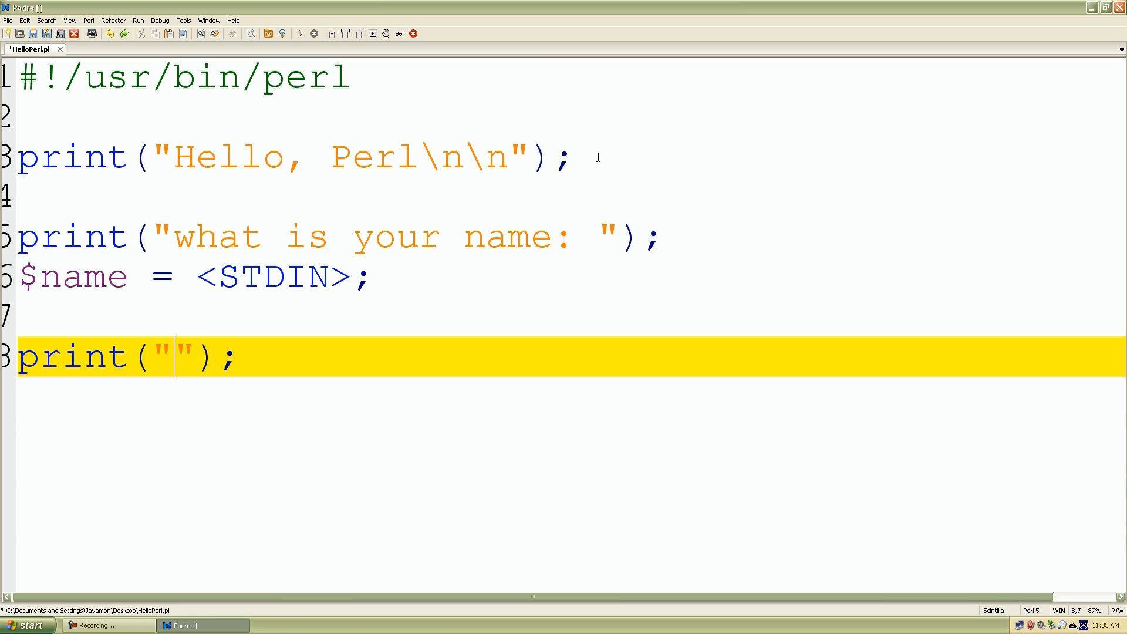
pyautogui.write('Hell')
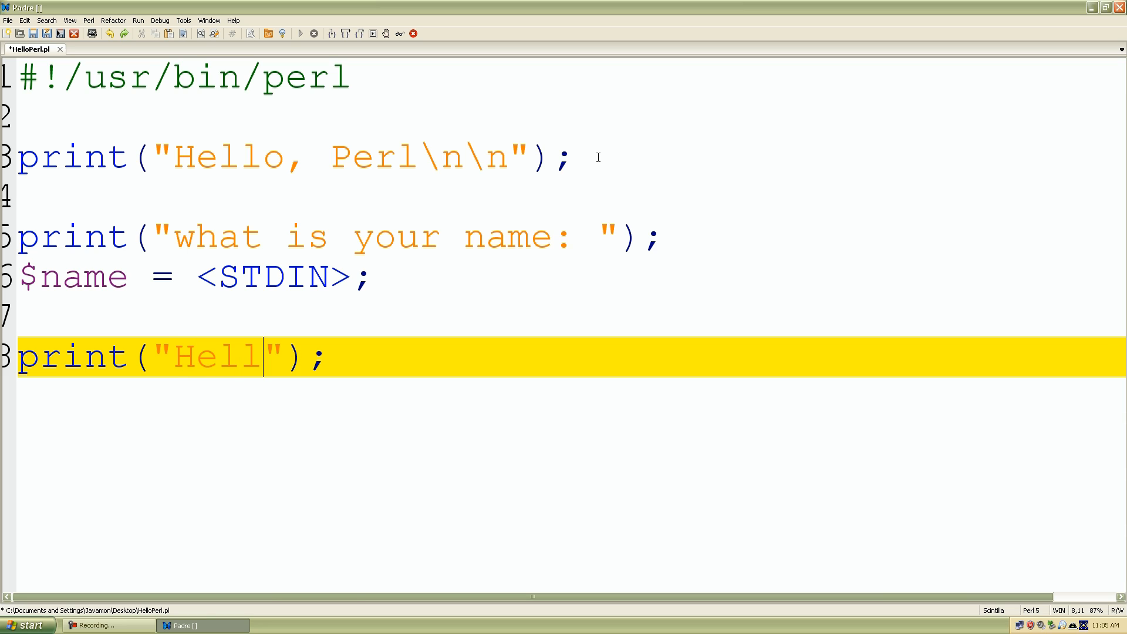
pyautogui.write('o,')
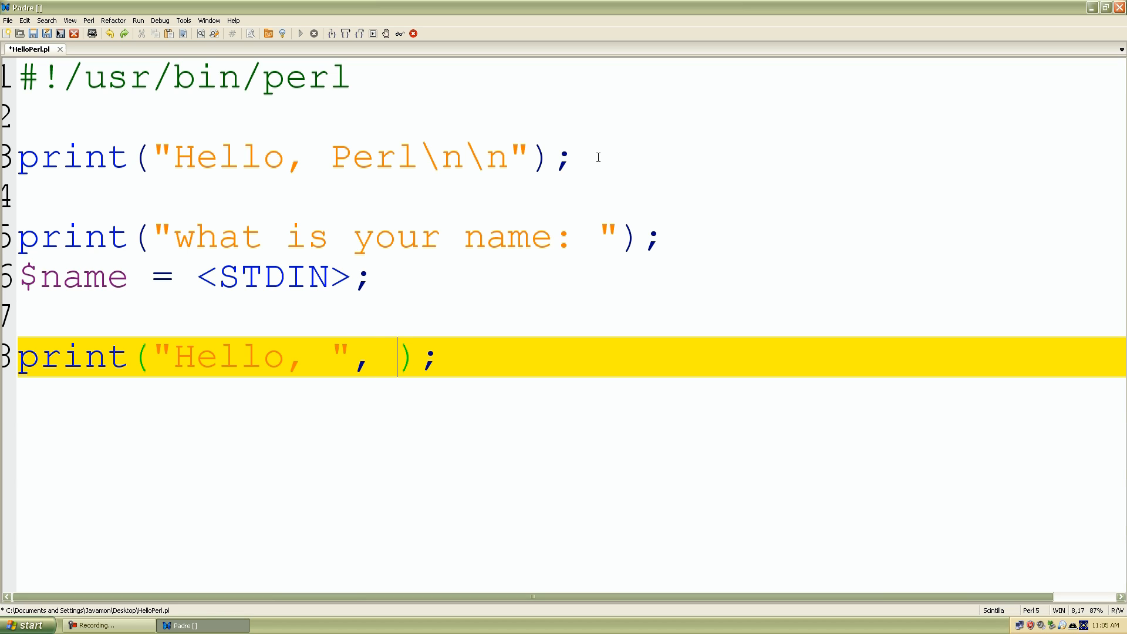
# - Add the $name argument and a "\n\n" string to the print statement
pyautogui.click(108, 276)
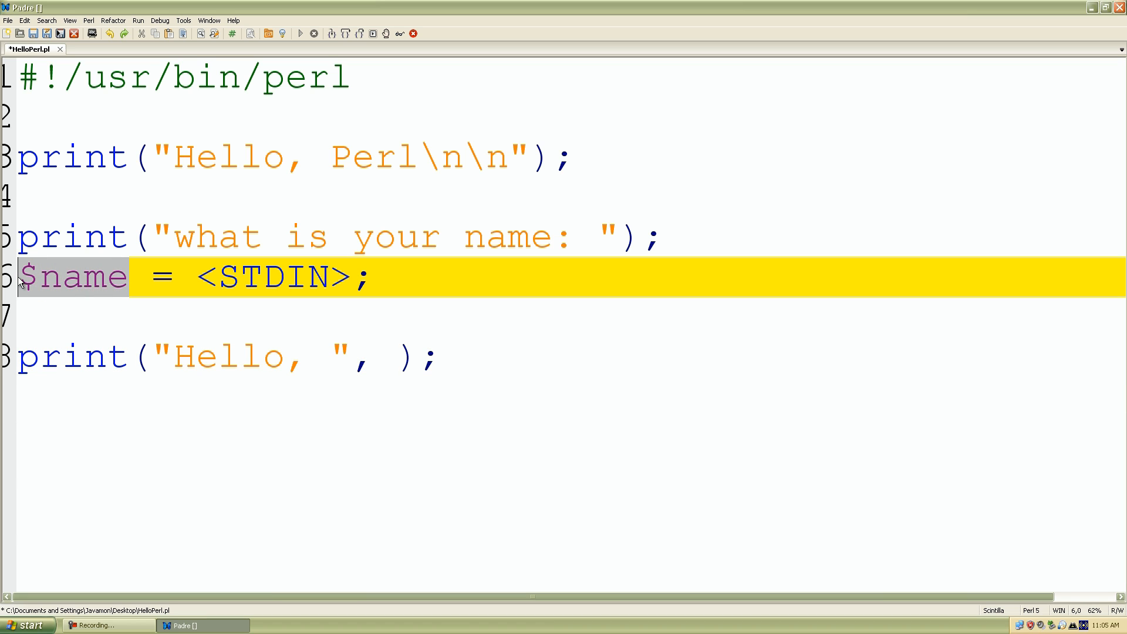
pyautogui.moveTo(57, 282)
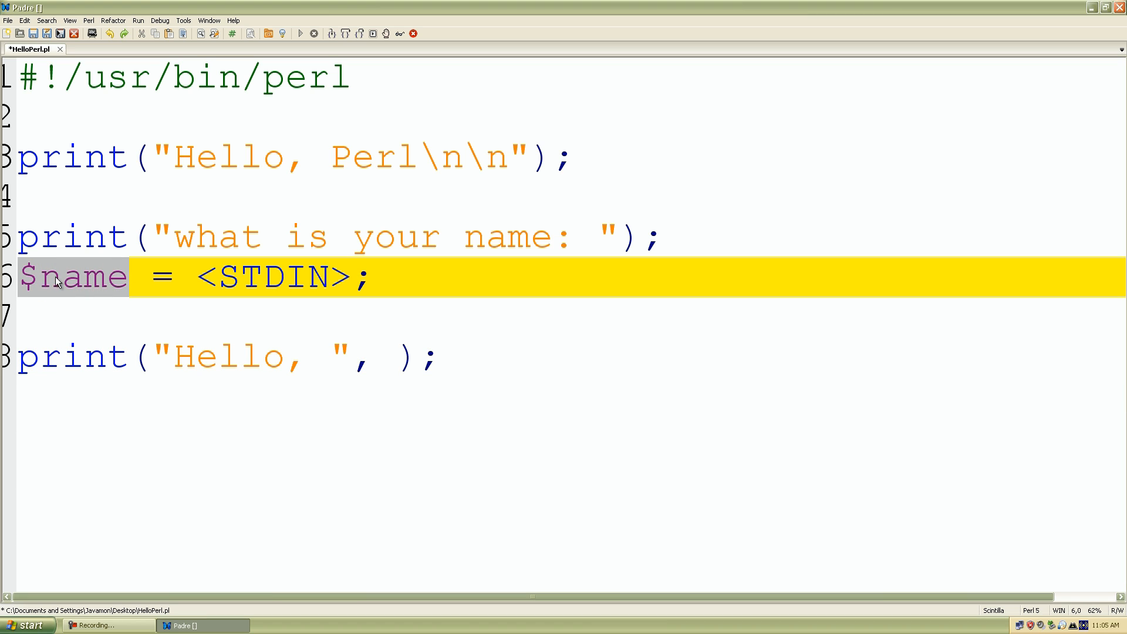
pyautogui.click(400, 358)
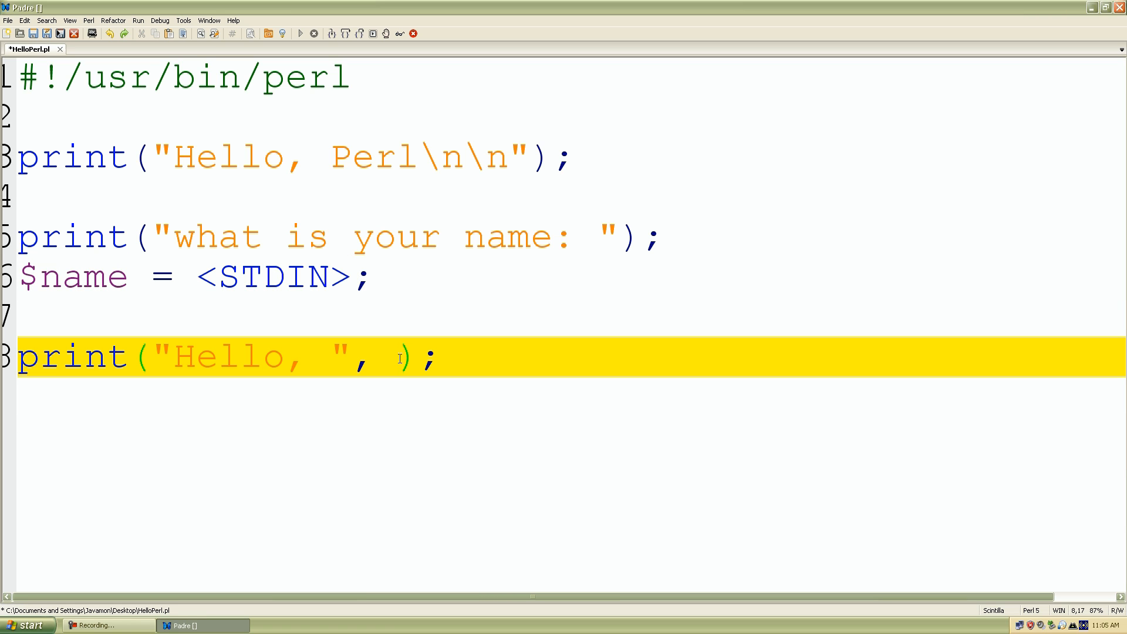
pyautogui.write('$name')
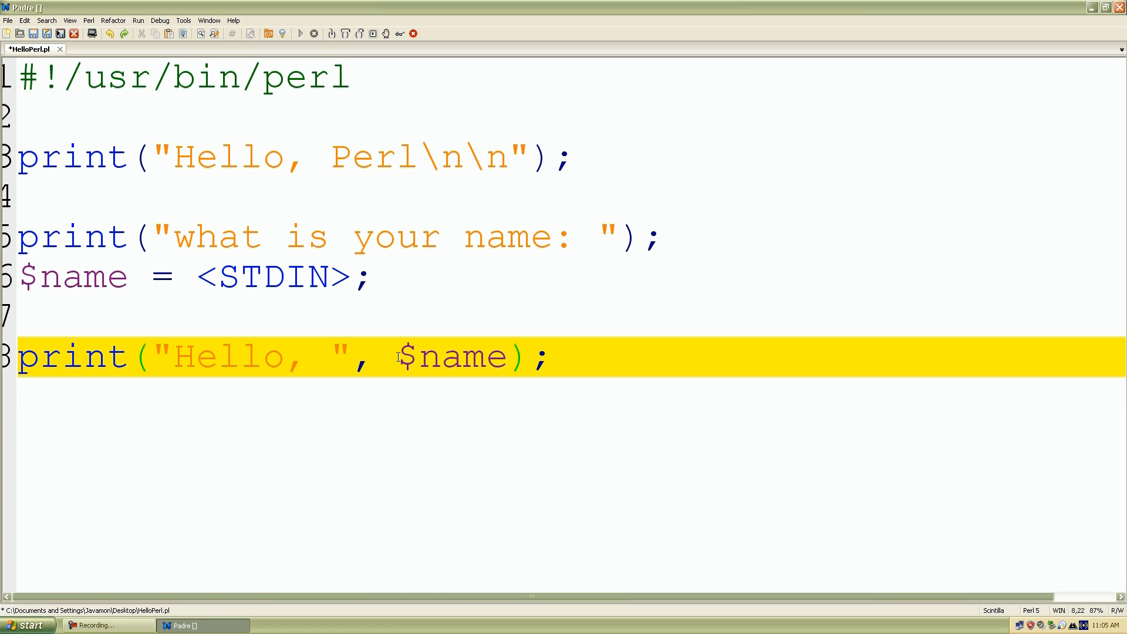
pyautogui.write(',')
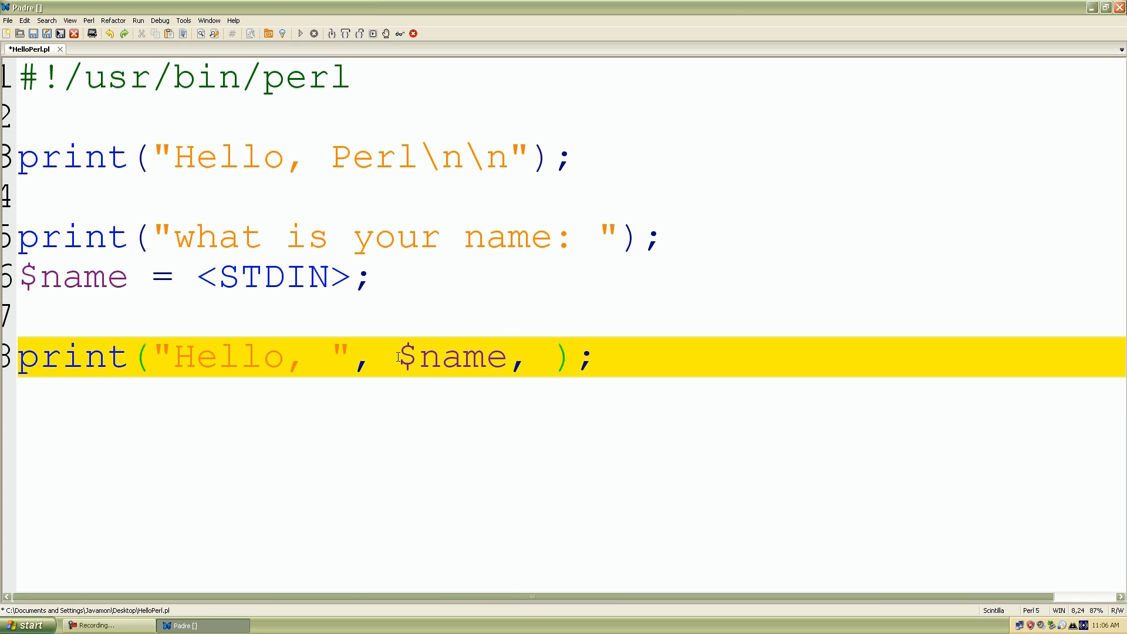
pyautogui.write('""')
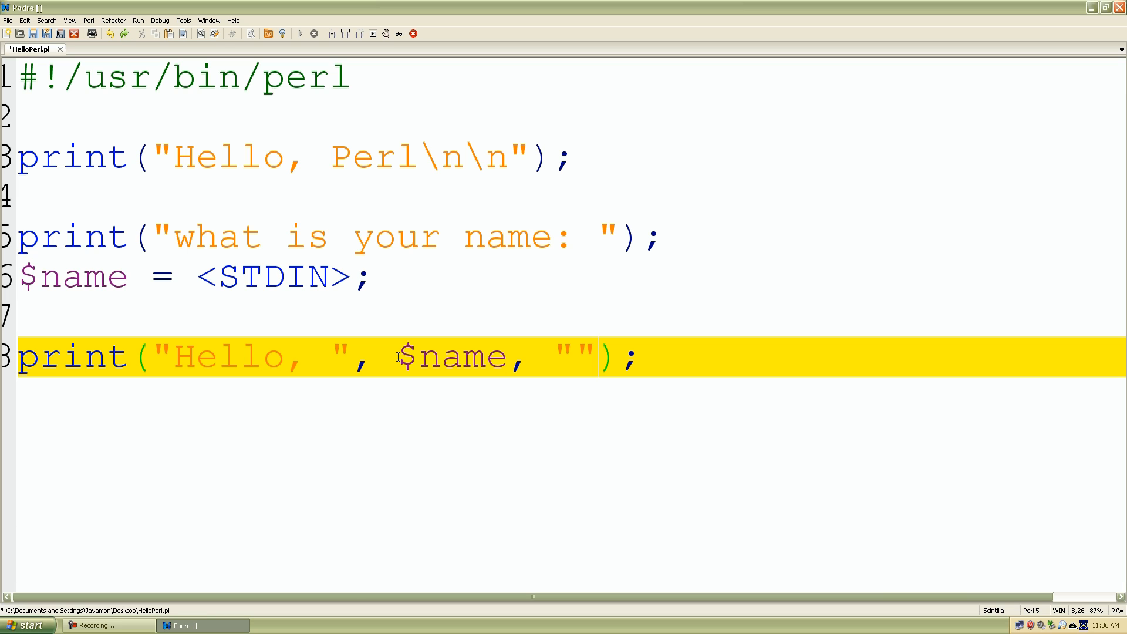
pyautogui.write('\\')
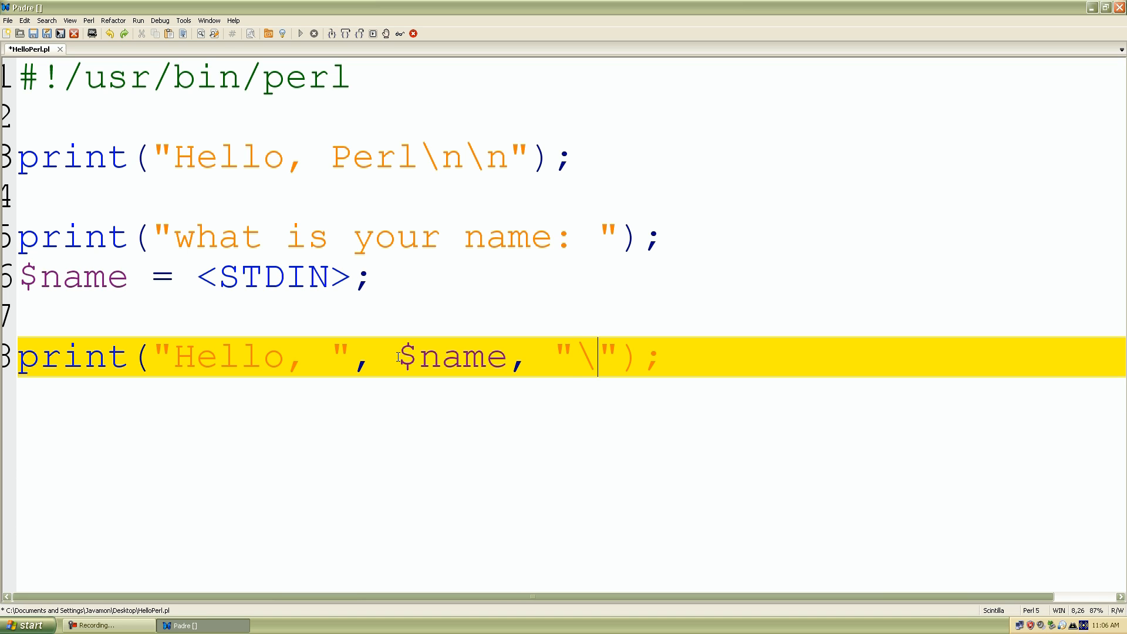
pyautogui.write('n')
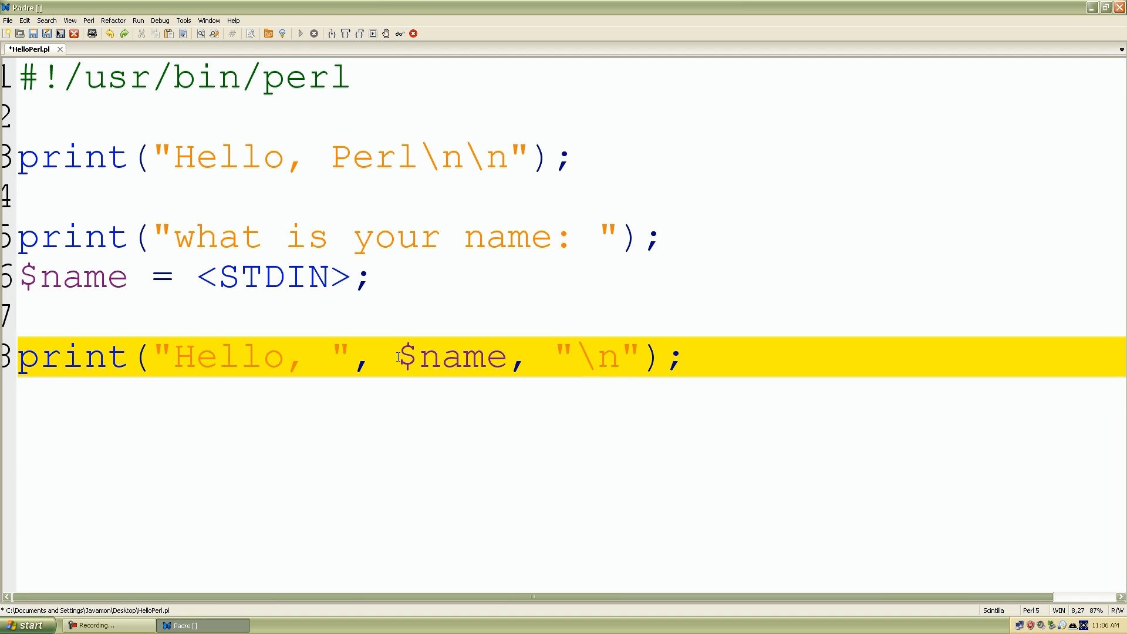
pyautogui.write('\\n')
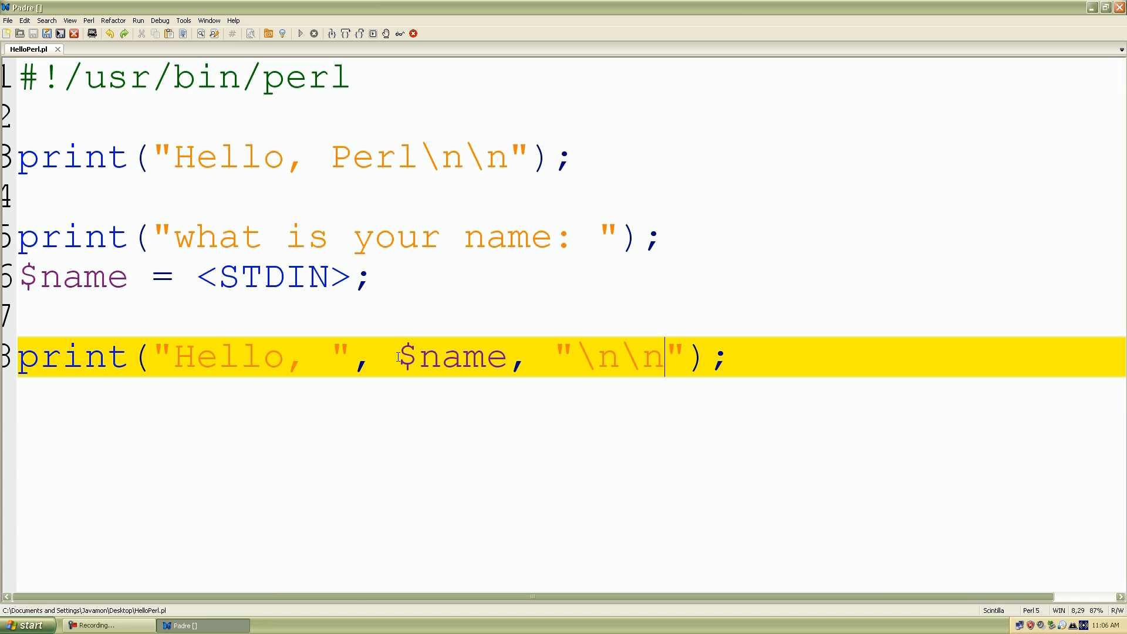
pyautogui.moveTo(136, 28)
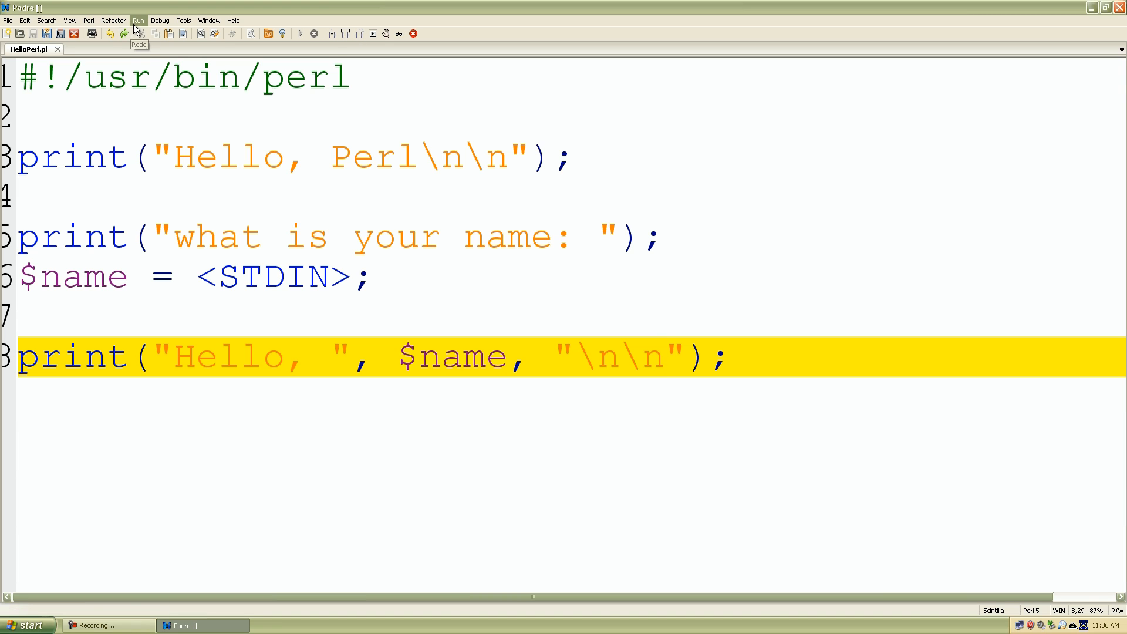
pyautogui.moveTo(140, 24)
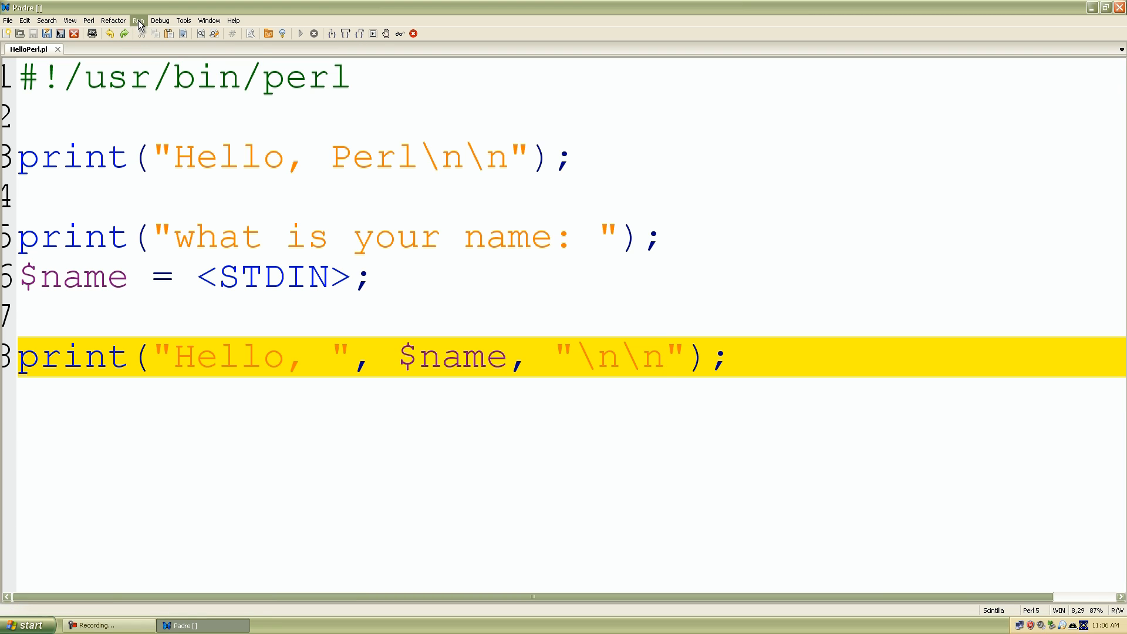
pyautogui.click(138, 20)
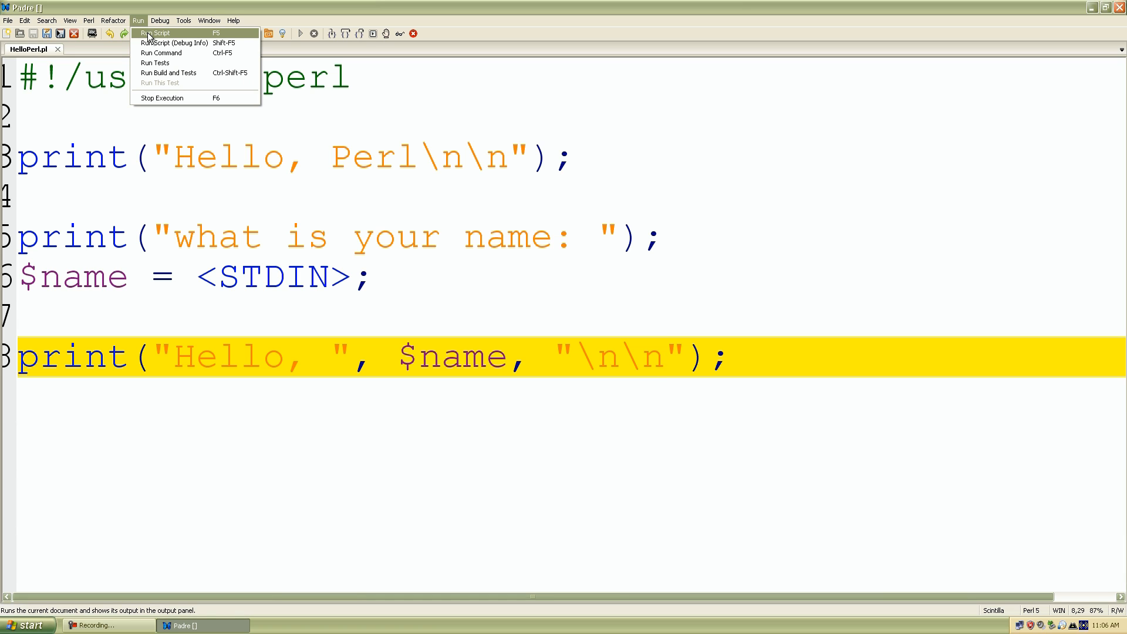
pyautogui.click(156, 32)
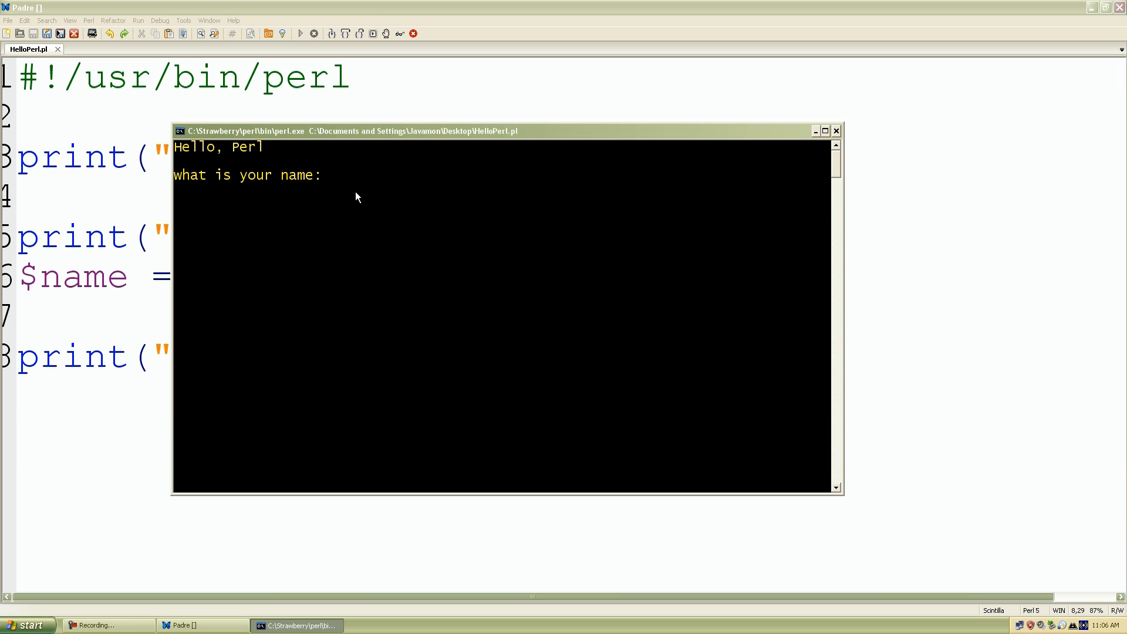
pyautogui.write('VI')
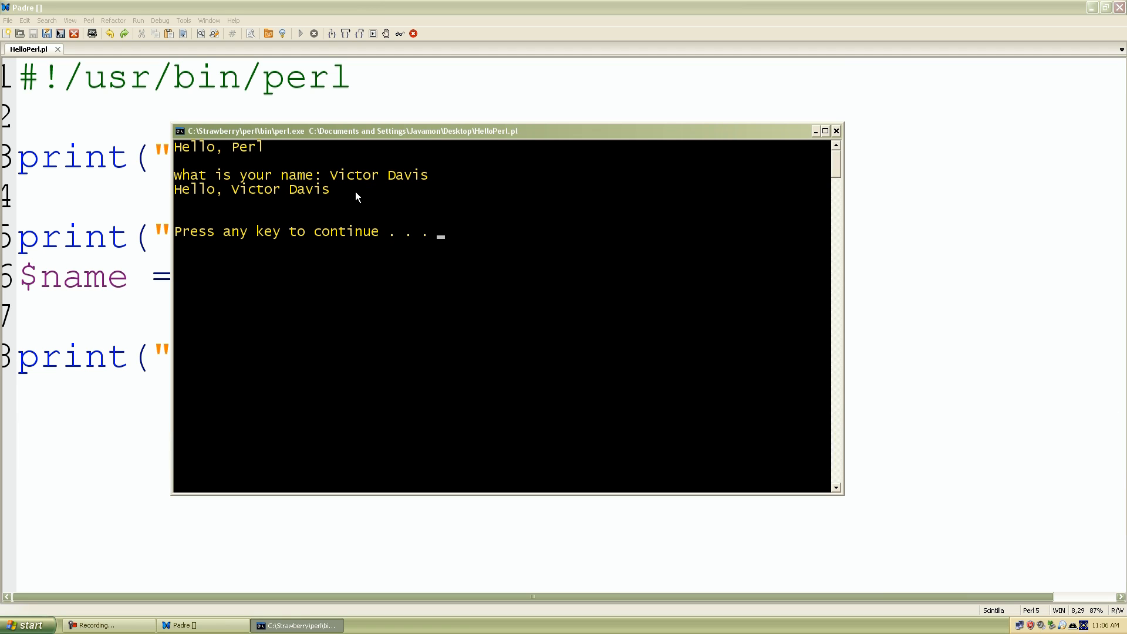
pyautogui.moveTo(226, 157)
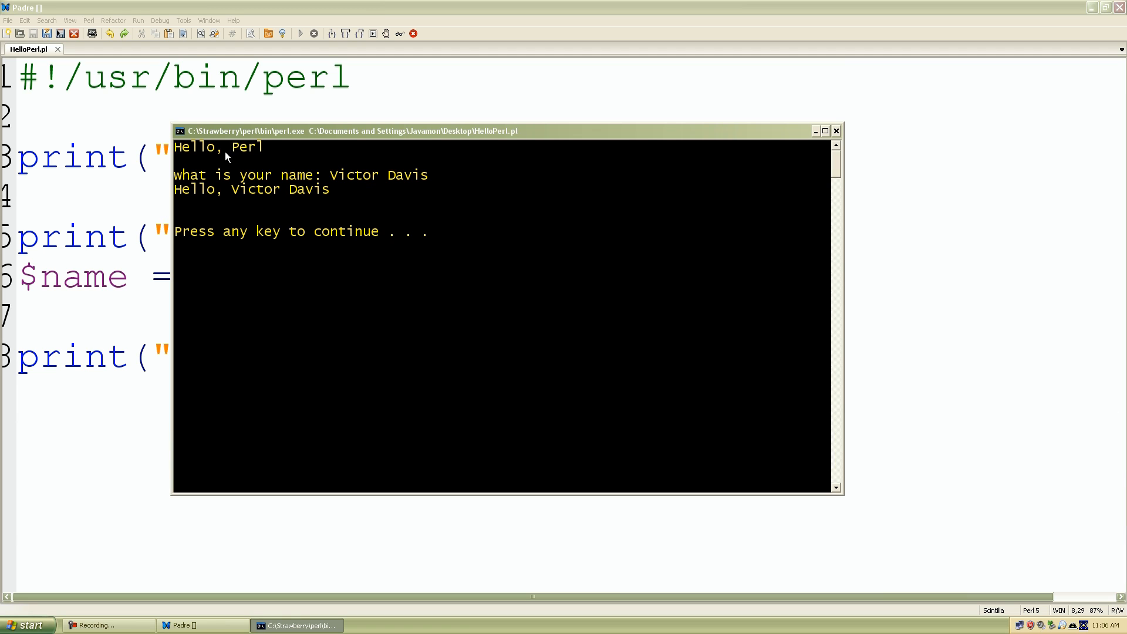
pyautogui.moveTo(211, 208)
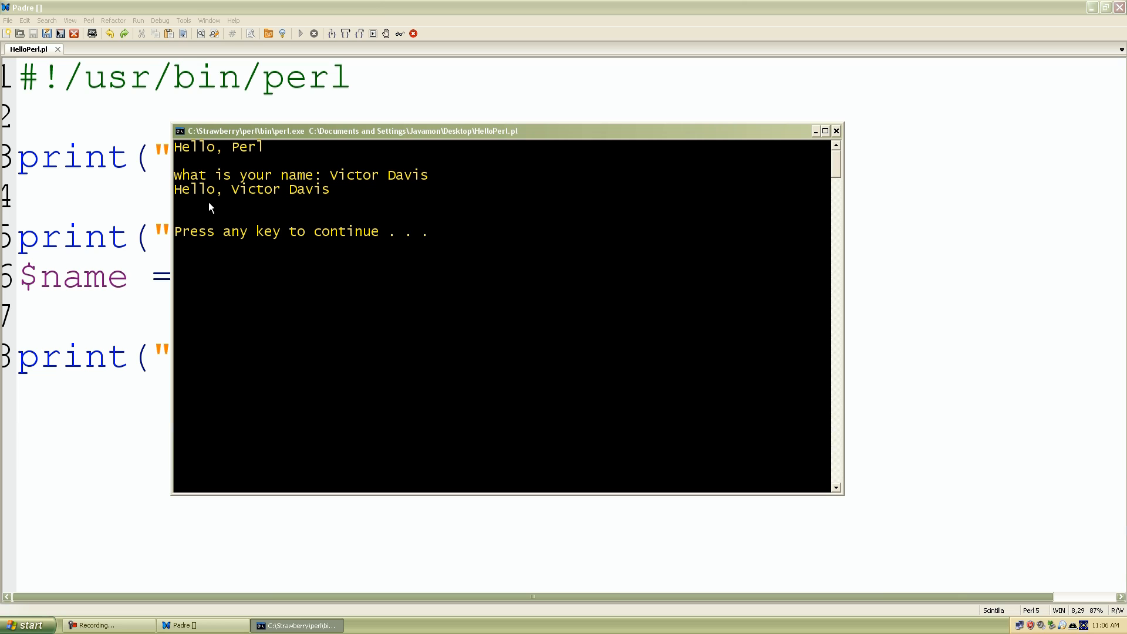
pyautogui.moveTo(476, 215)
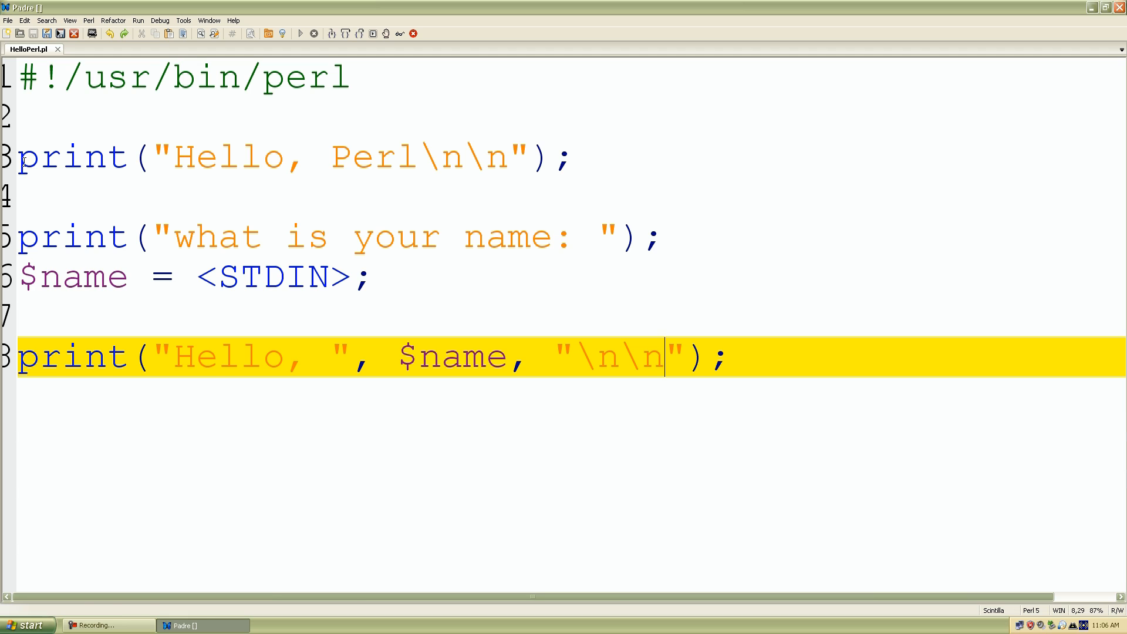
pyautogui.click(602, 154)
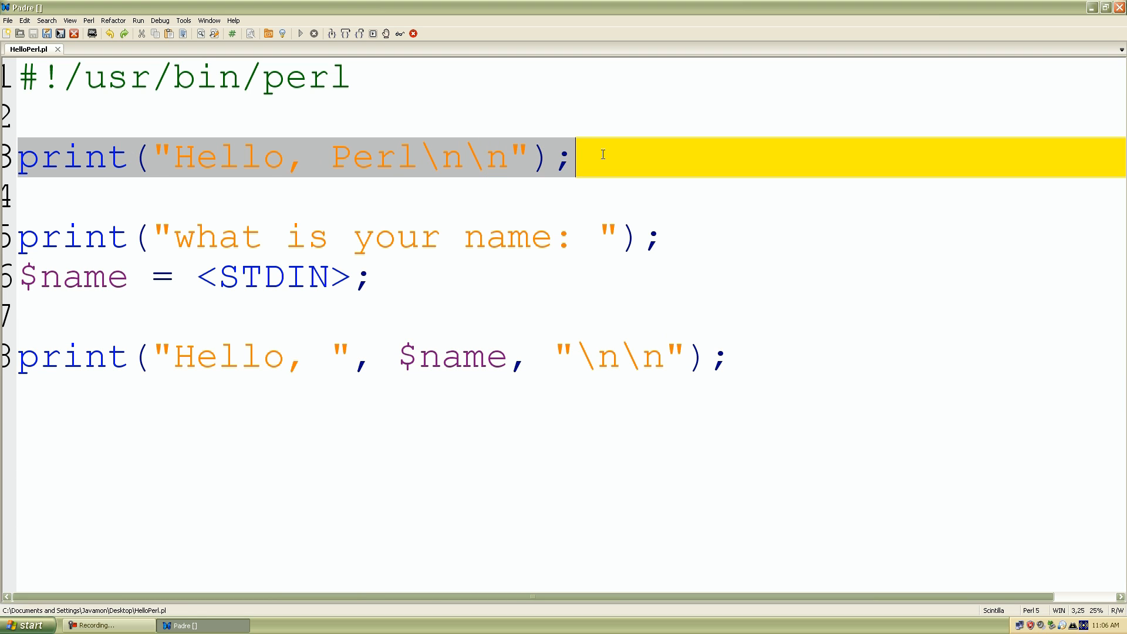
pyautogui.moveTo(510, 199)
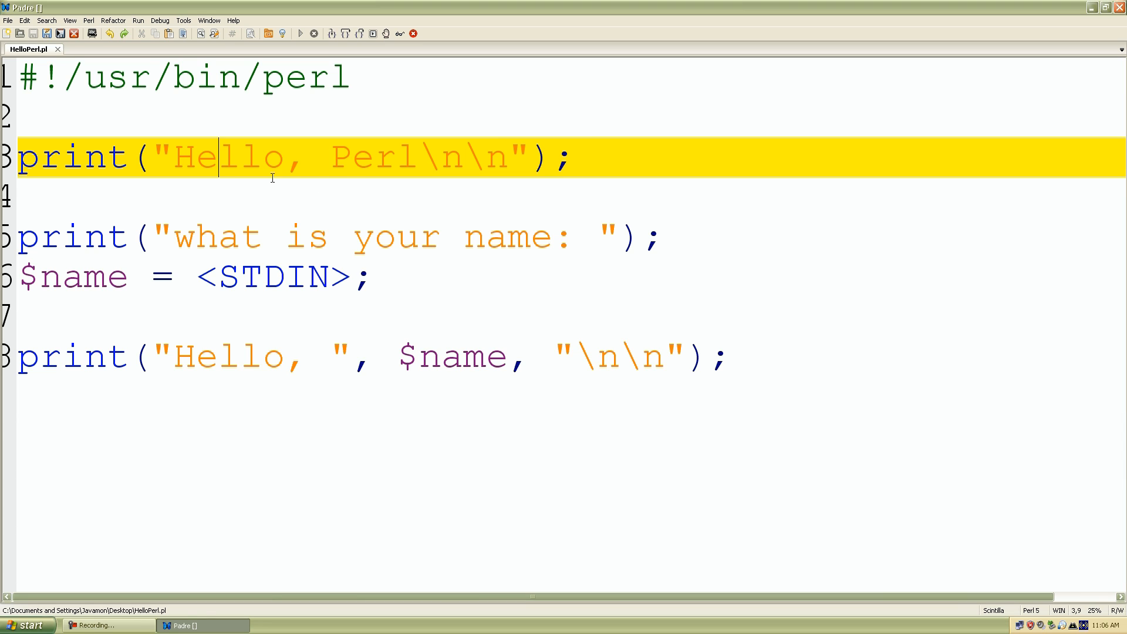
pyautogui.moveTo(353, 162)
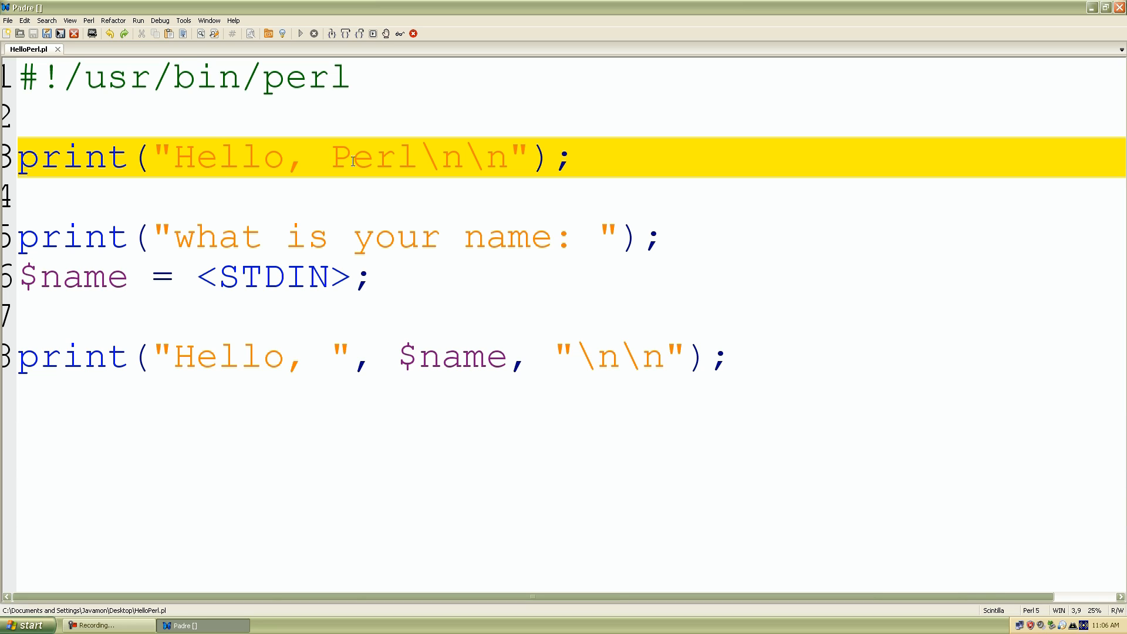
pyautogui.click(218, 156)
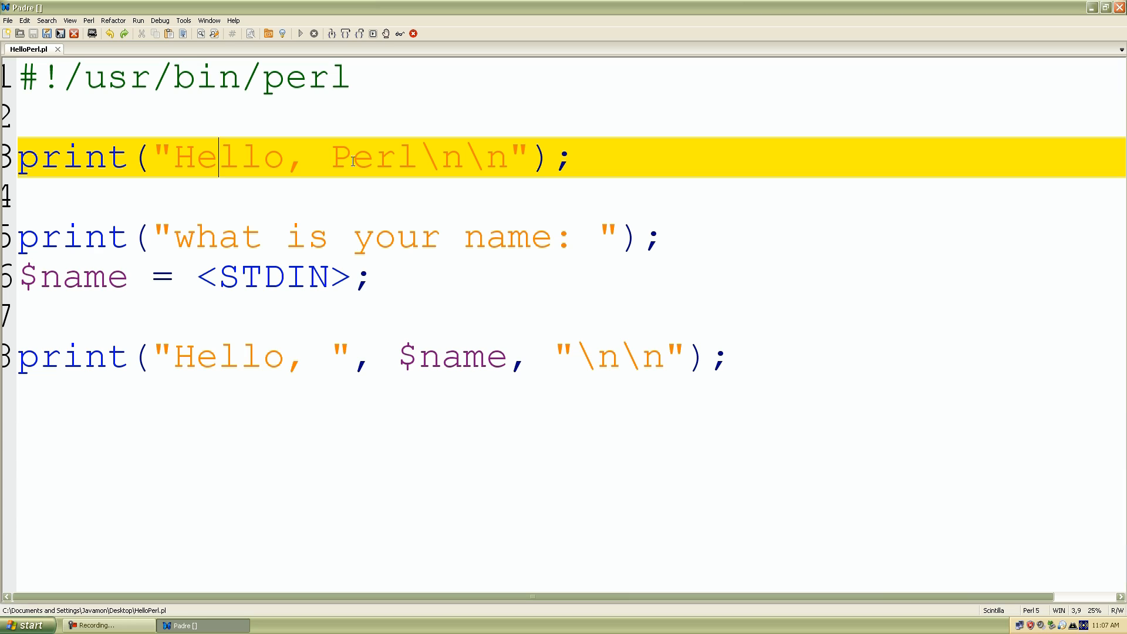
pyautogui.write('llo')
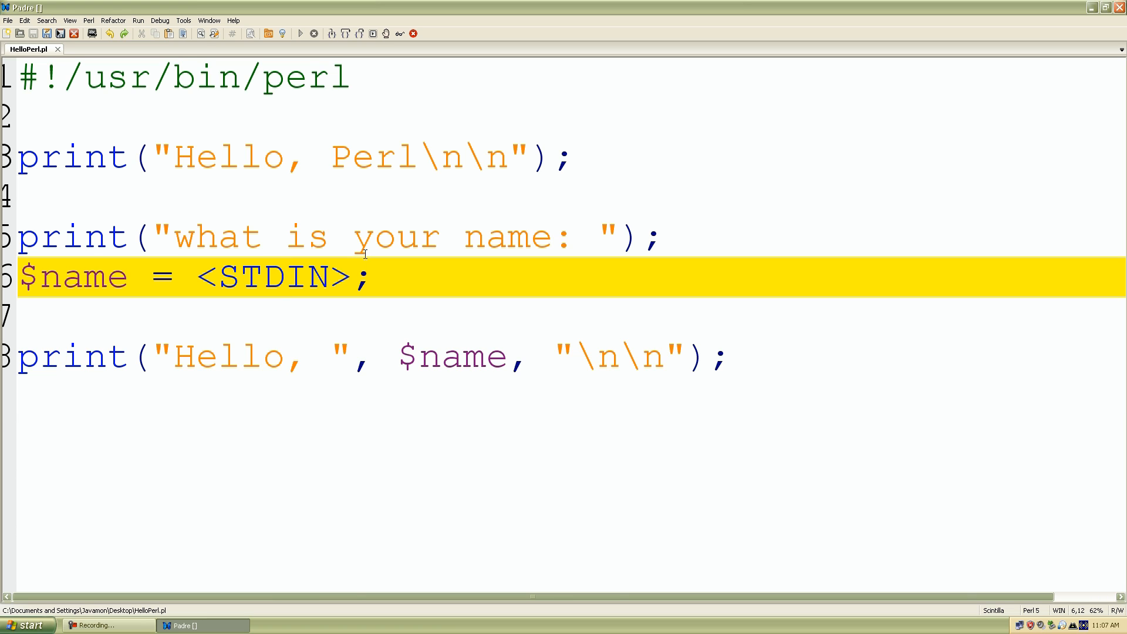
pyautogui.moveTo(300, 253)
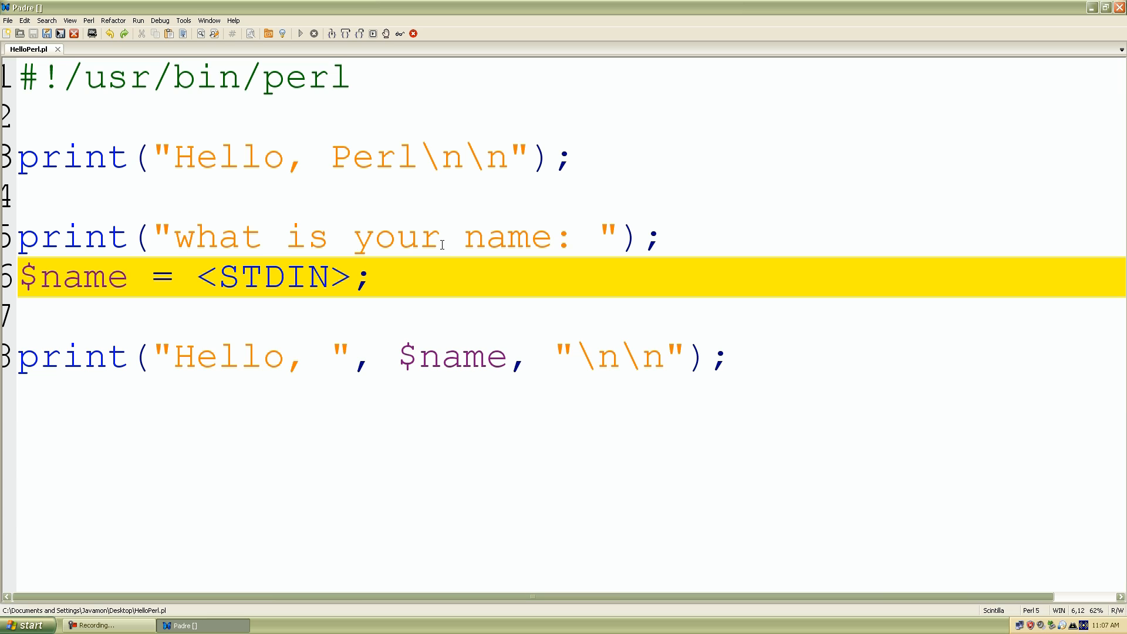
pyautogui.click(28, 277)
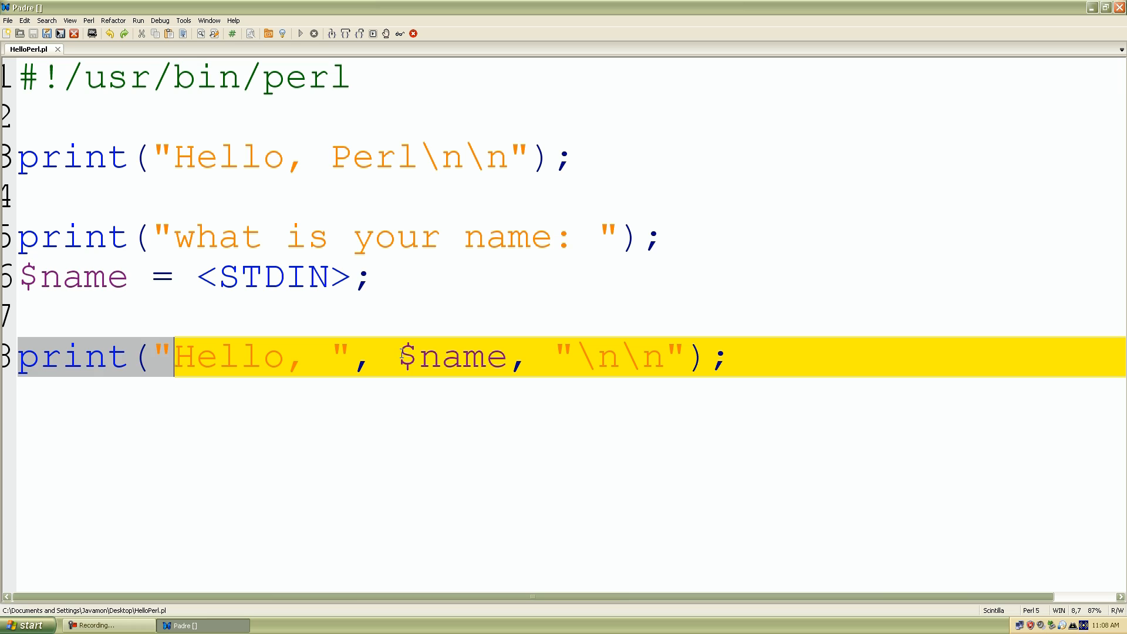
pyautogui.doubleClick(451, 356)
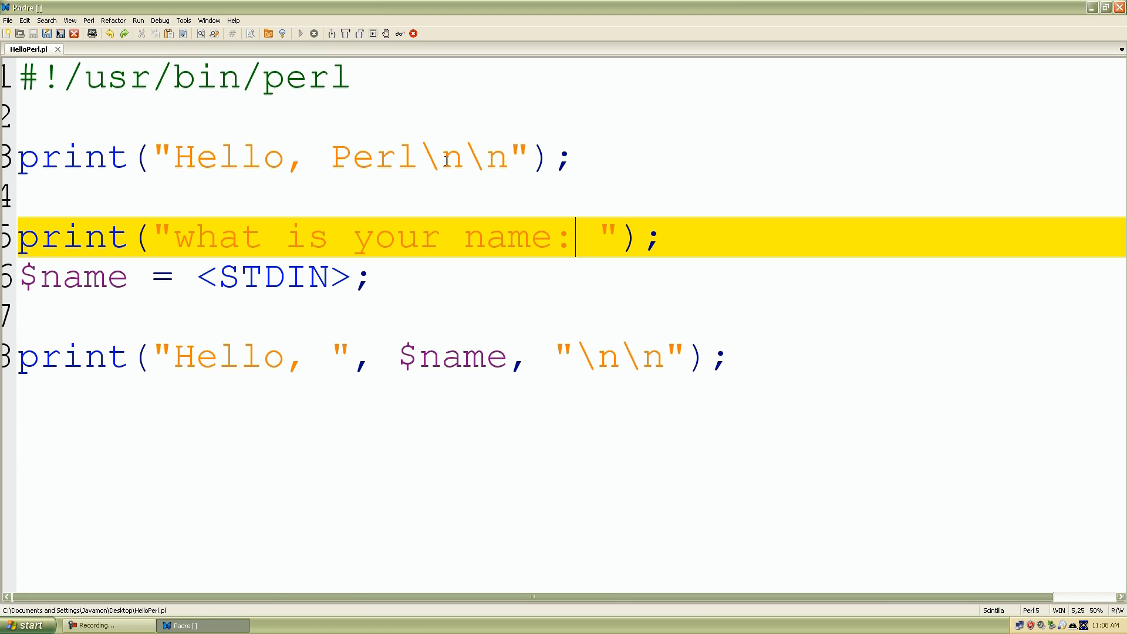
pyautogui.click(300, 33)
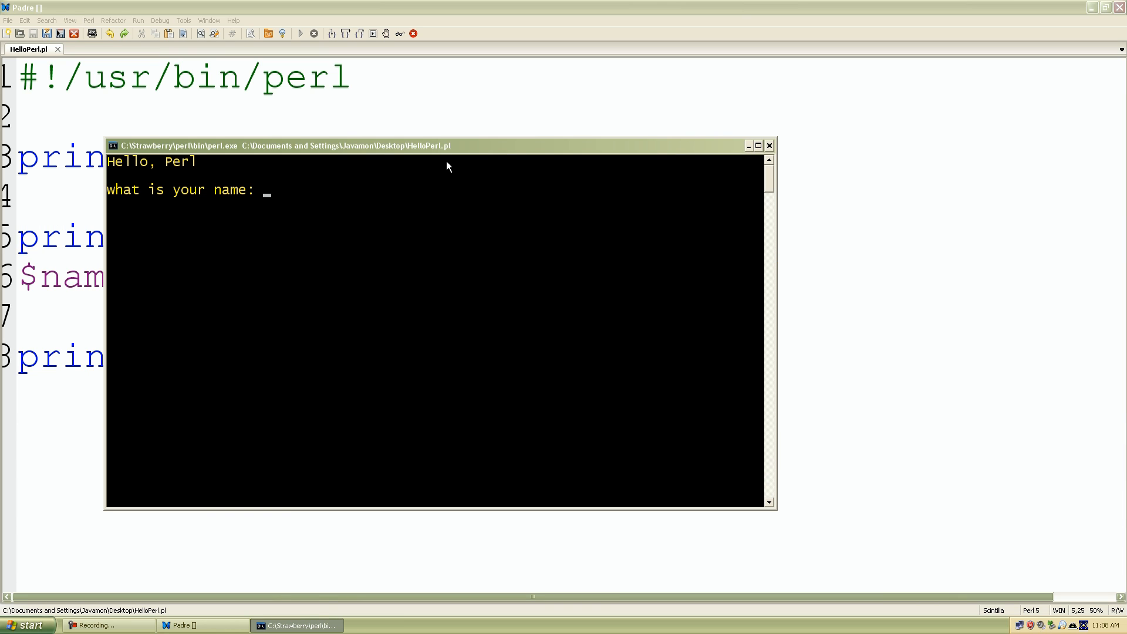
pyautogui.write('J')
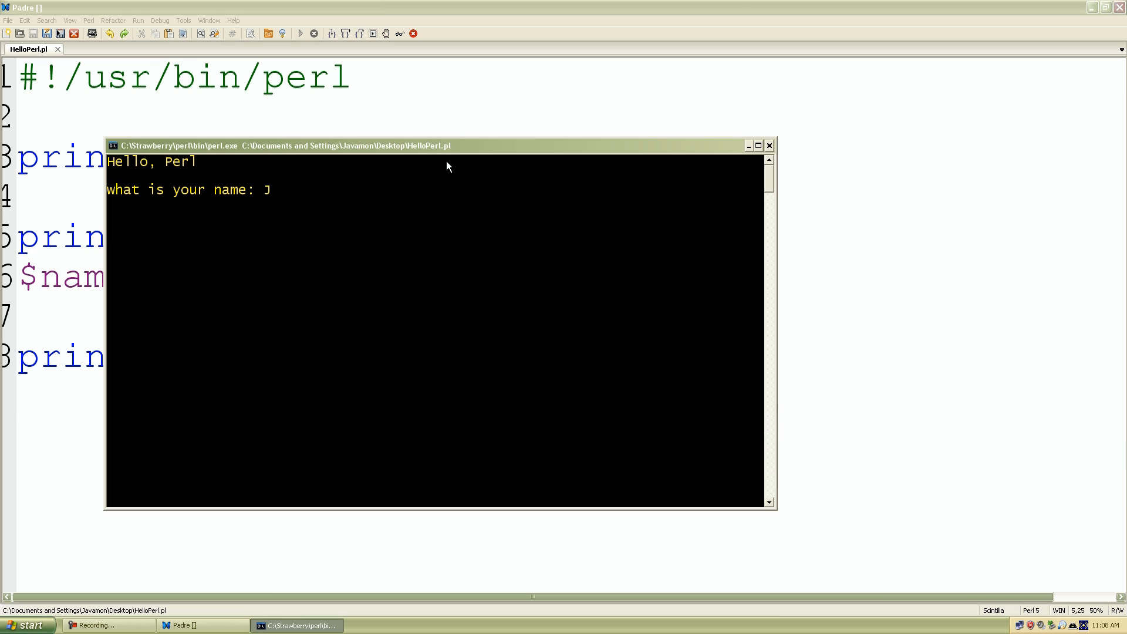
pyautogui.write('oe')
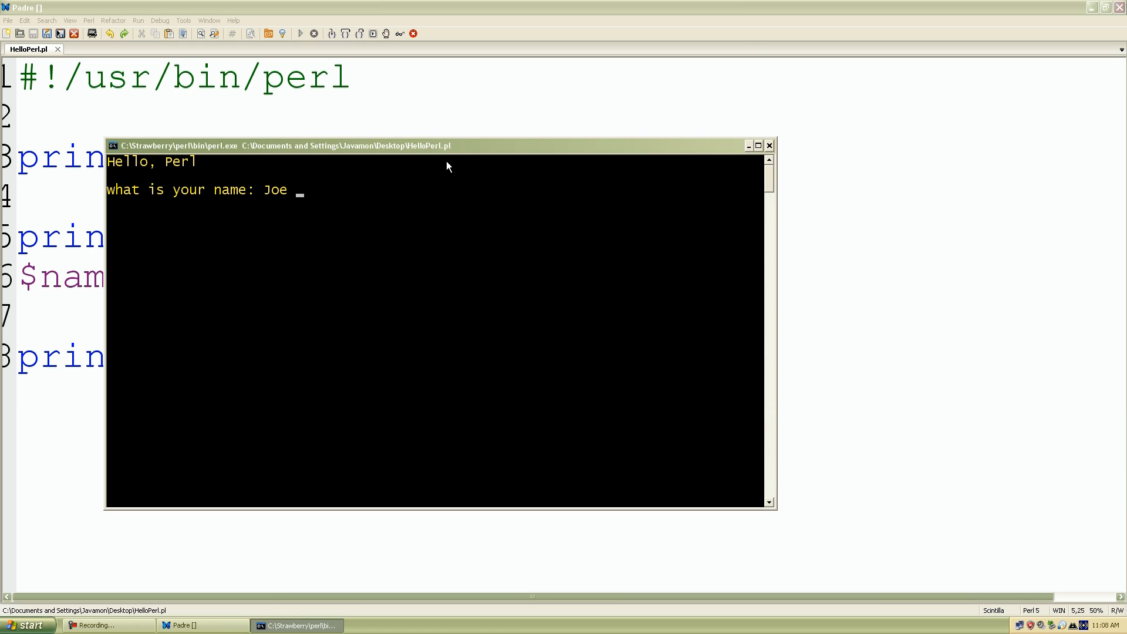
pyautogui.write('Blow')
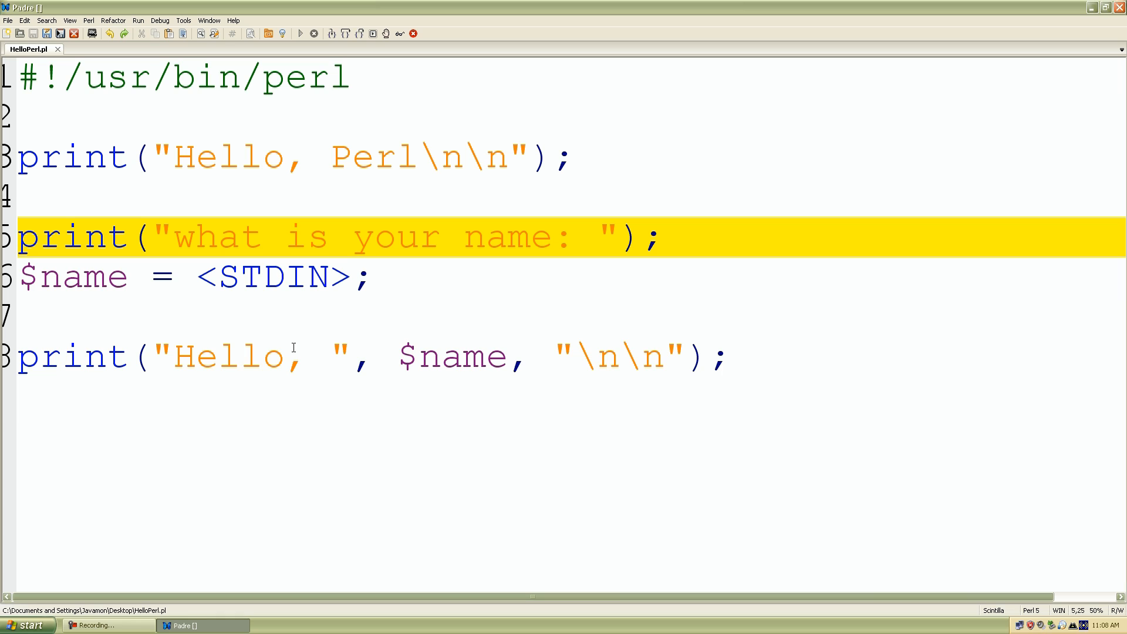
pyautogui.moveTo(245, 174)
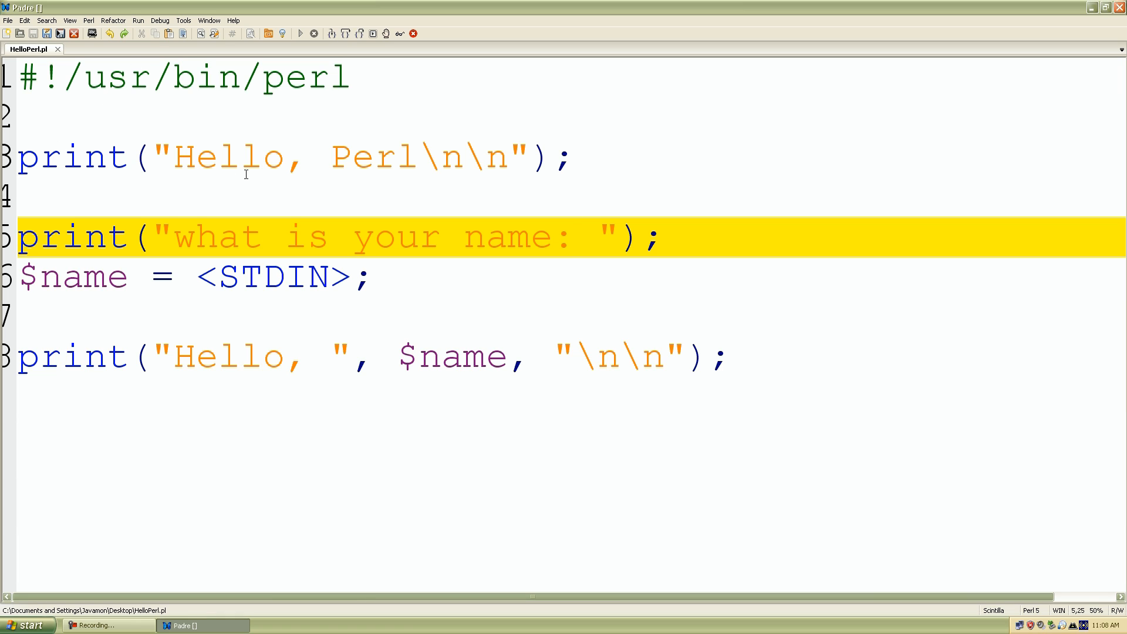
pyautogui.click(575, 237)
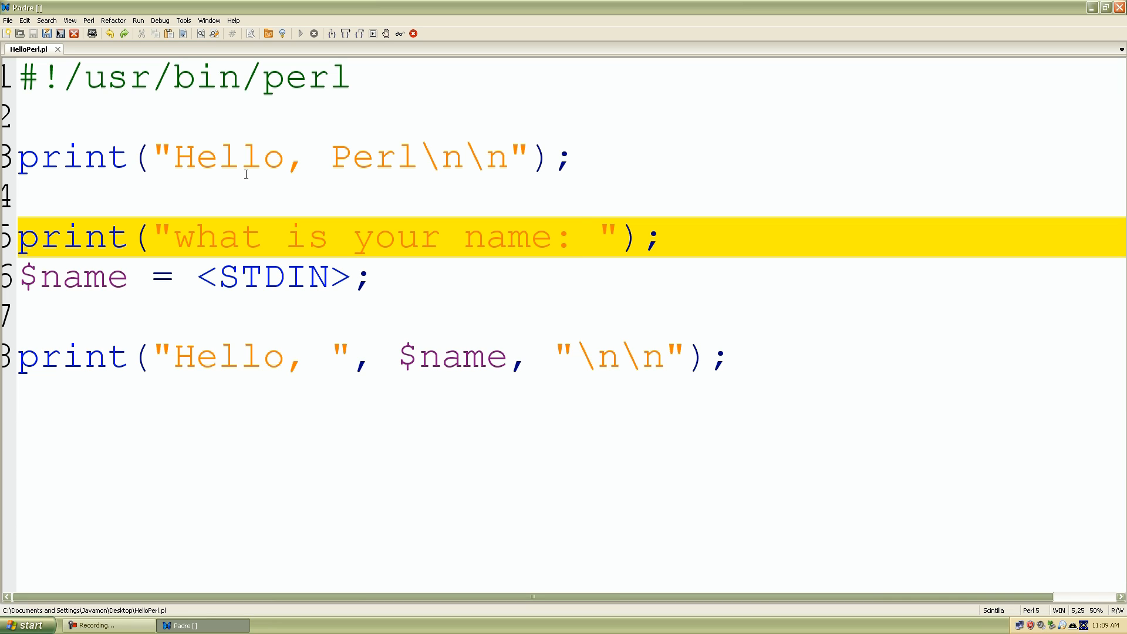
pyautogui.click(575, 237)
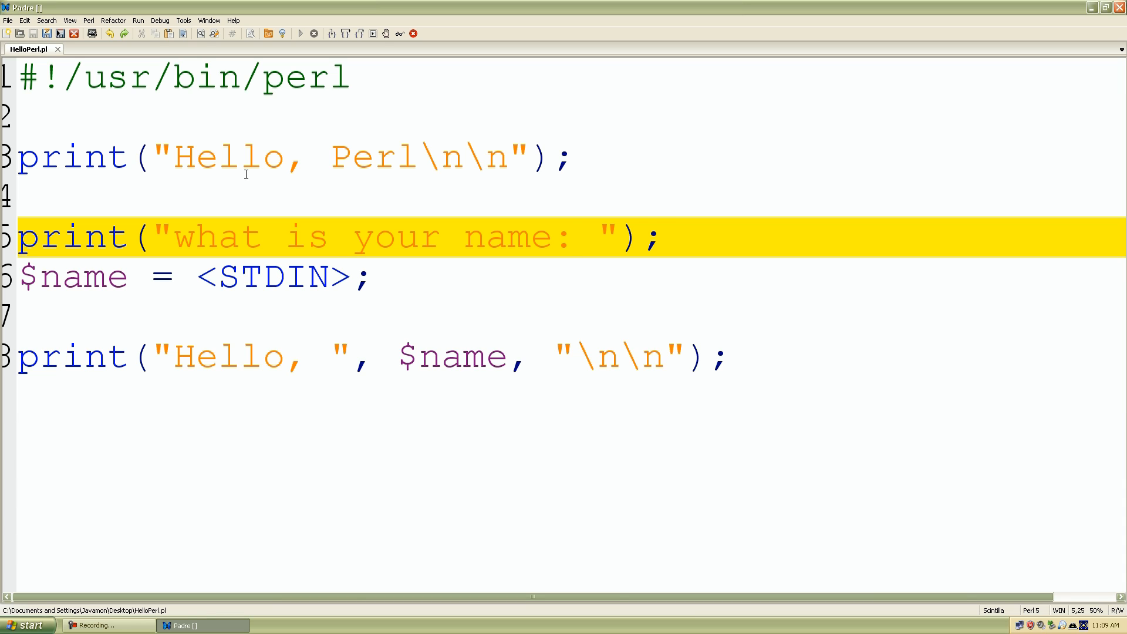
pyautogui.click(575, 237)
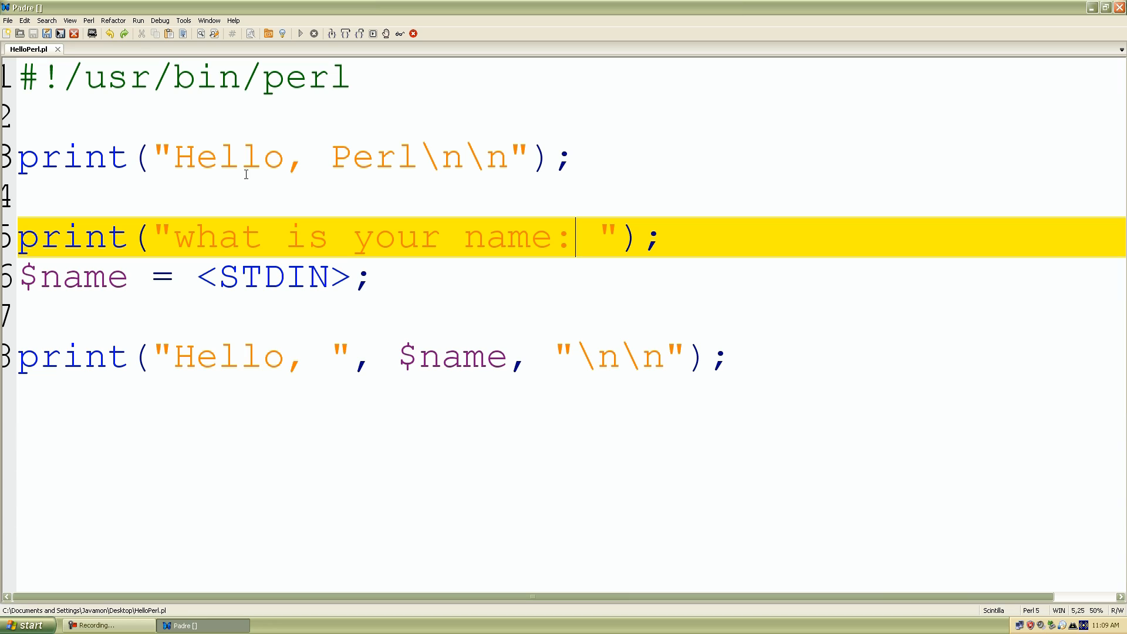